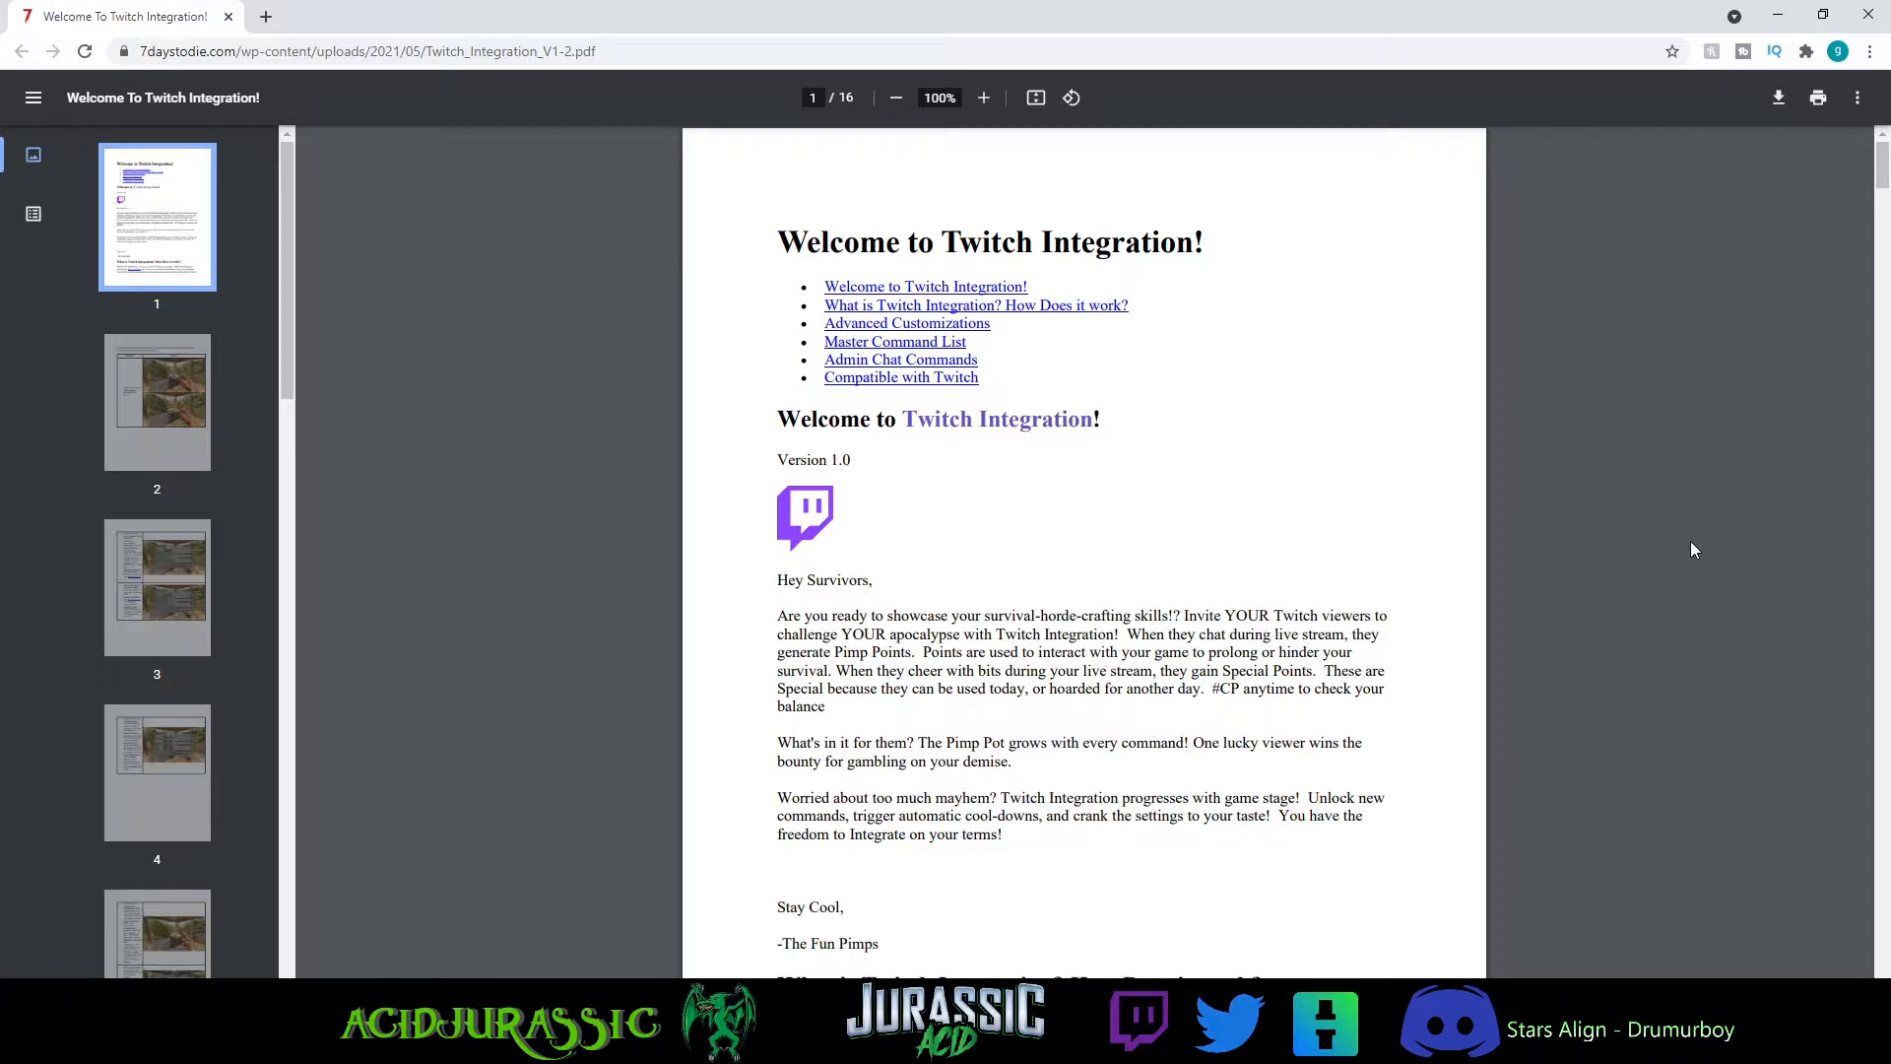
mouse_move(999, 526)
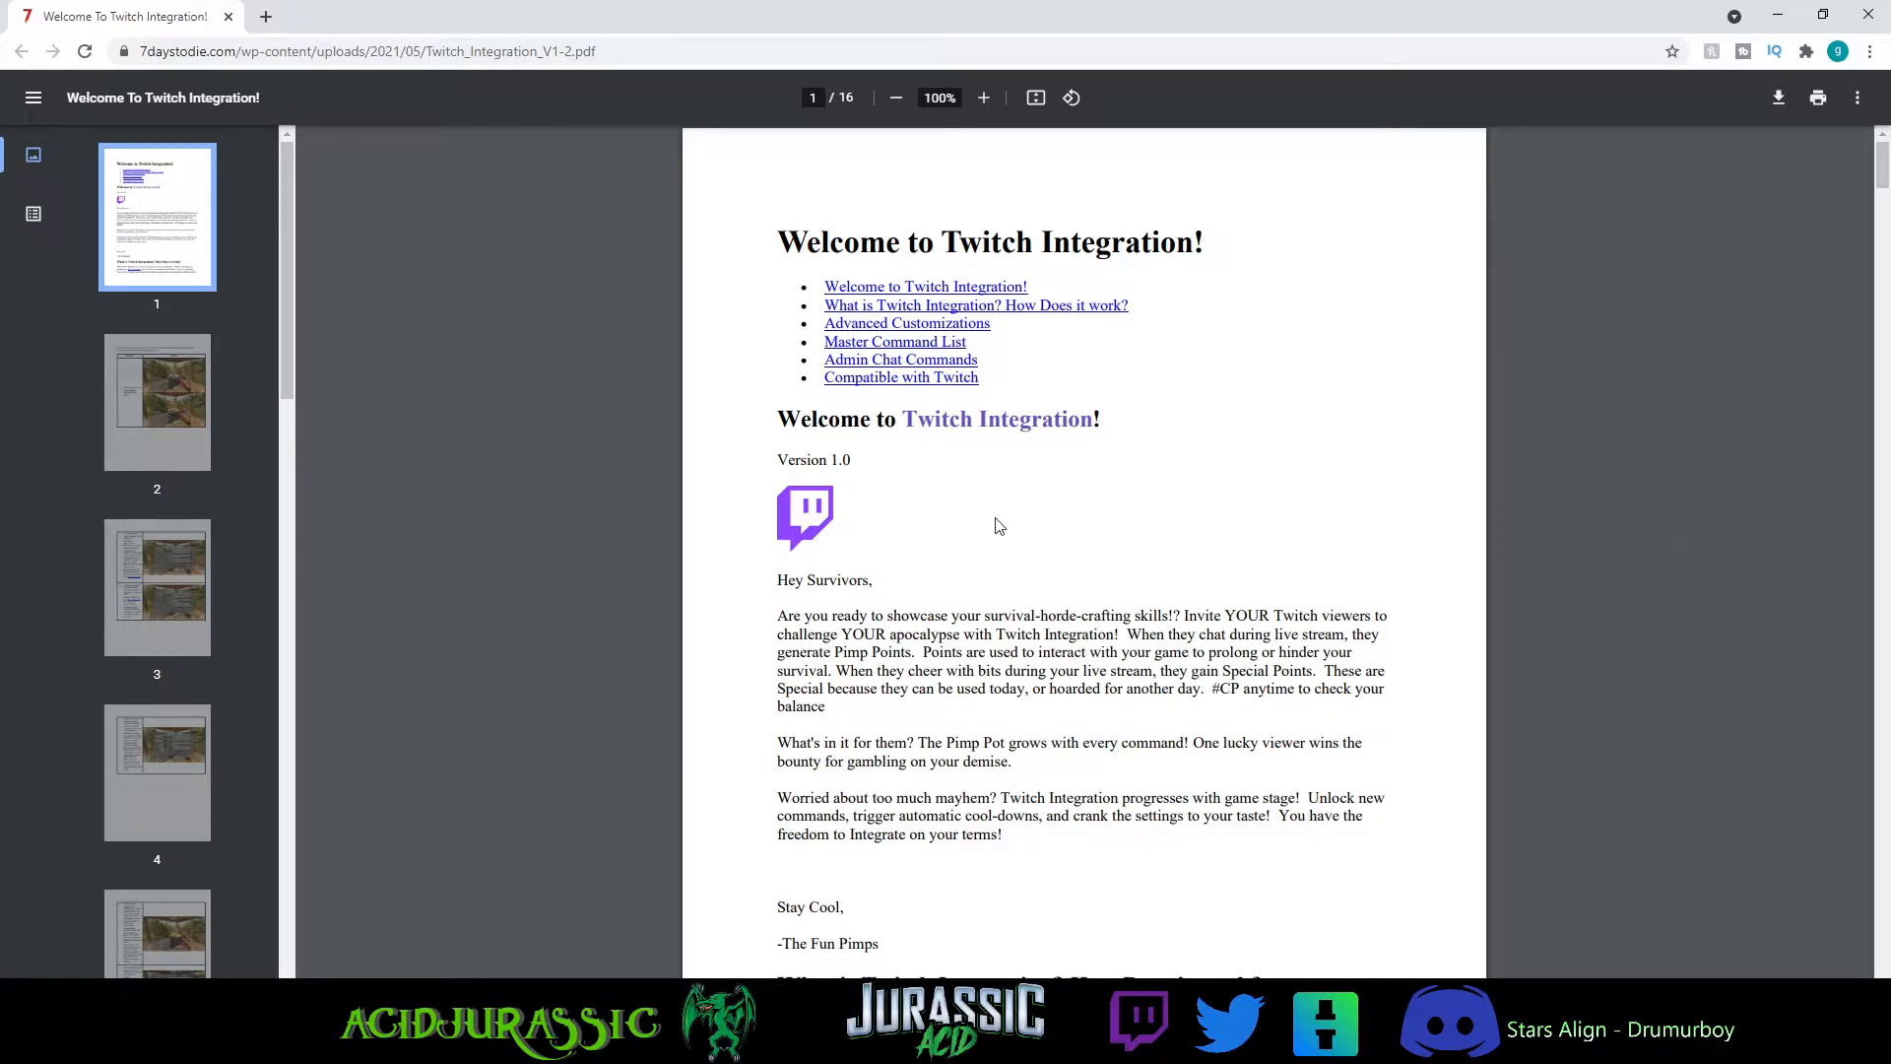
mouse_move(791, 494)
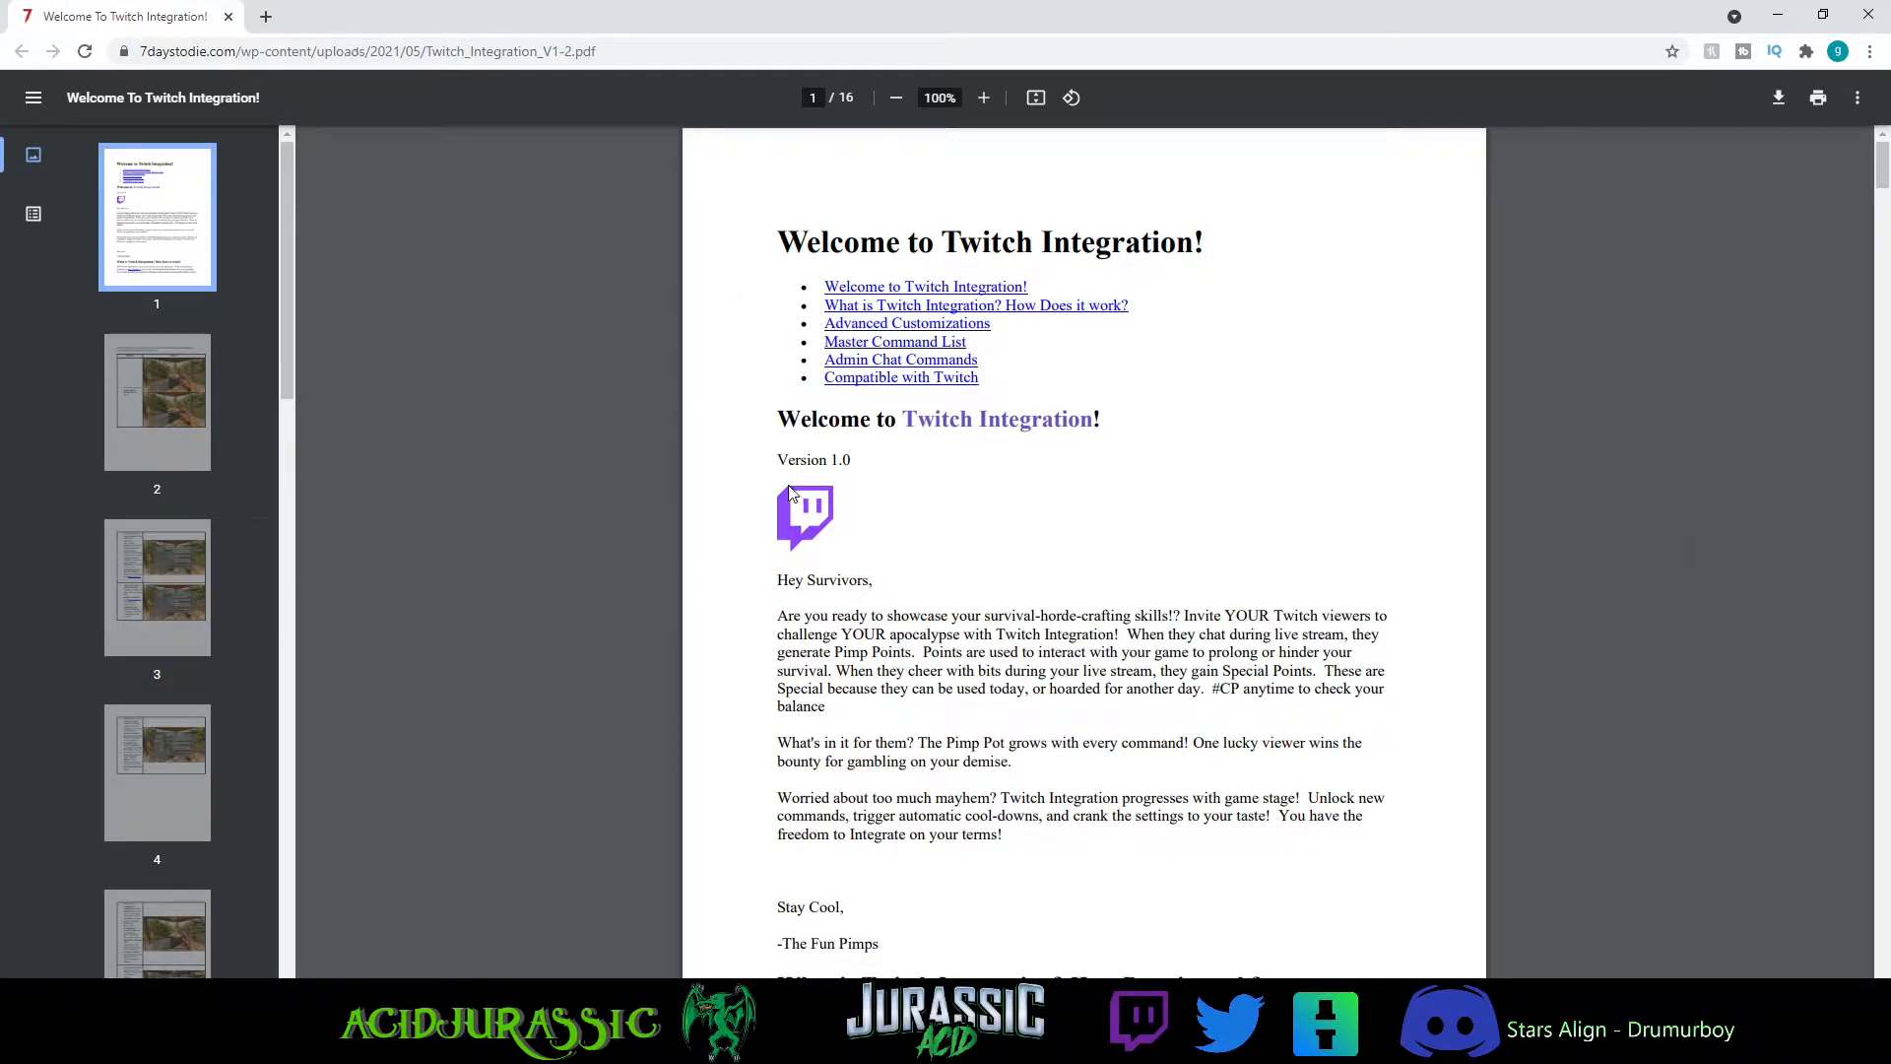
- Scroll to page 3 and highlight 'enabled on SP, P2P MP, or Dedicated'
scroll("down", 3)
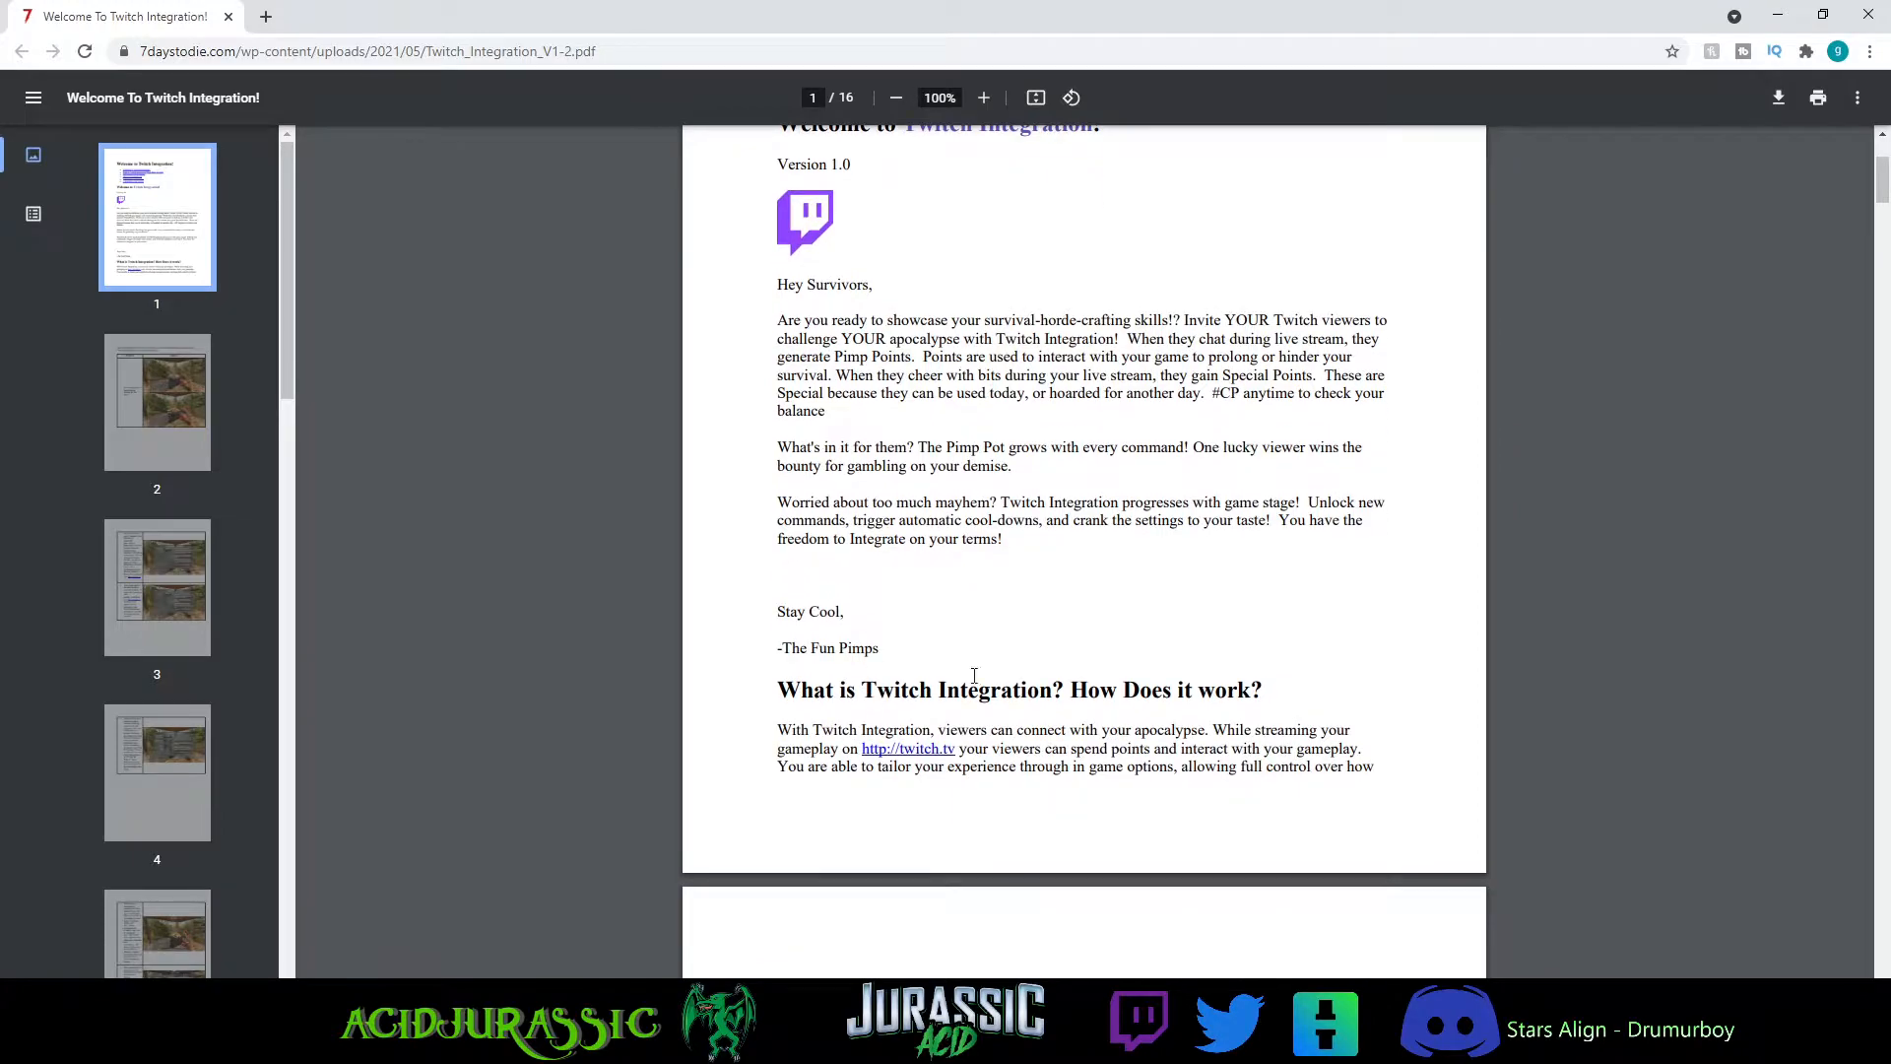
scroll("down", 3)
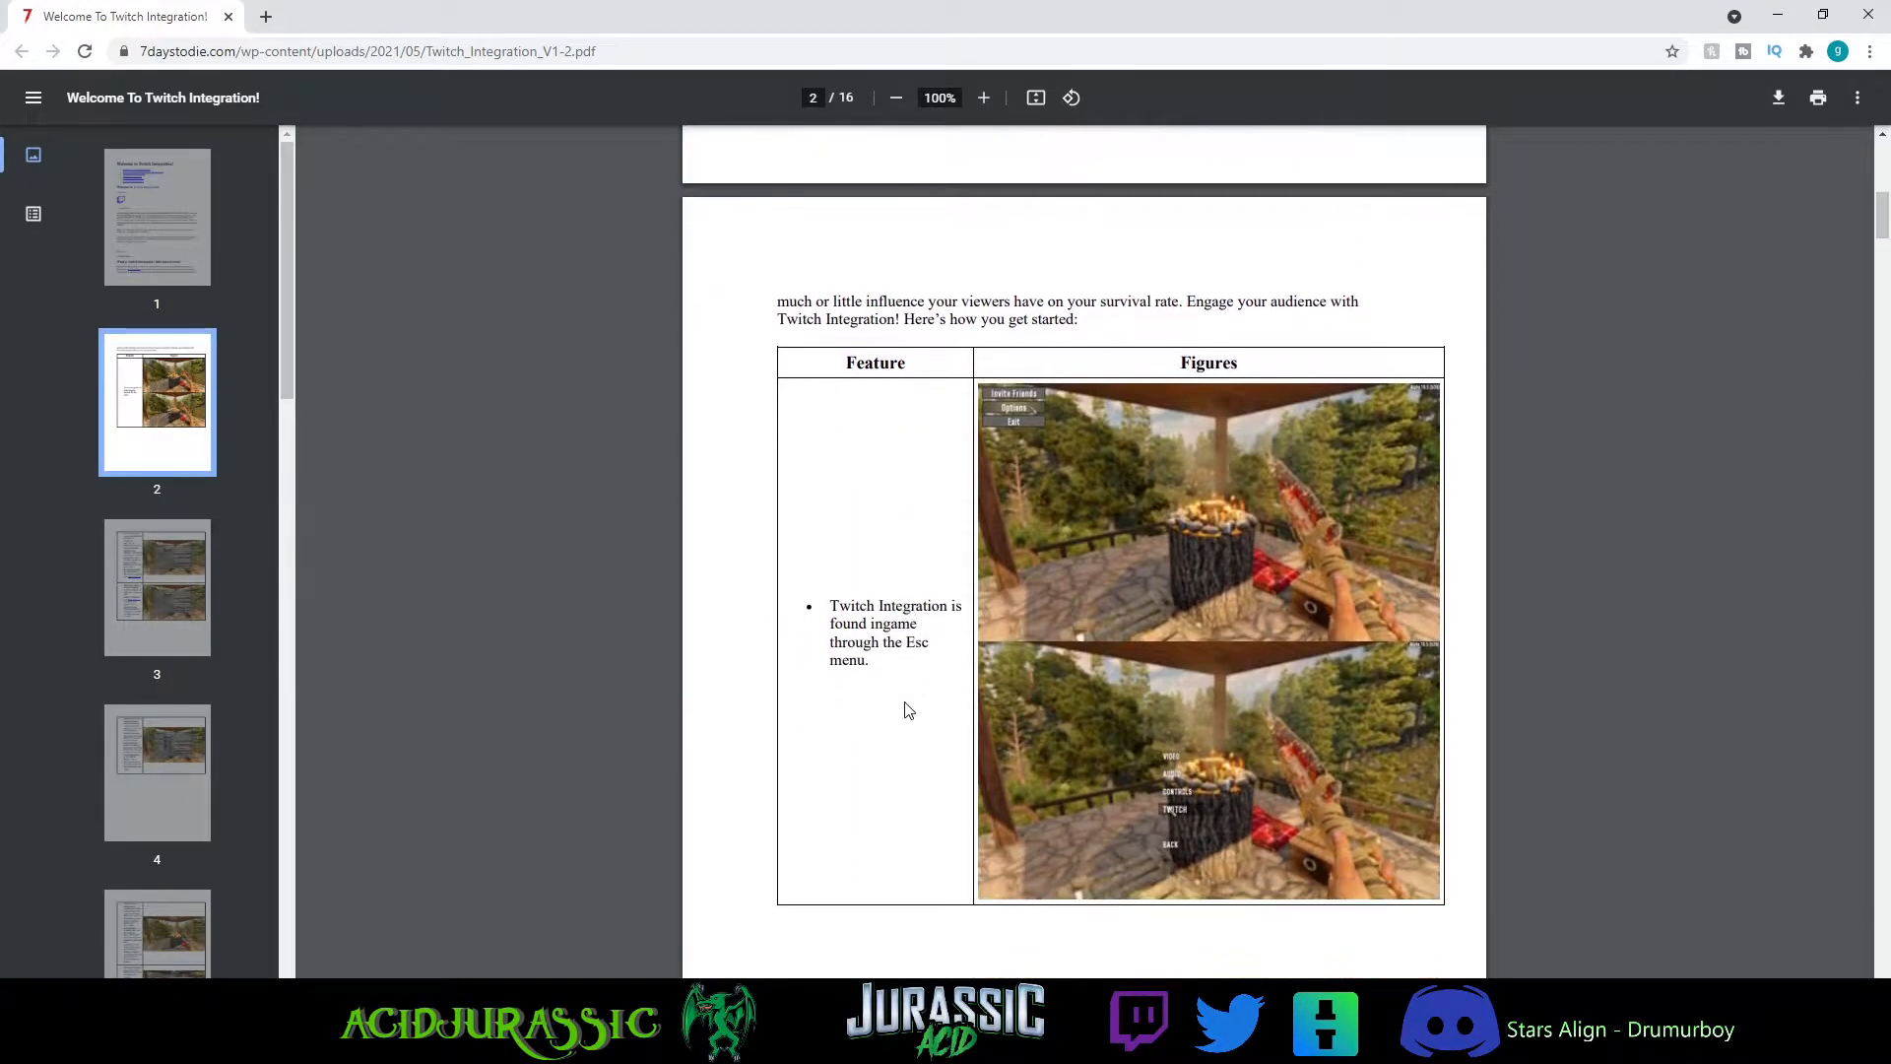
mouse_move(914, 709)
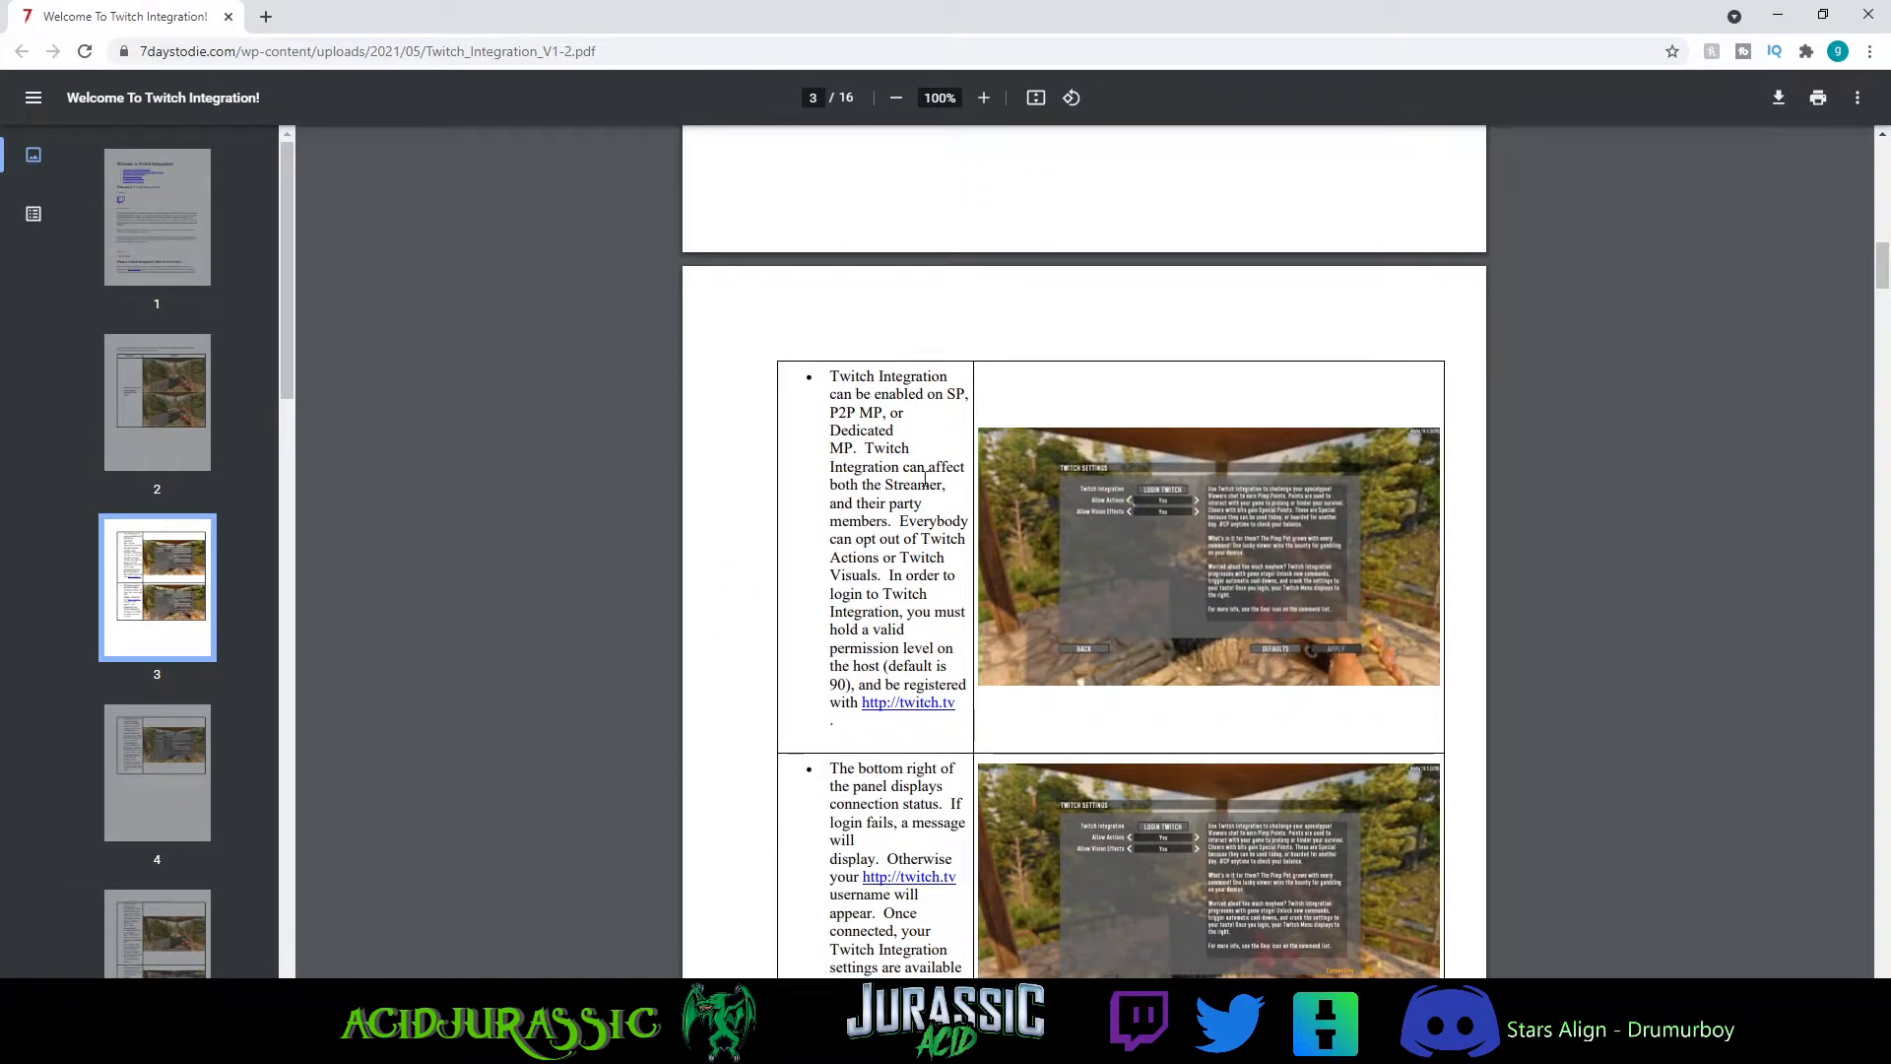
left_click_drag(893, 393, 965, 394)
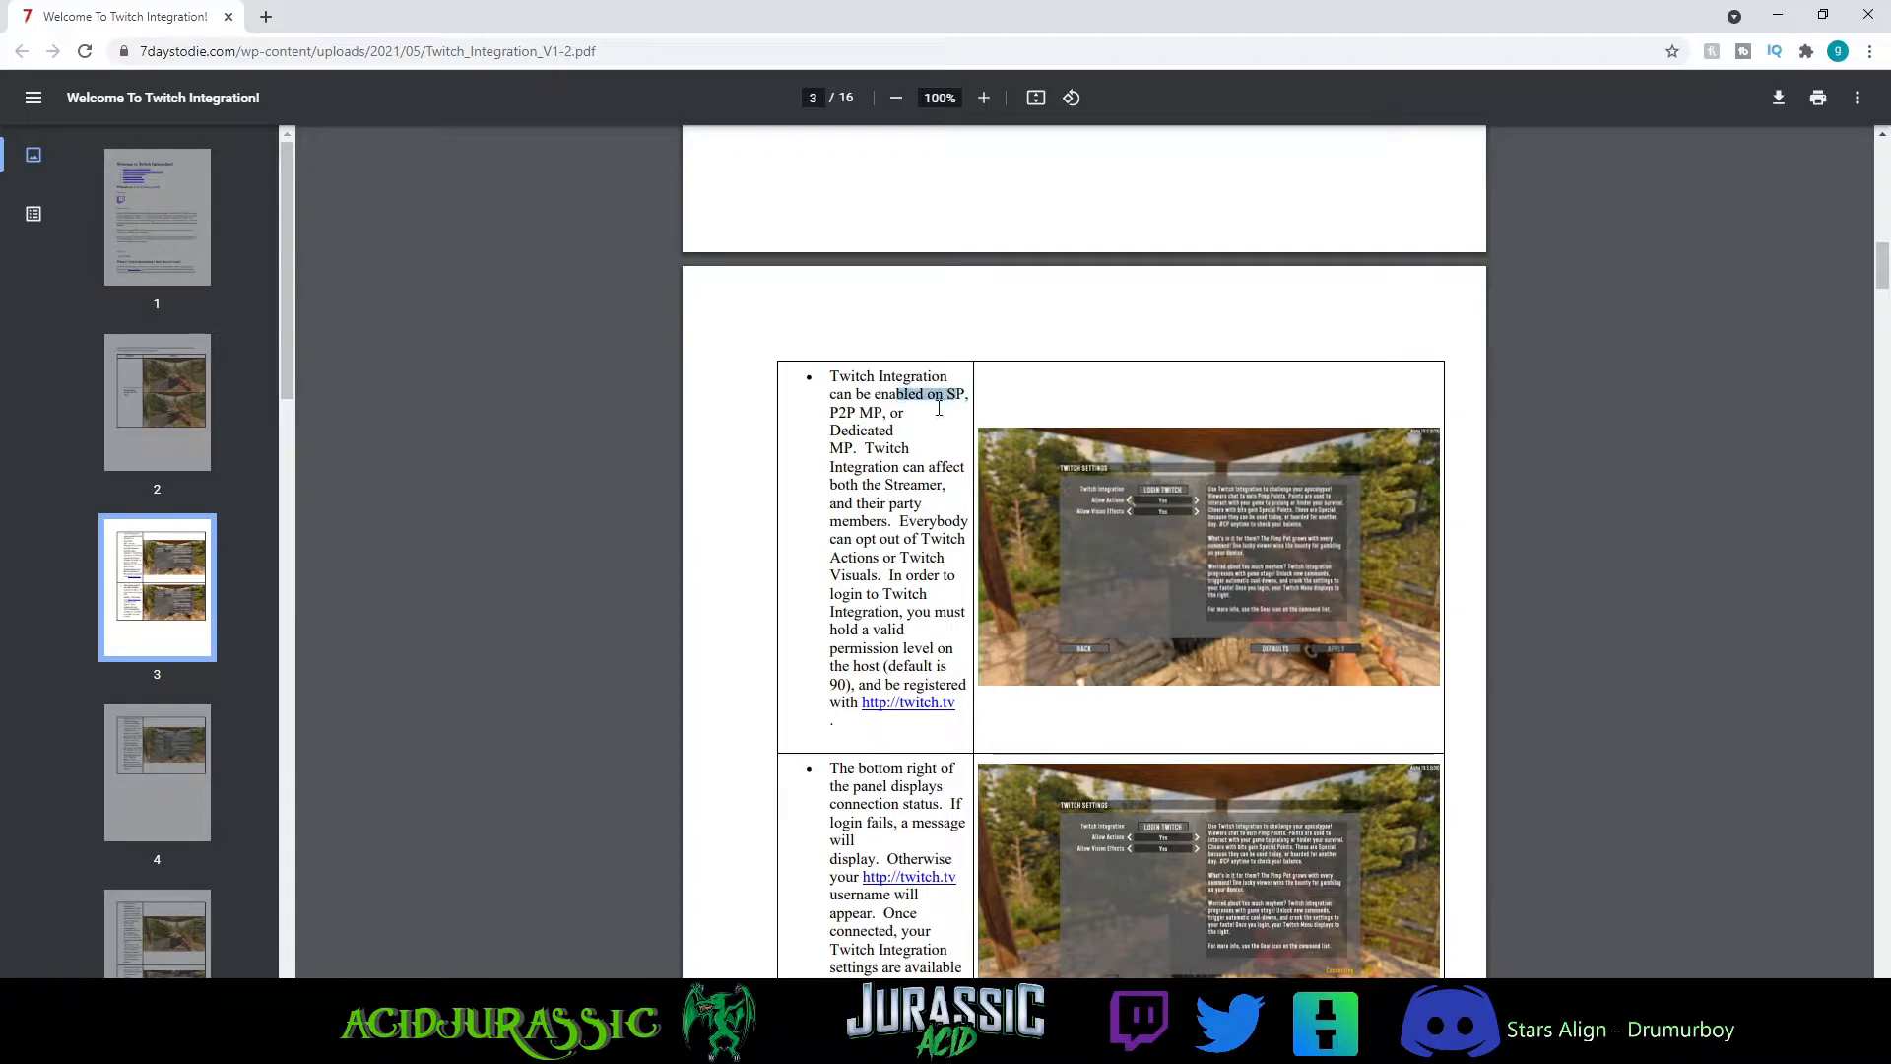
left_click_drag(953, 394, 850, 413)
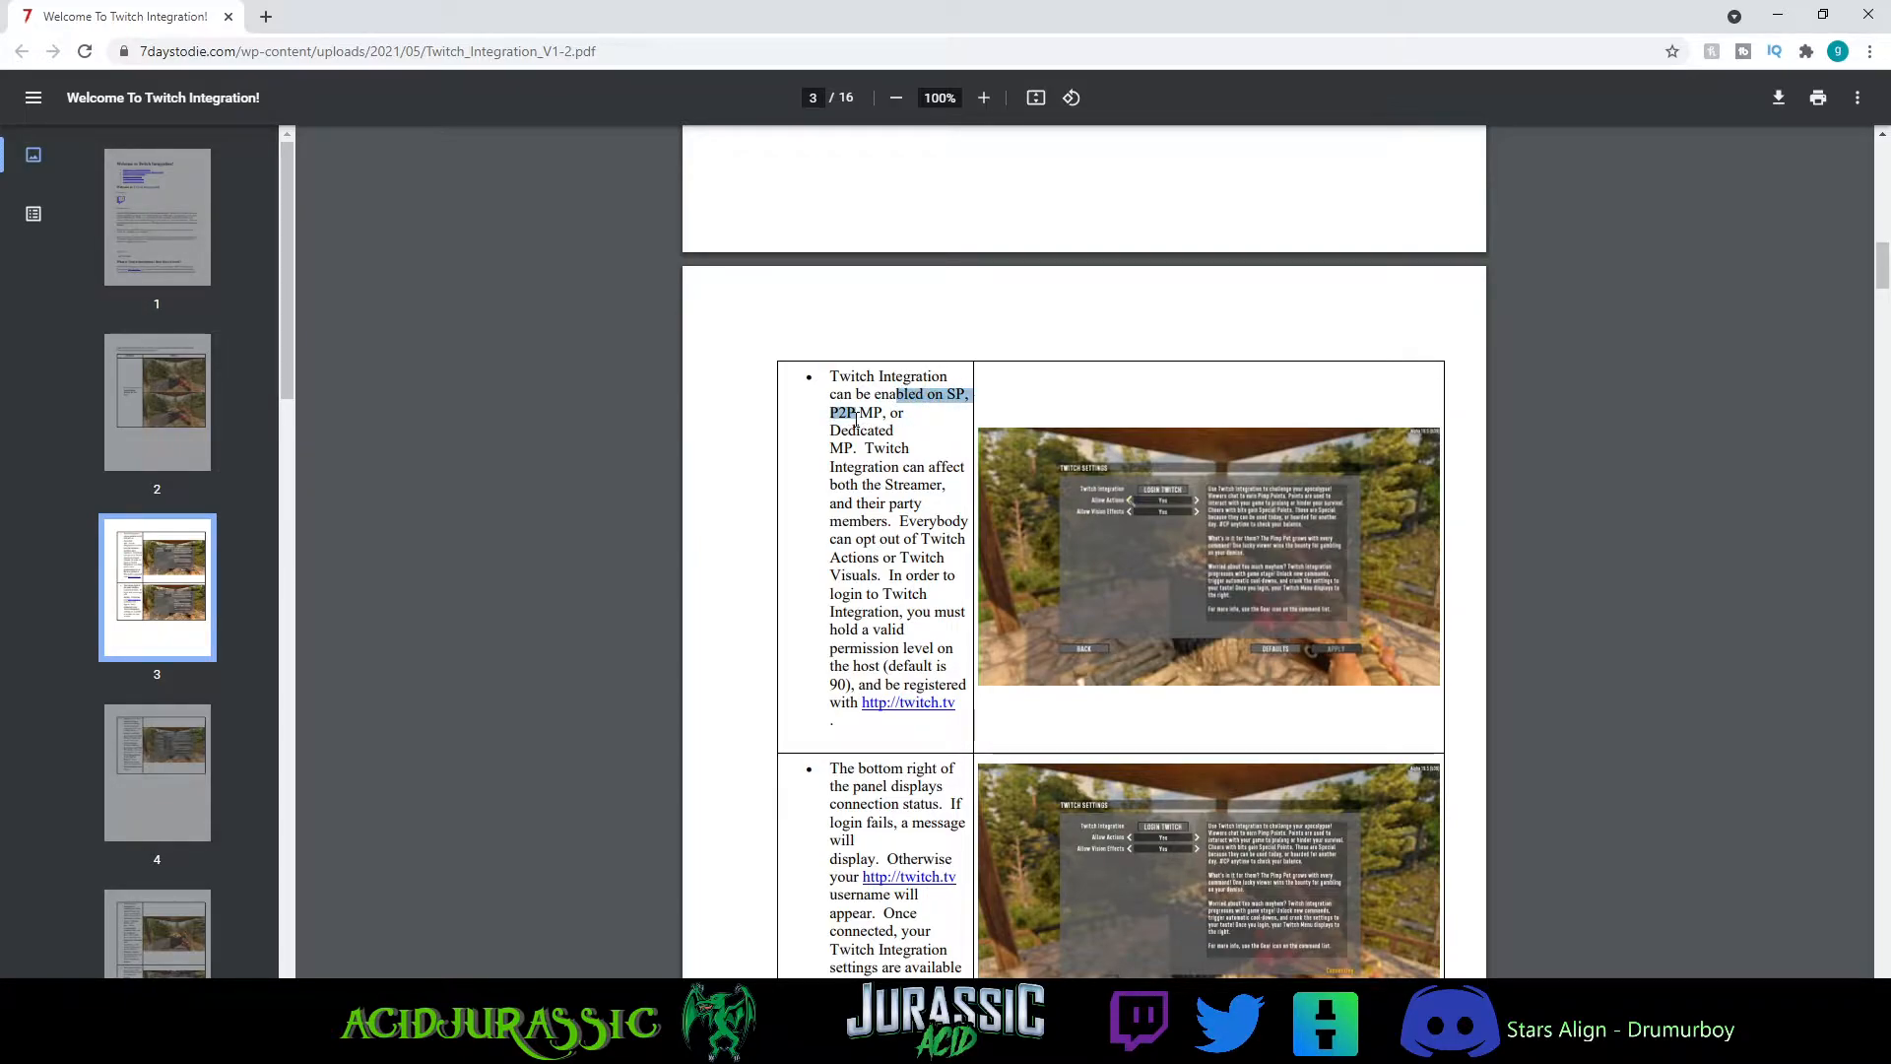
left_click_drag(892, 394, 899, 430)
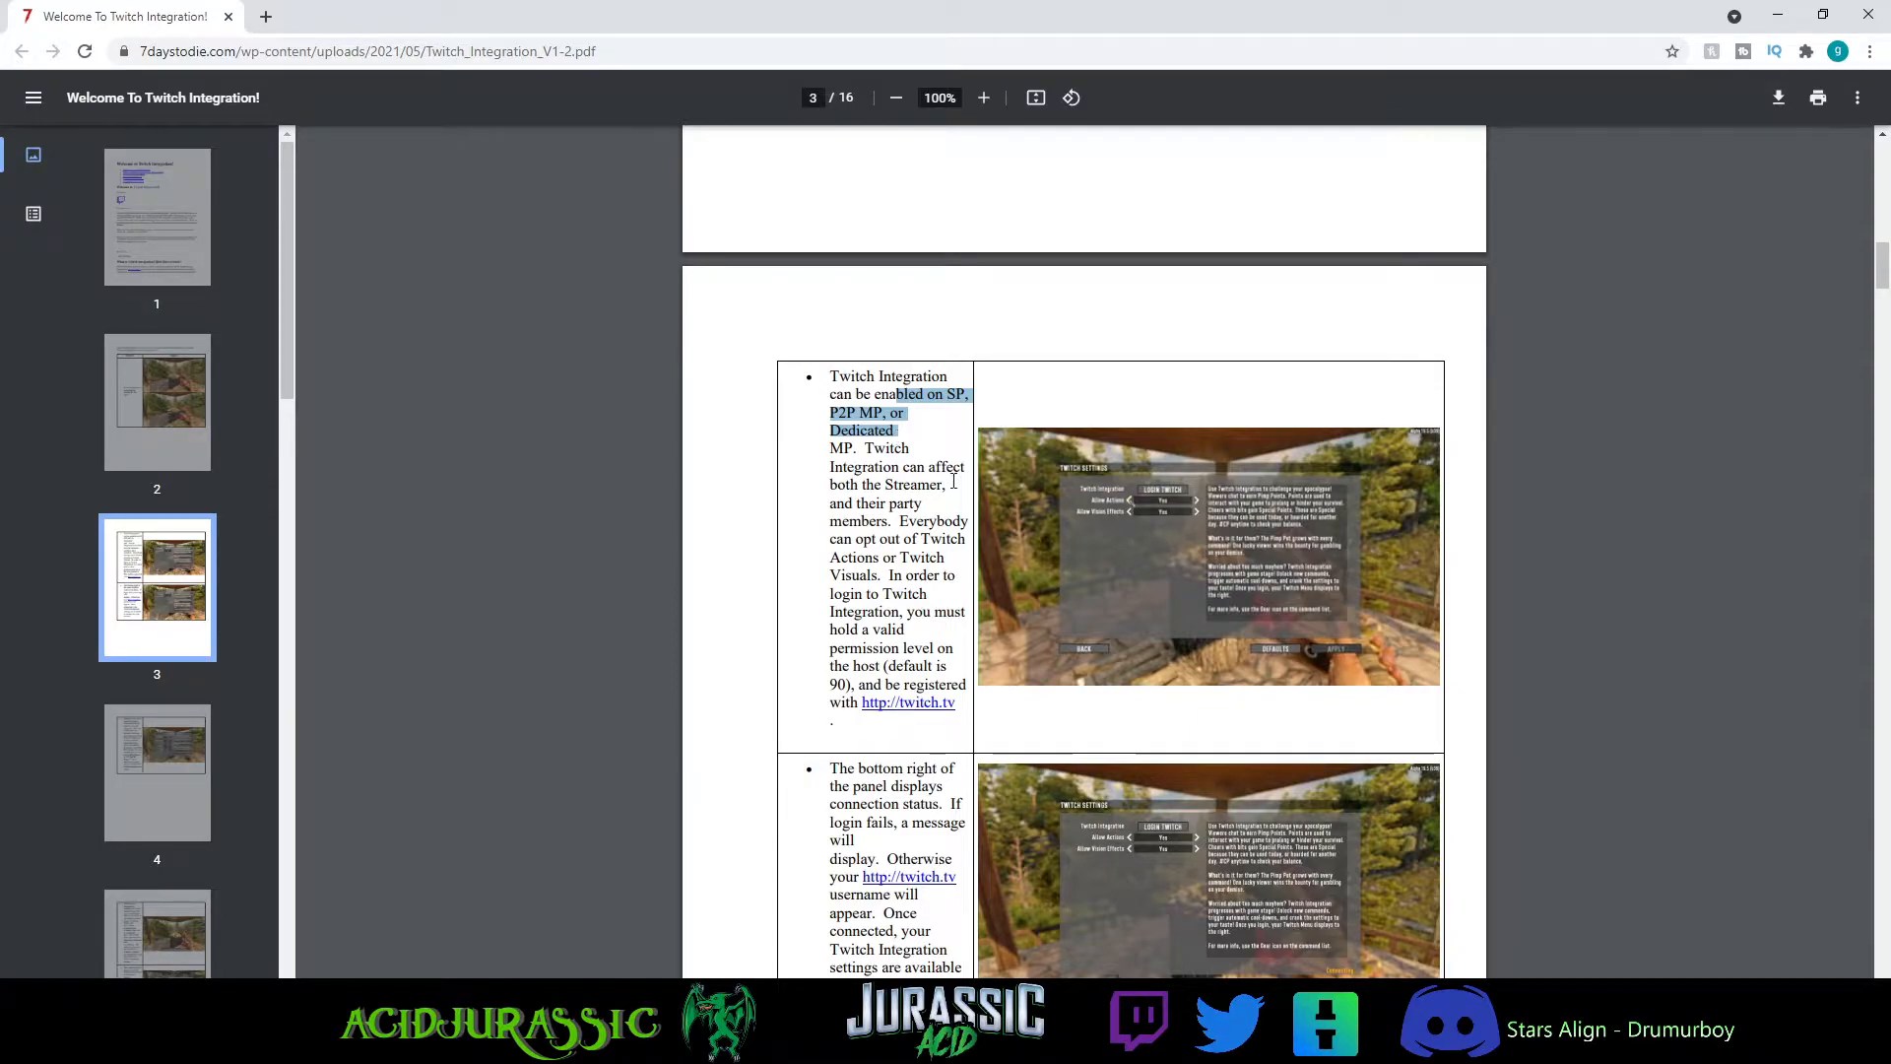
- Scroll a little further down page 3 toward the Twitch Actions opt-out passage
scroll("down", 3)
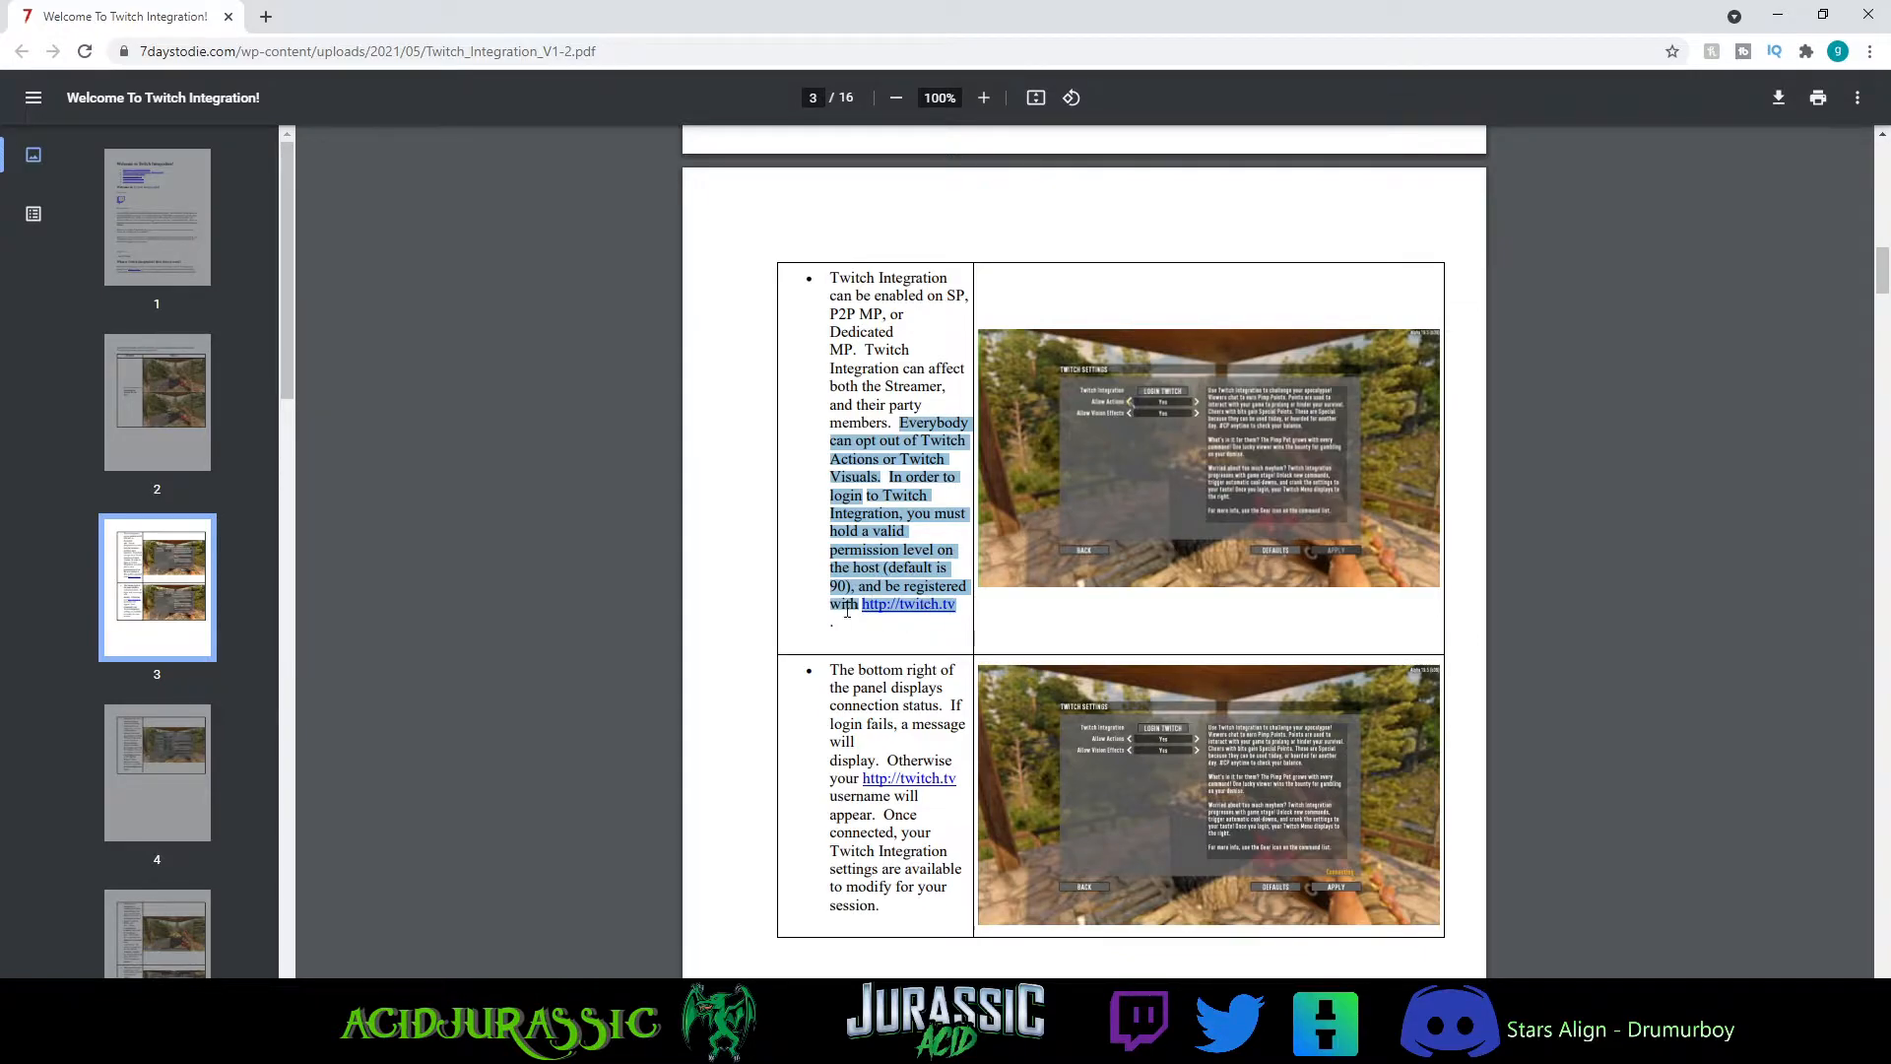
mouse_move(910, 618)
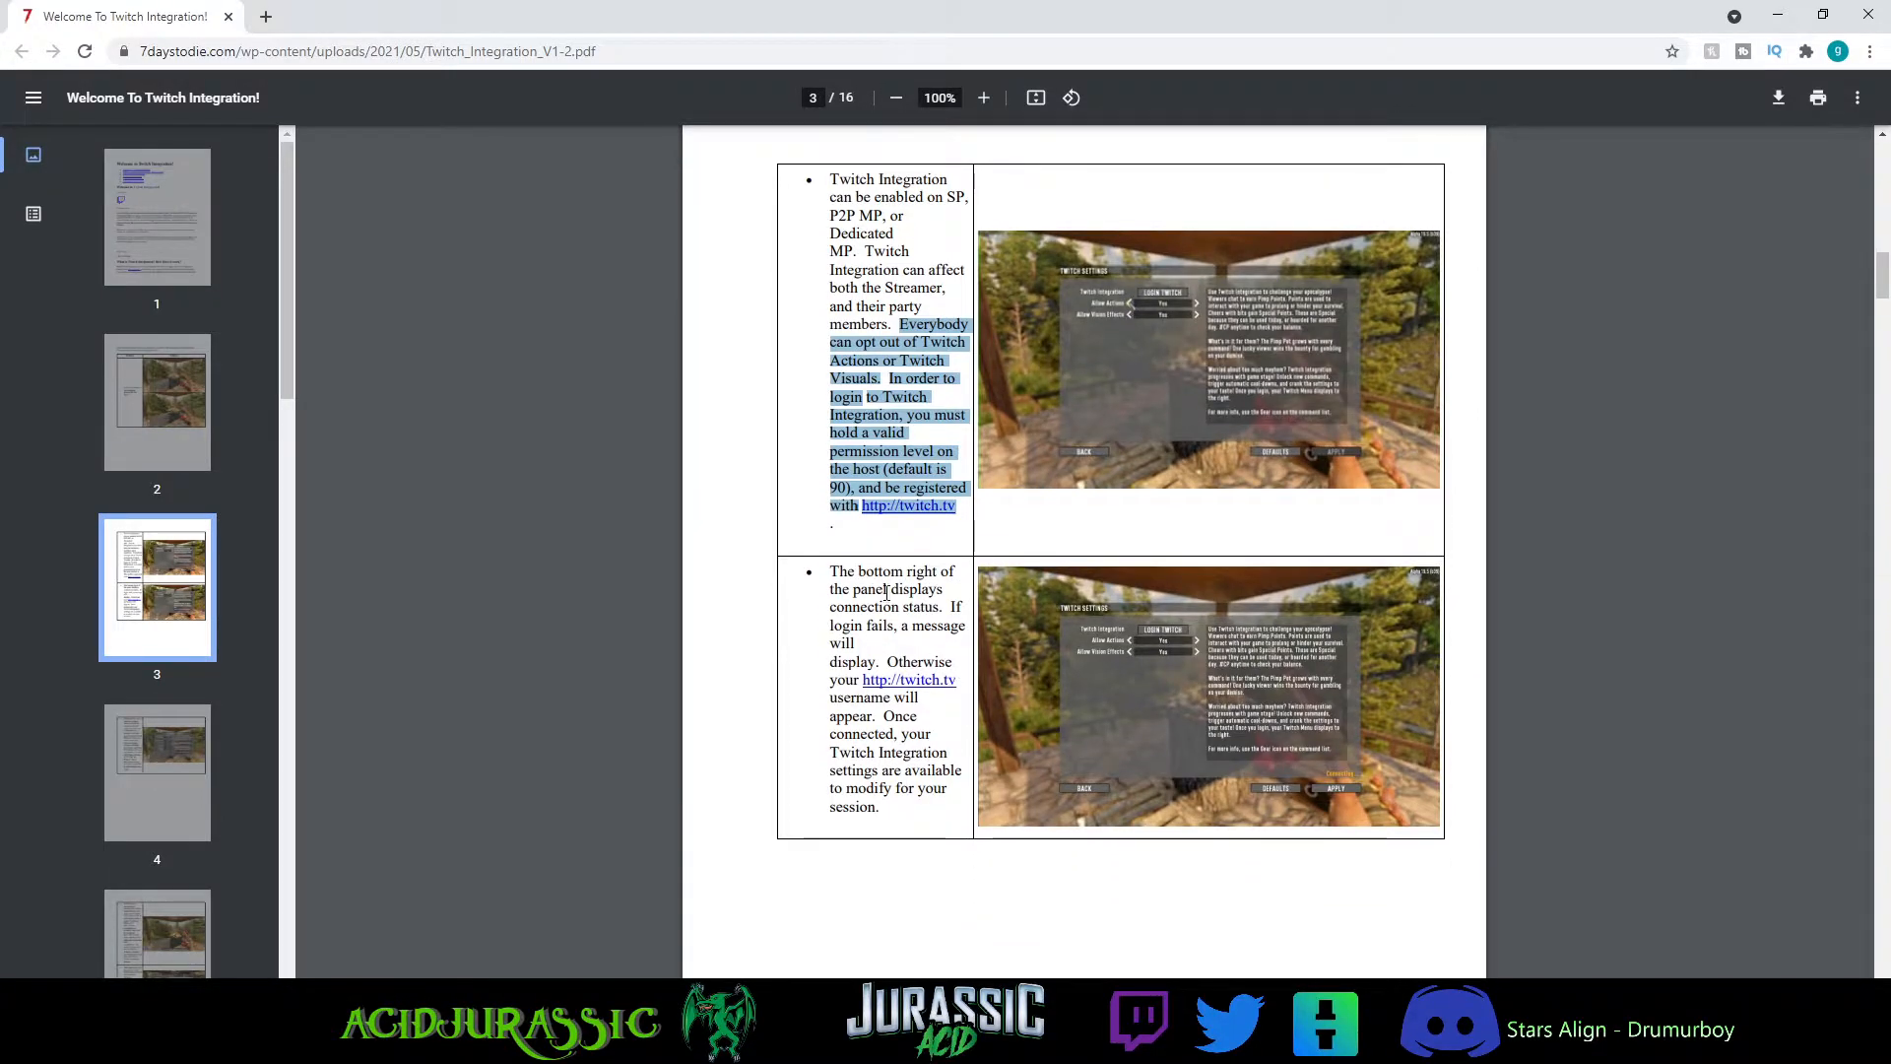
- Scroll to page 4 on balance settings like Bloodmoon options and Pimp Points
scroll("down", 3)
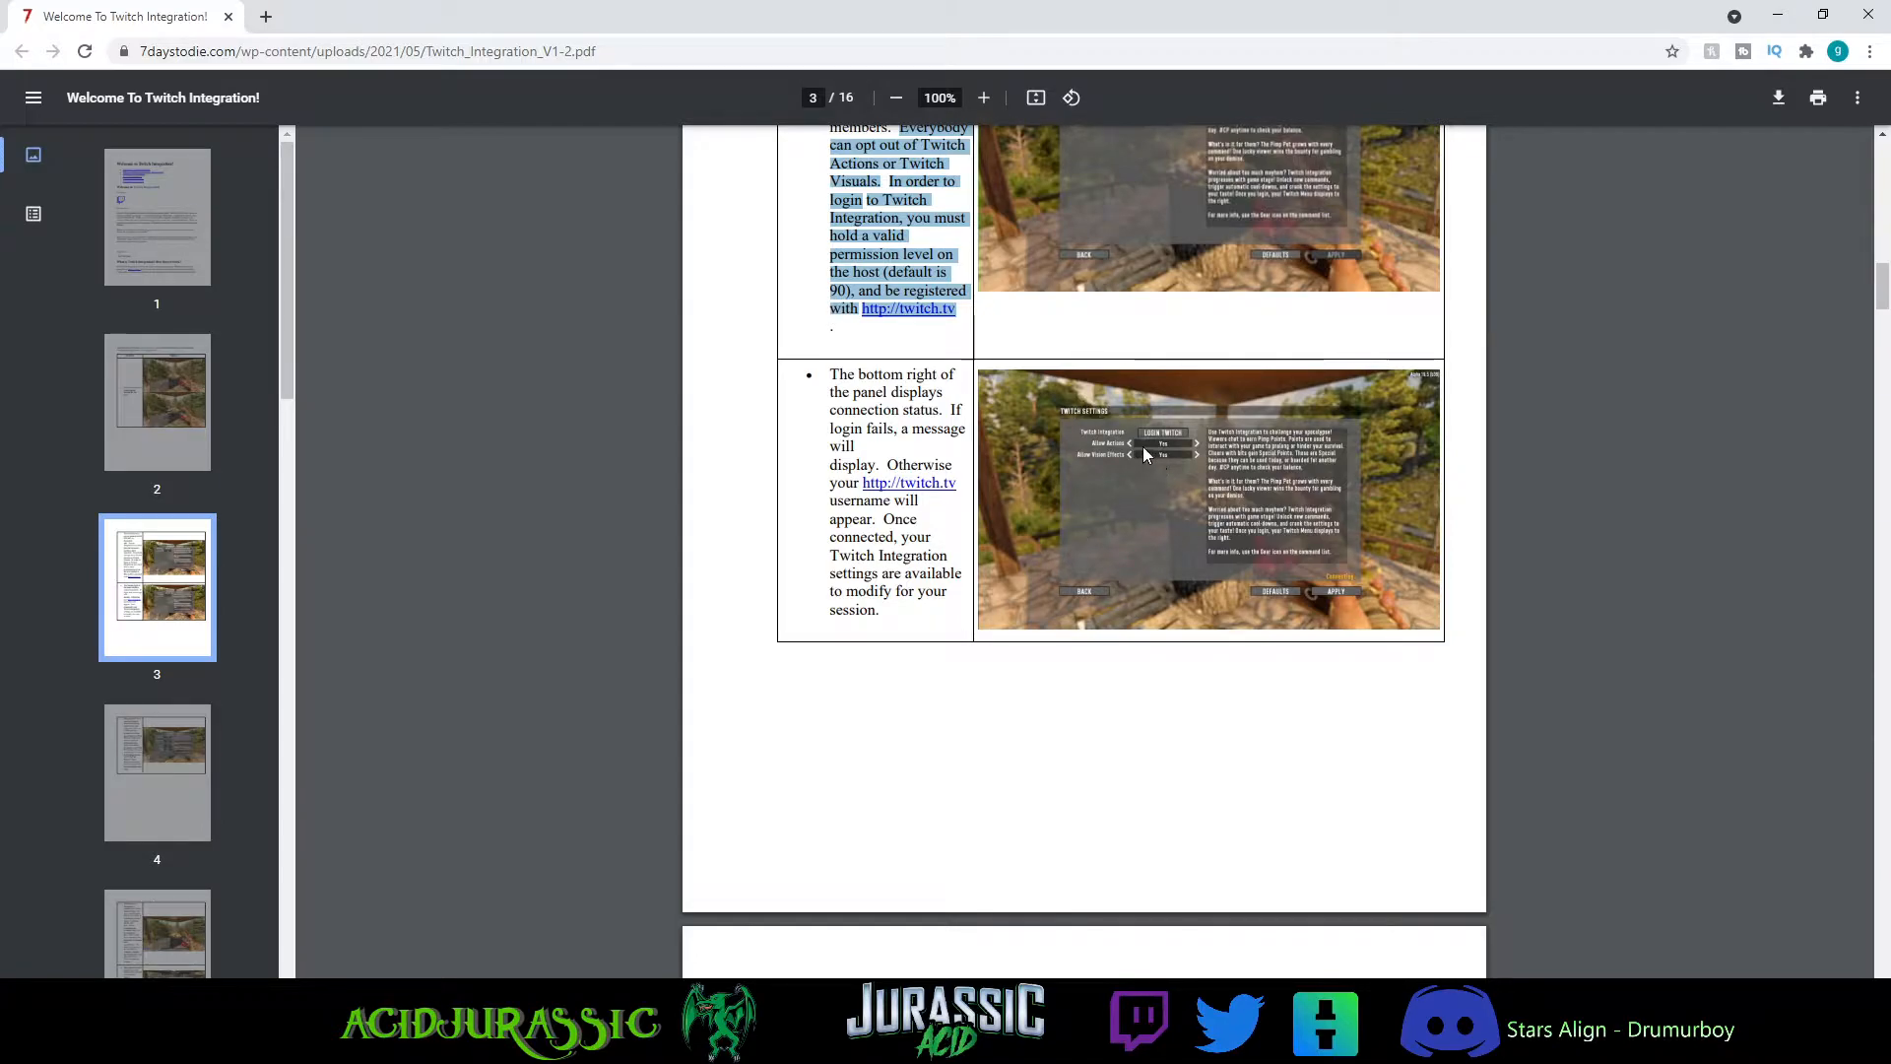
scroll("down", 3)
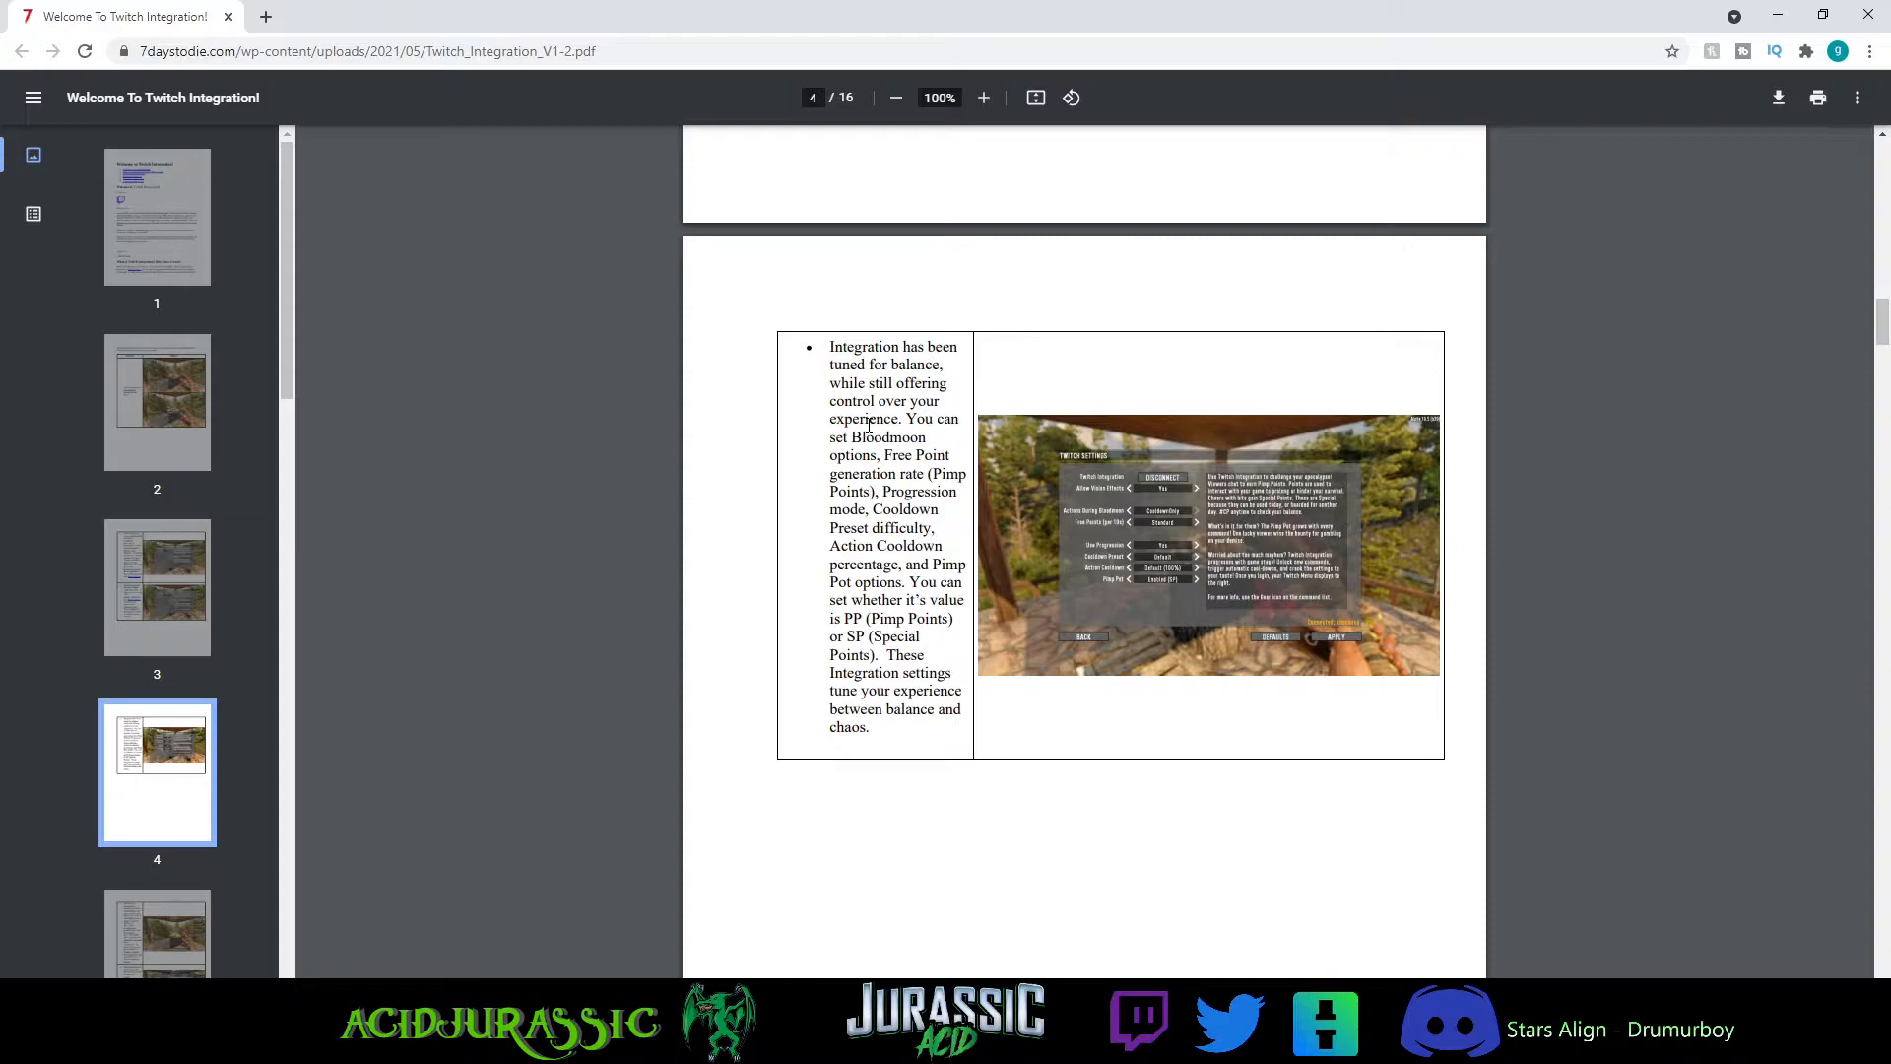
- Scroll through pages 5–6 covering Action History, Leaderboard and Safe Zones
scroll("down", 3)
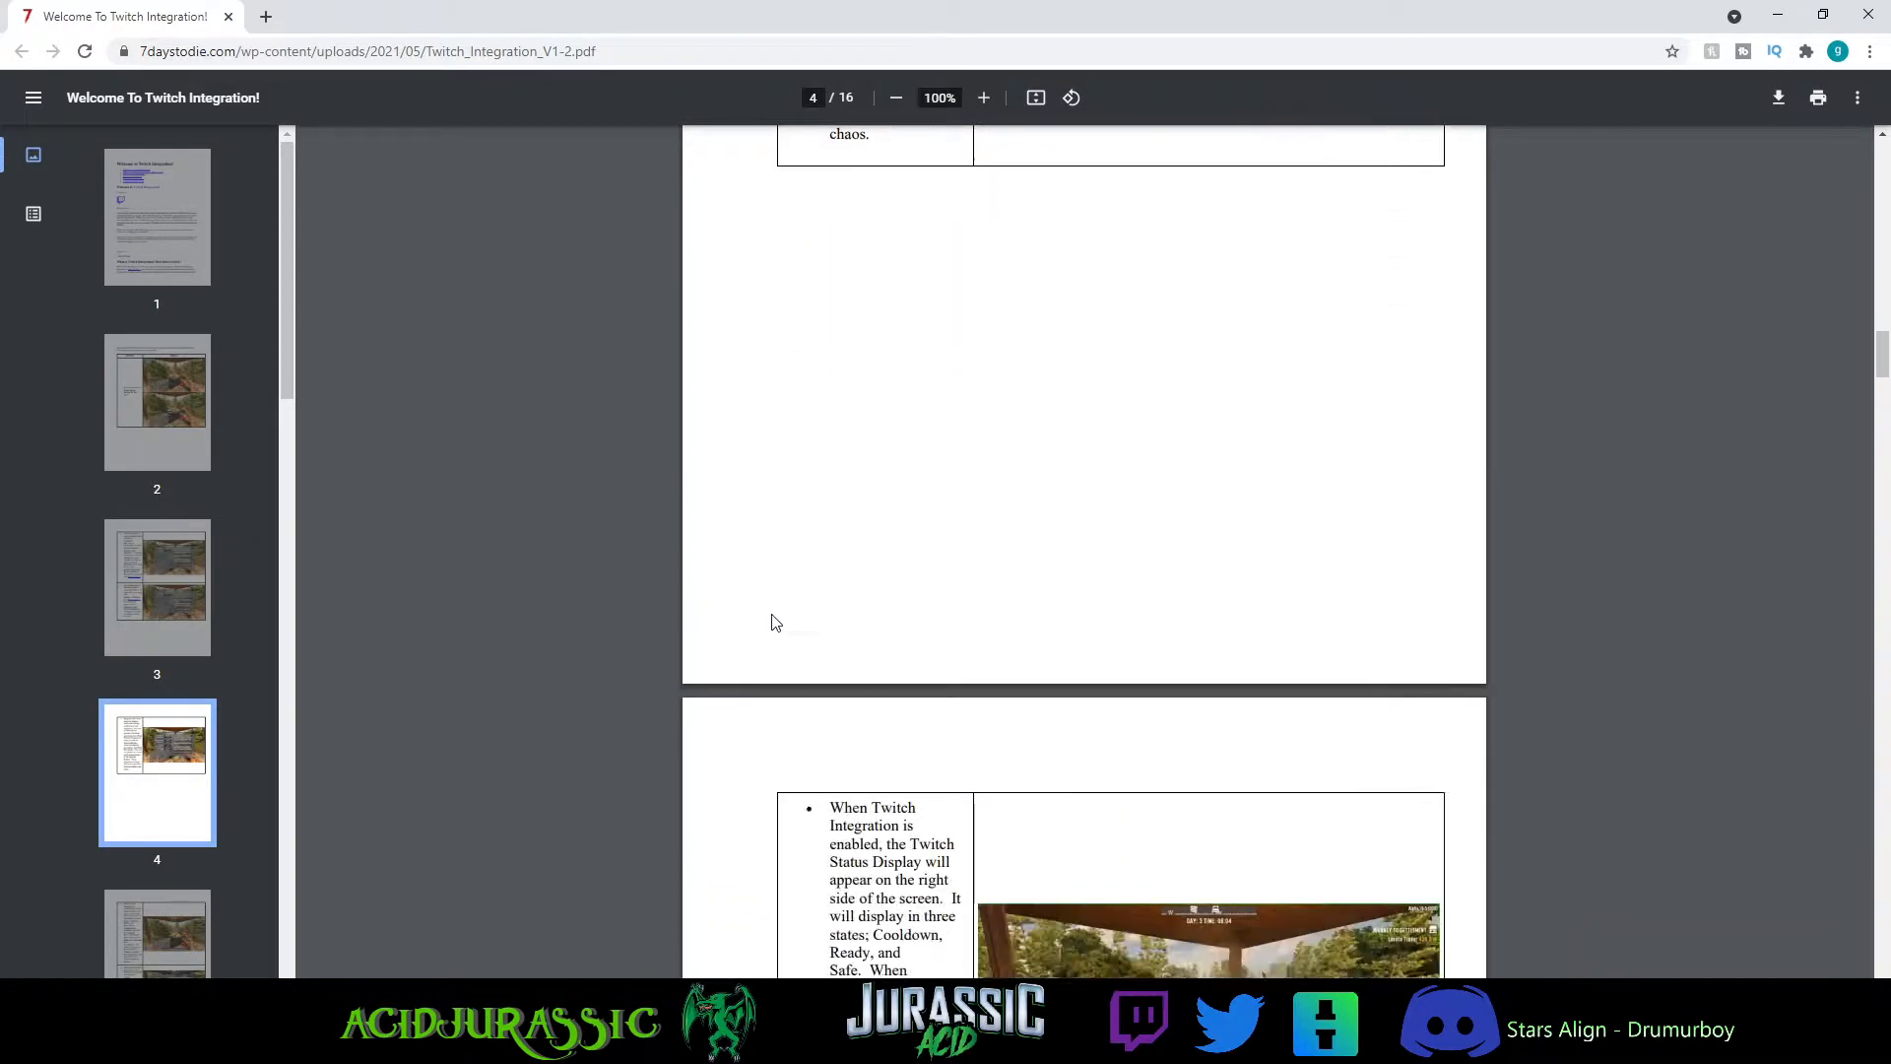
scroll("down", 3)
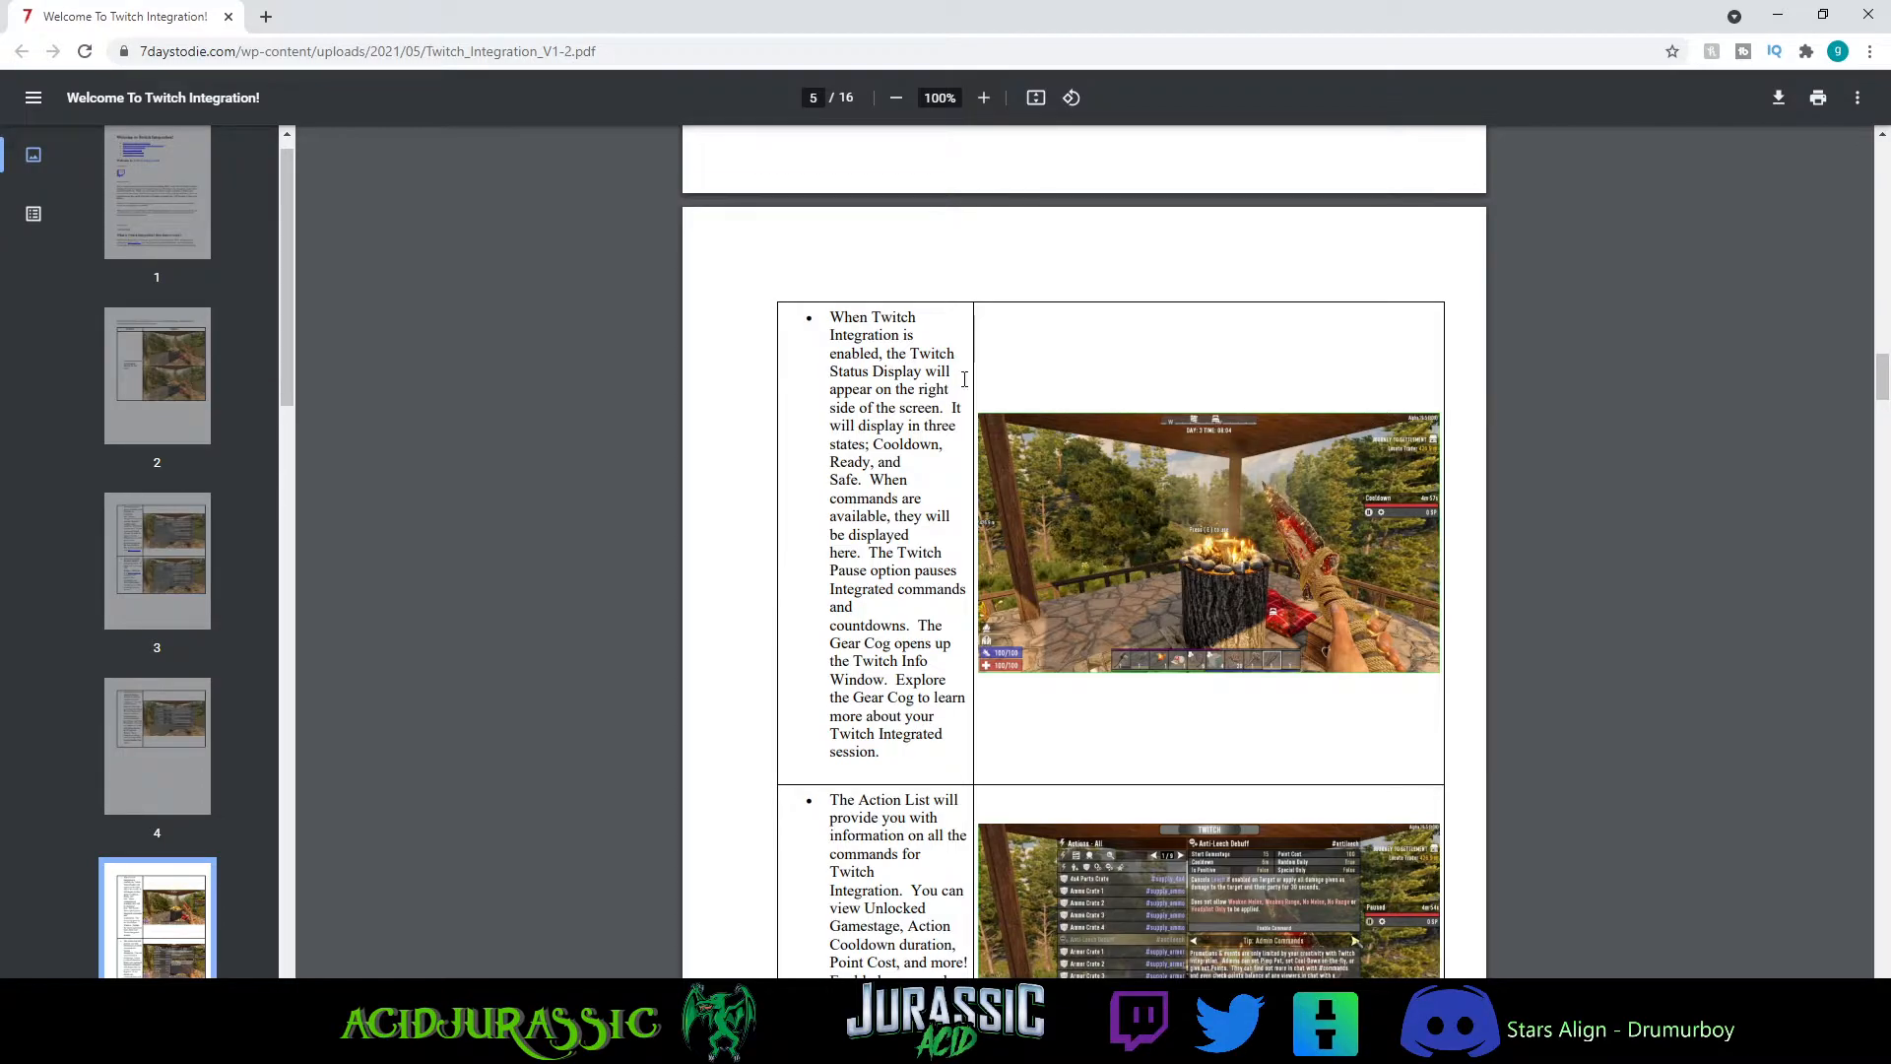
scroll("down", 3)
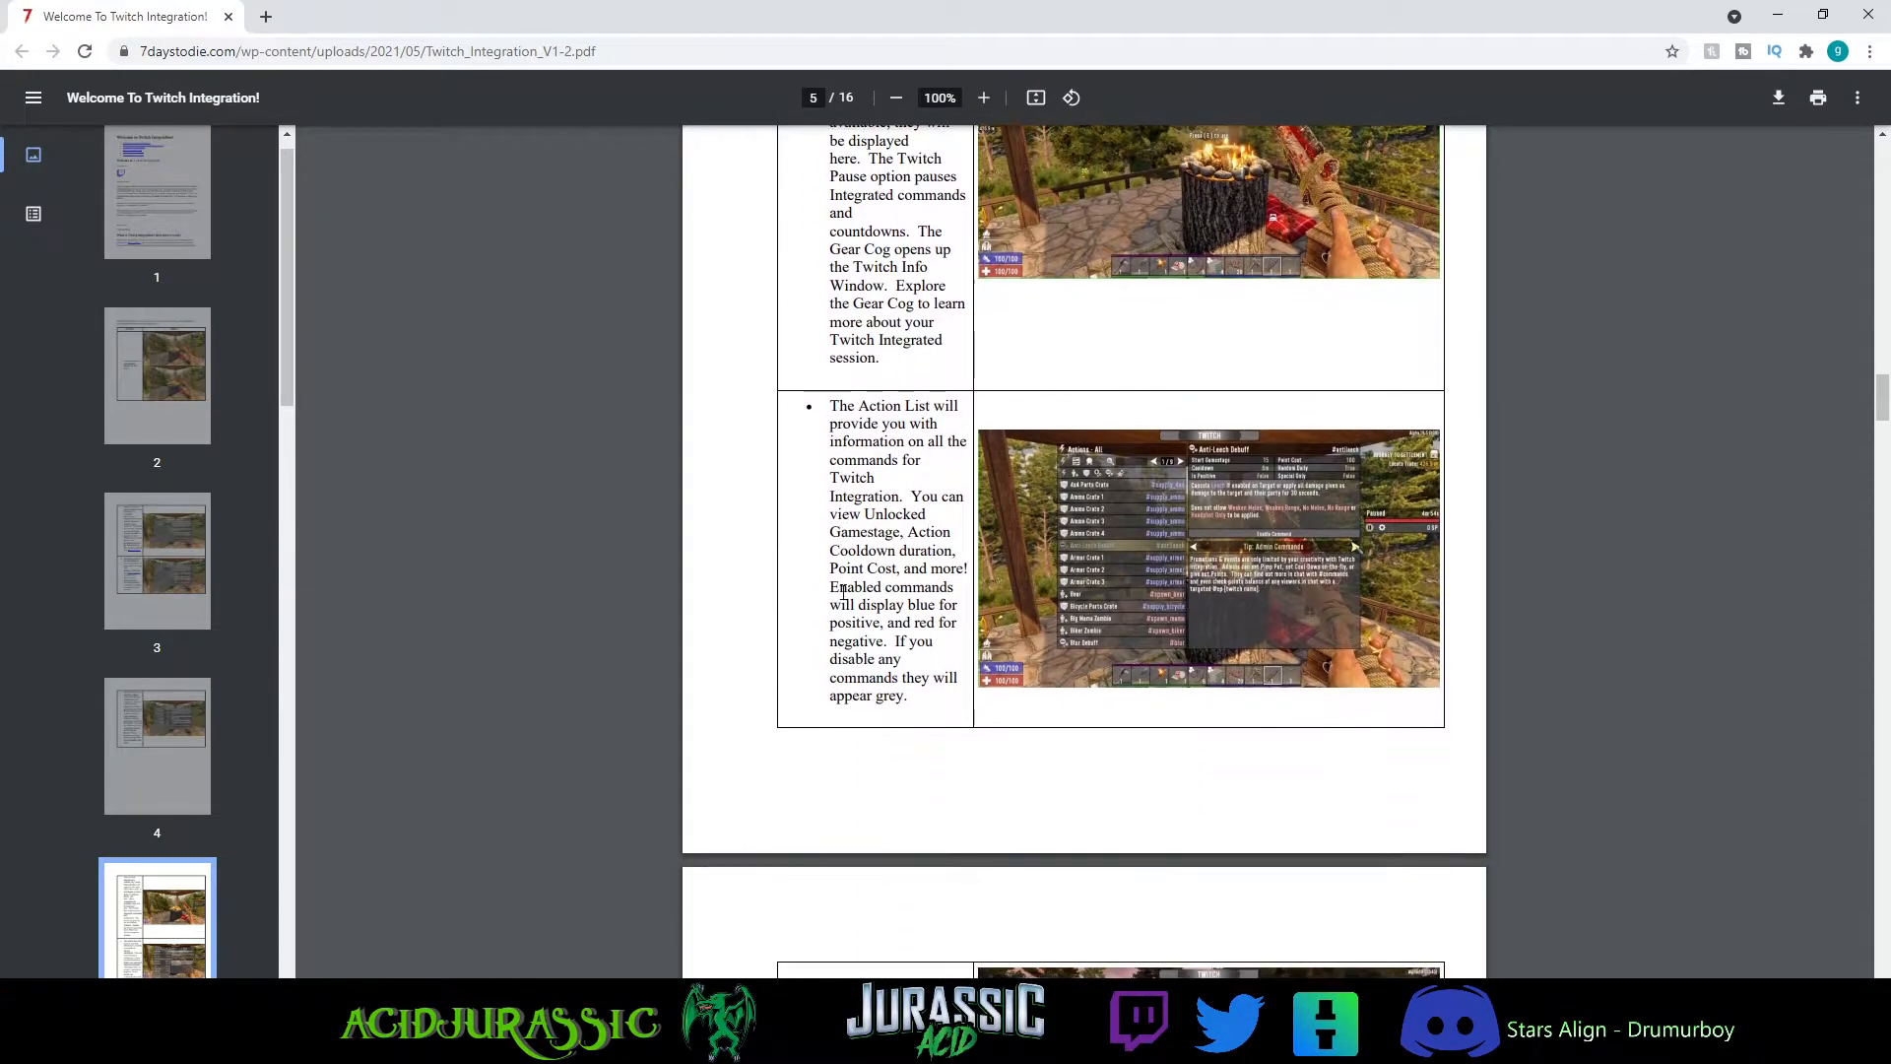
scroll("down", 3)
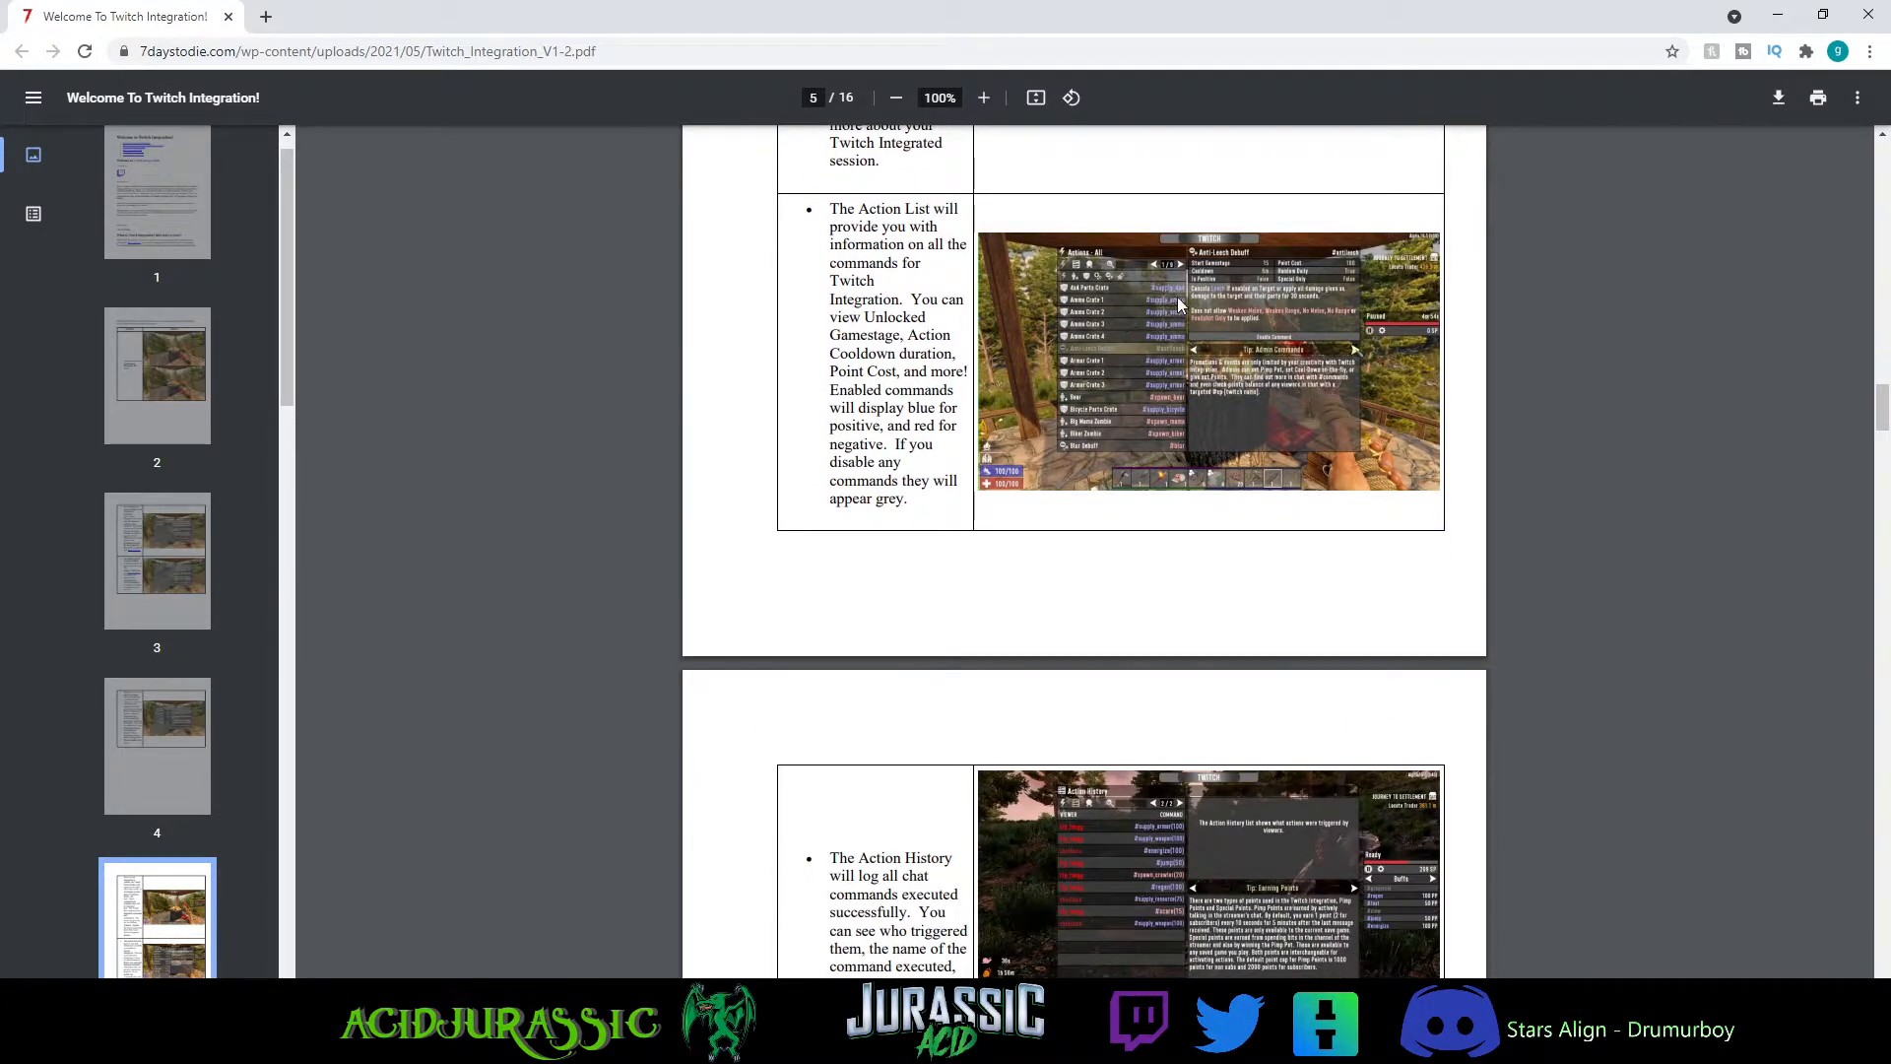
mouse_move(1168, 414)
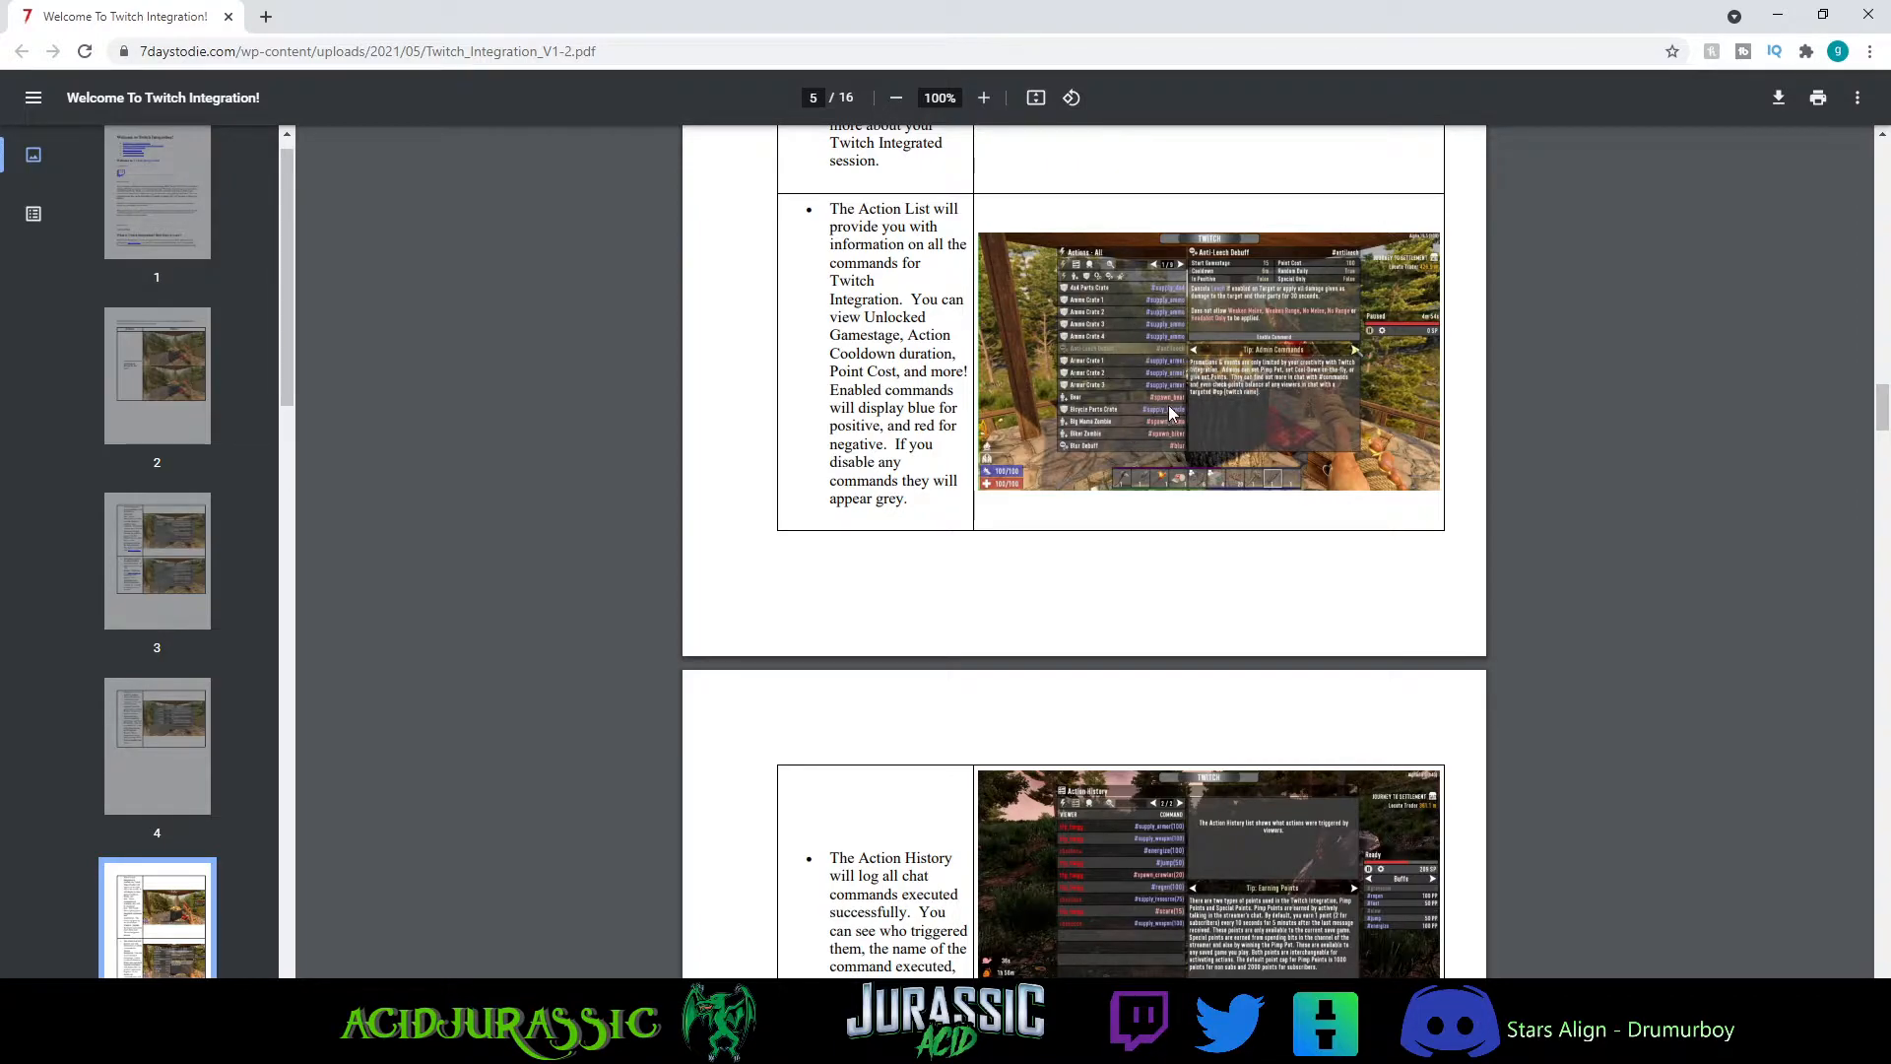
mouse_move(1232, 416)
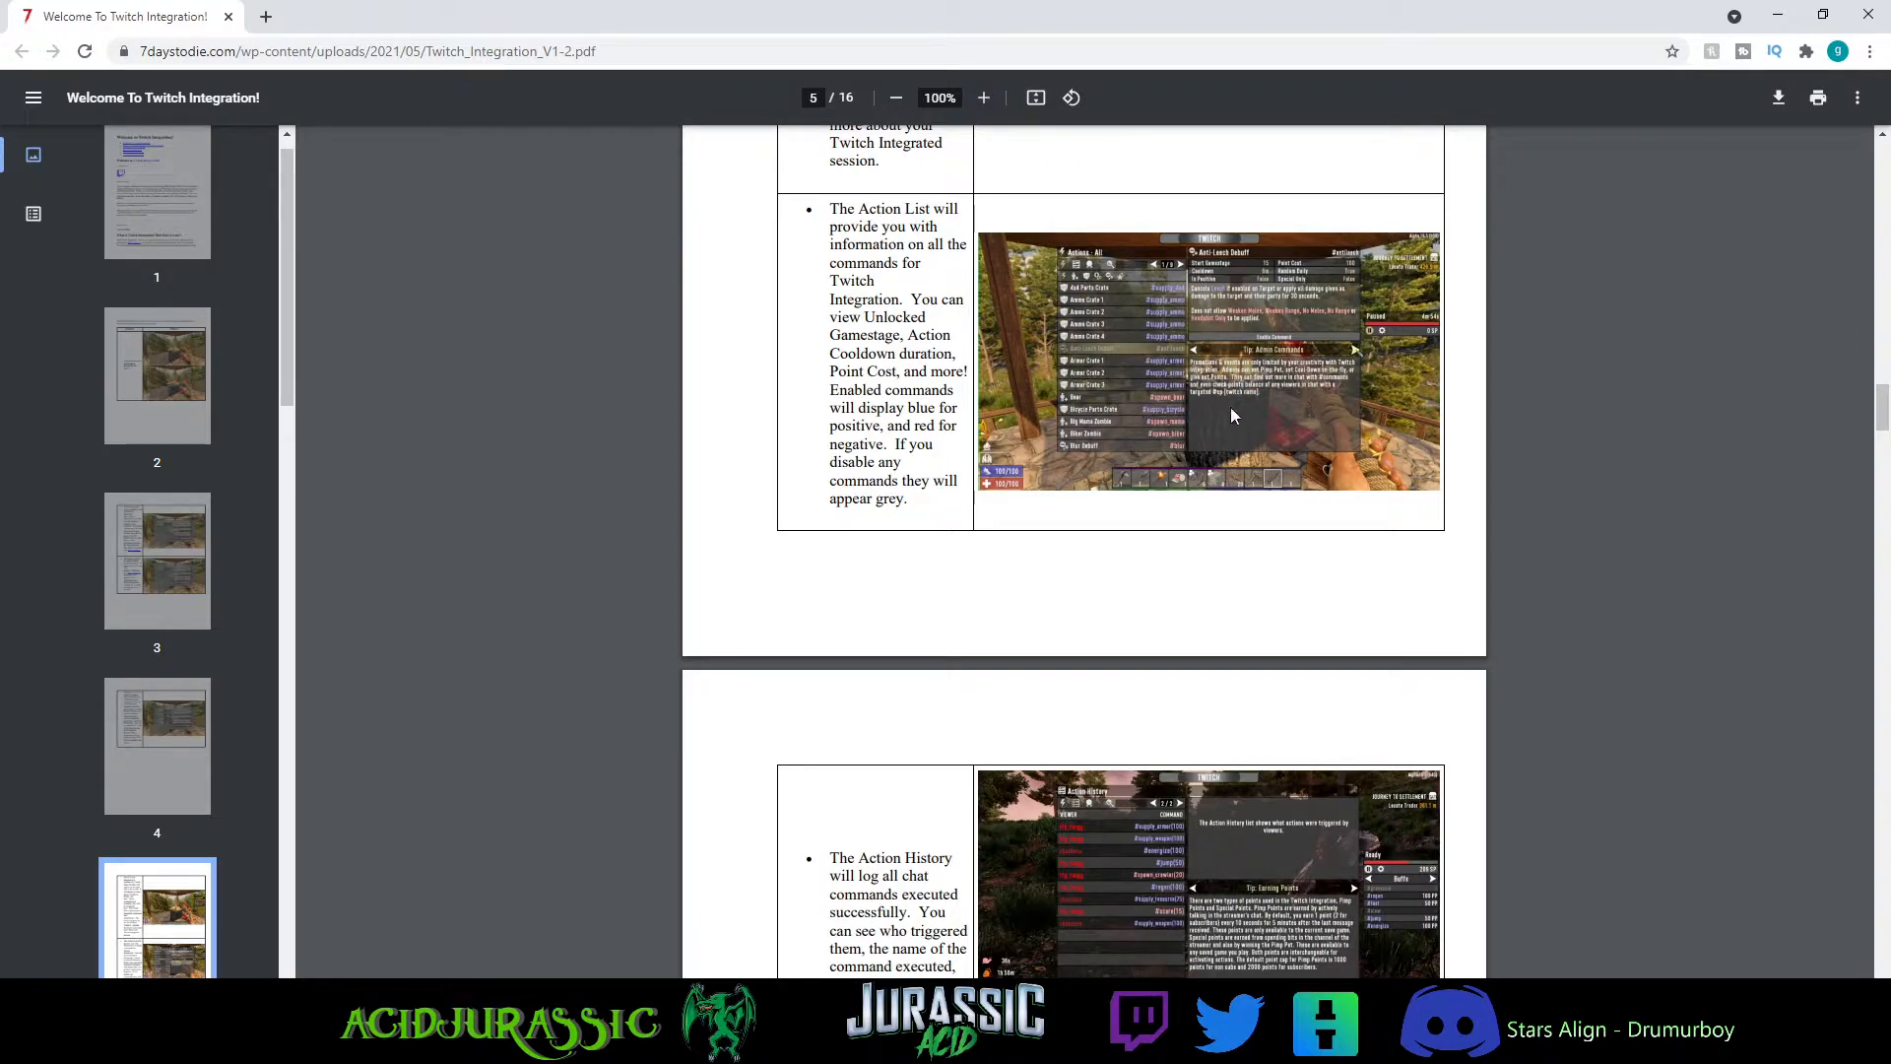
scroll("down", 3)
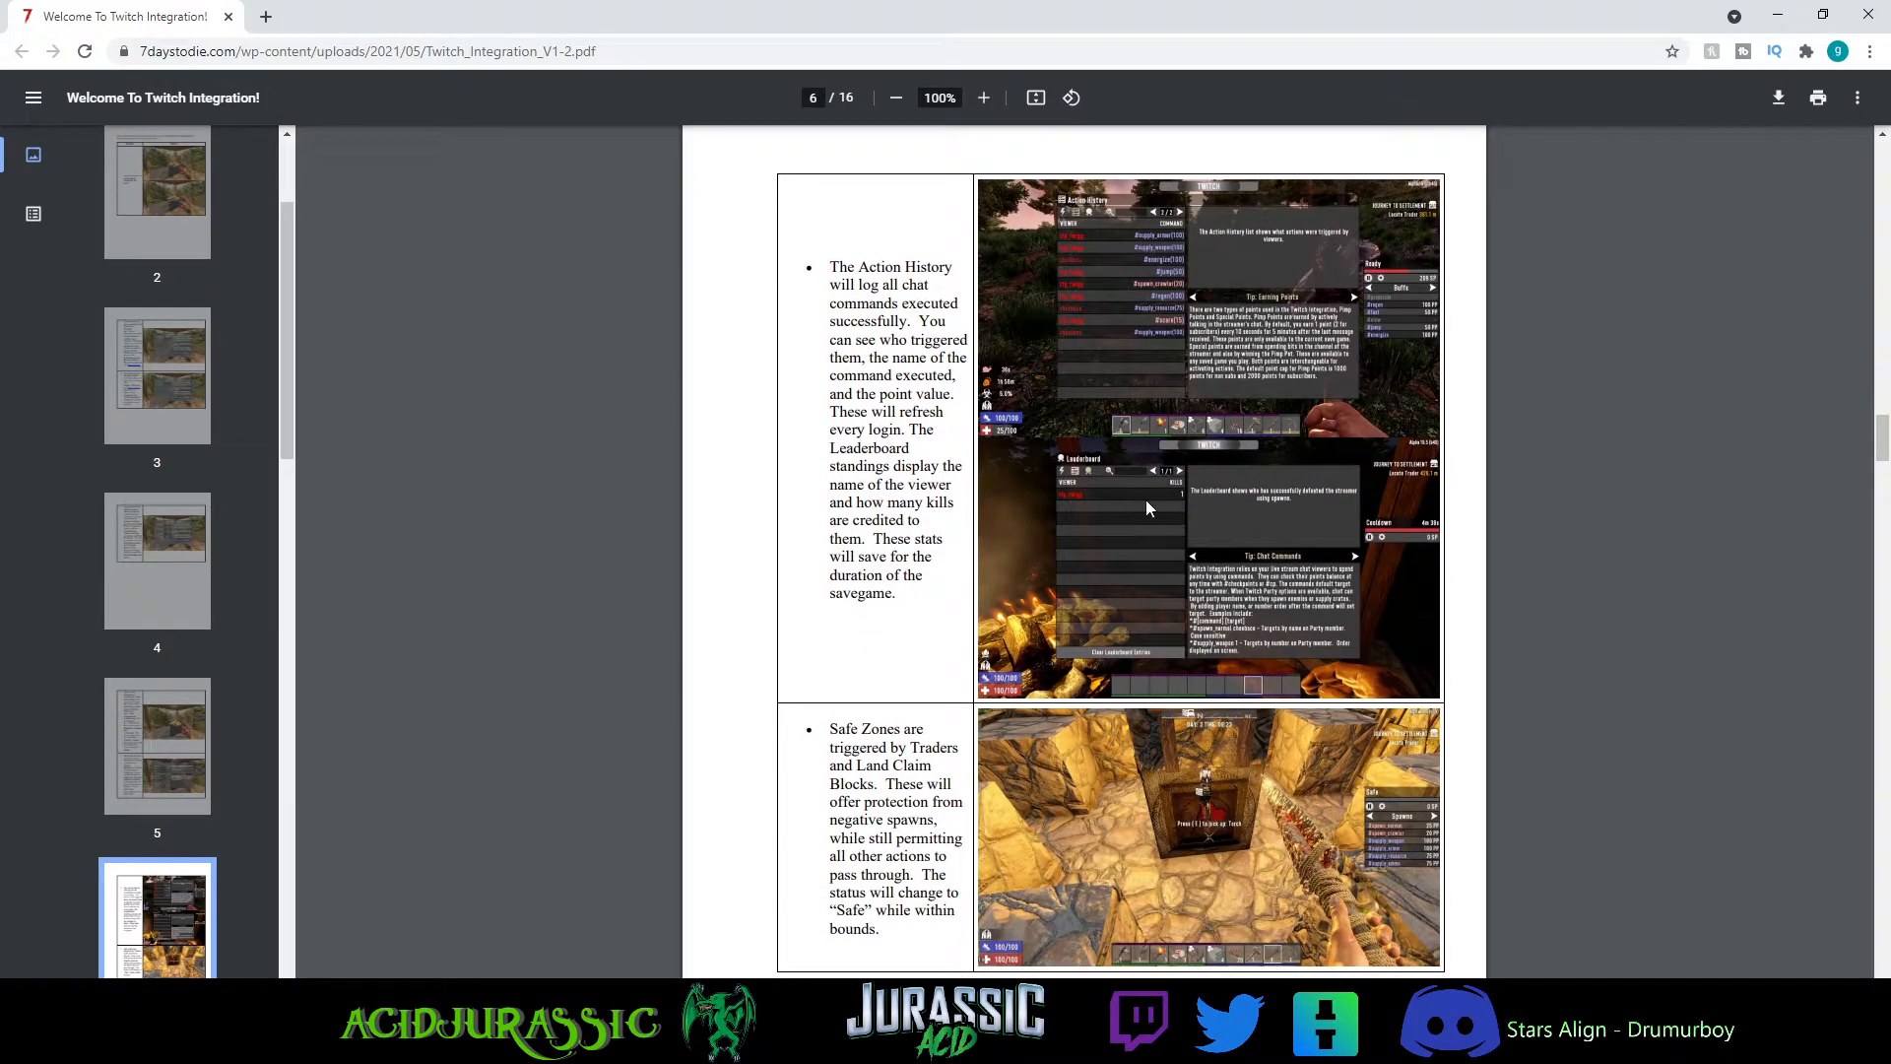
scroll("down", 3)
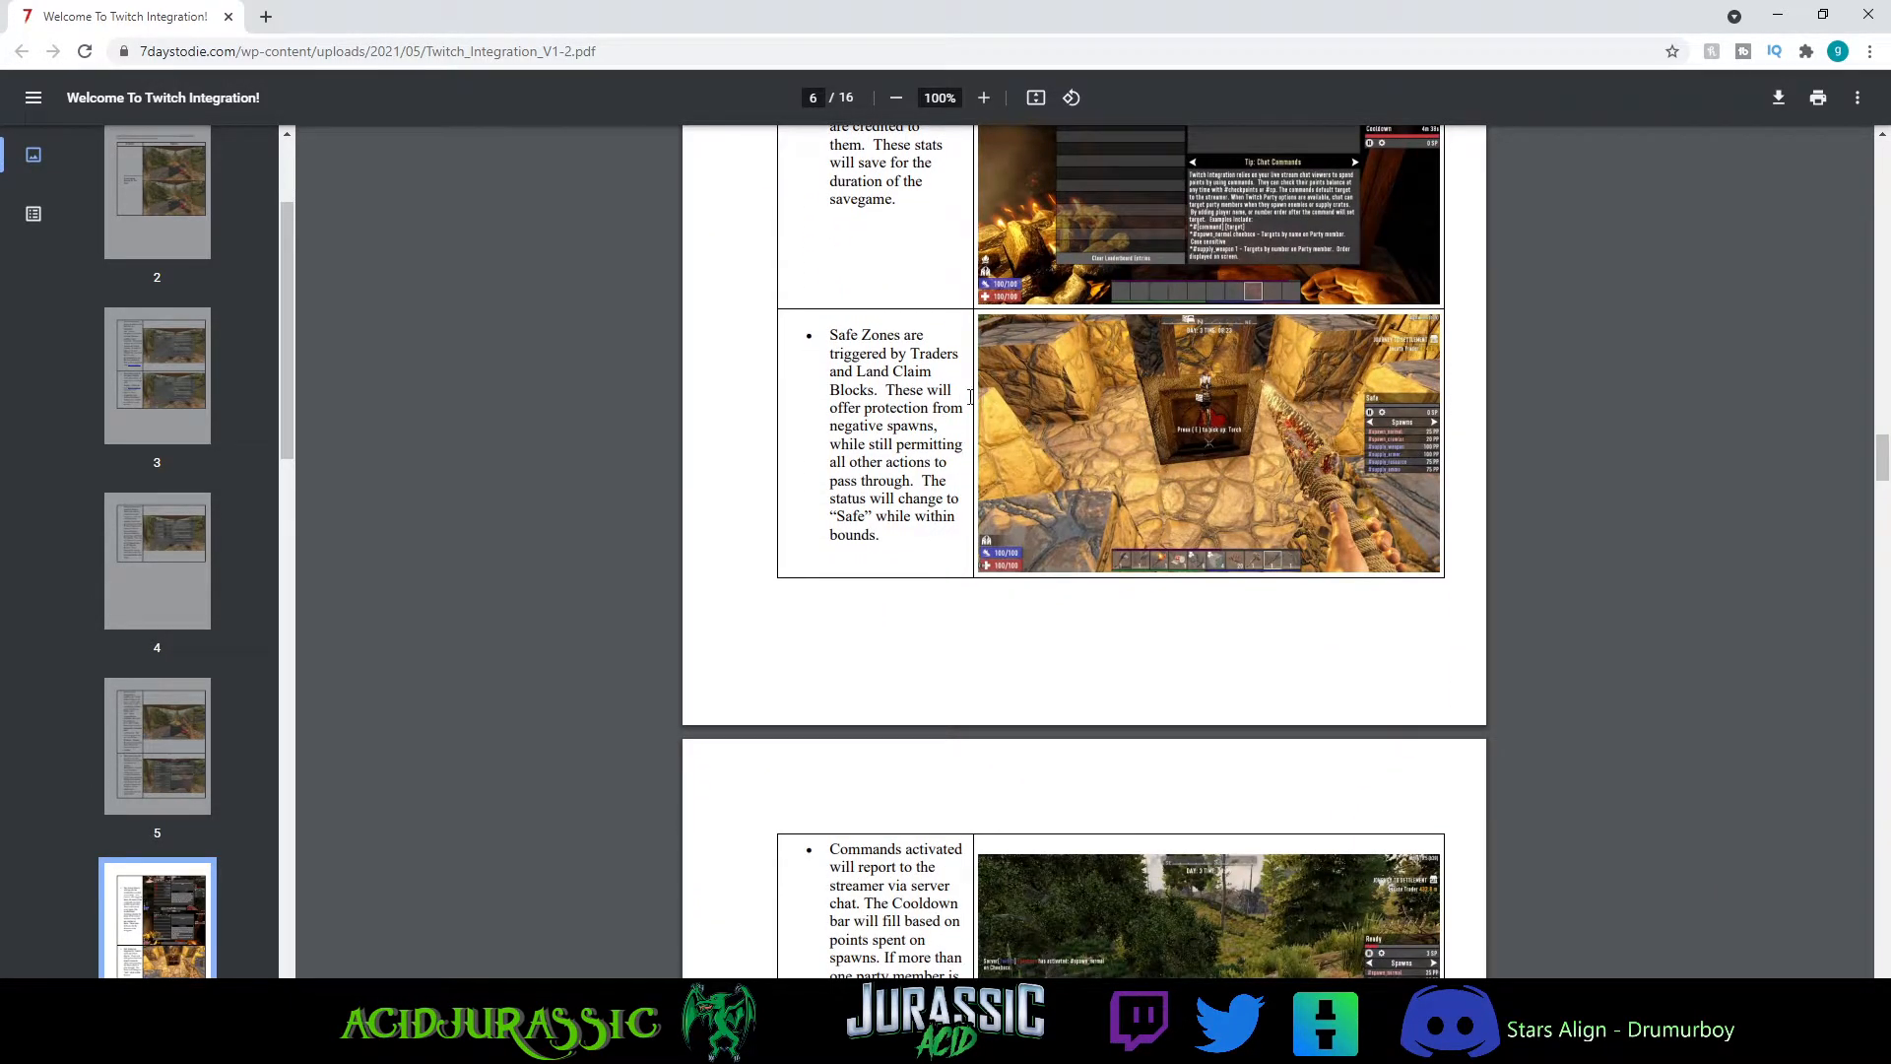
mouse_move(1176, 456)
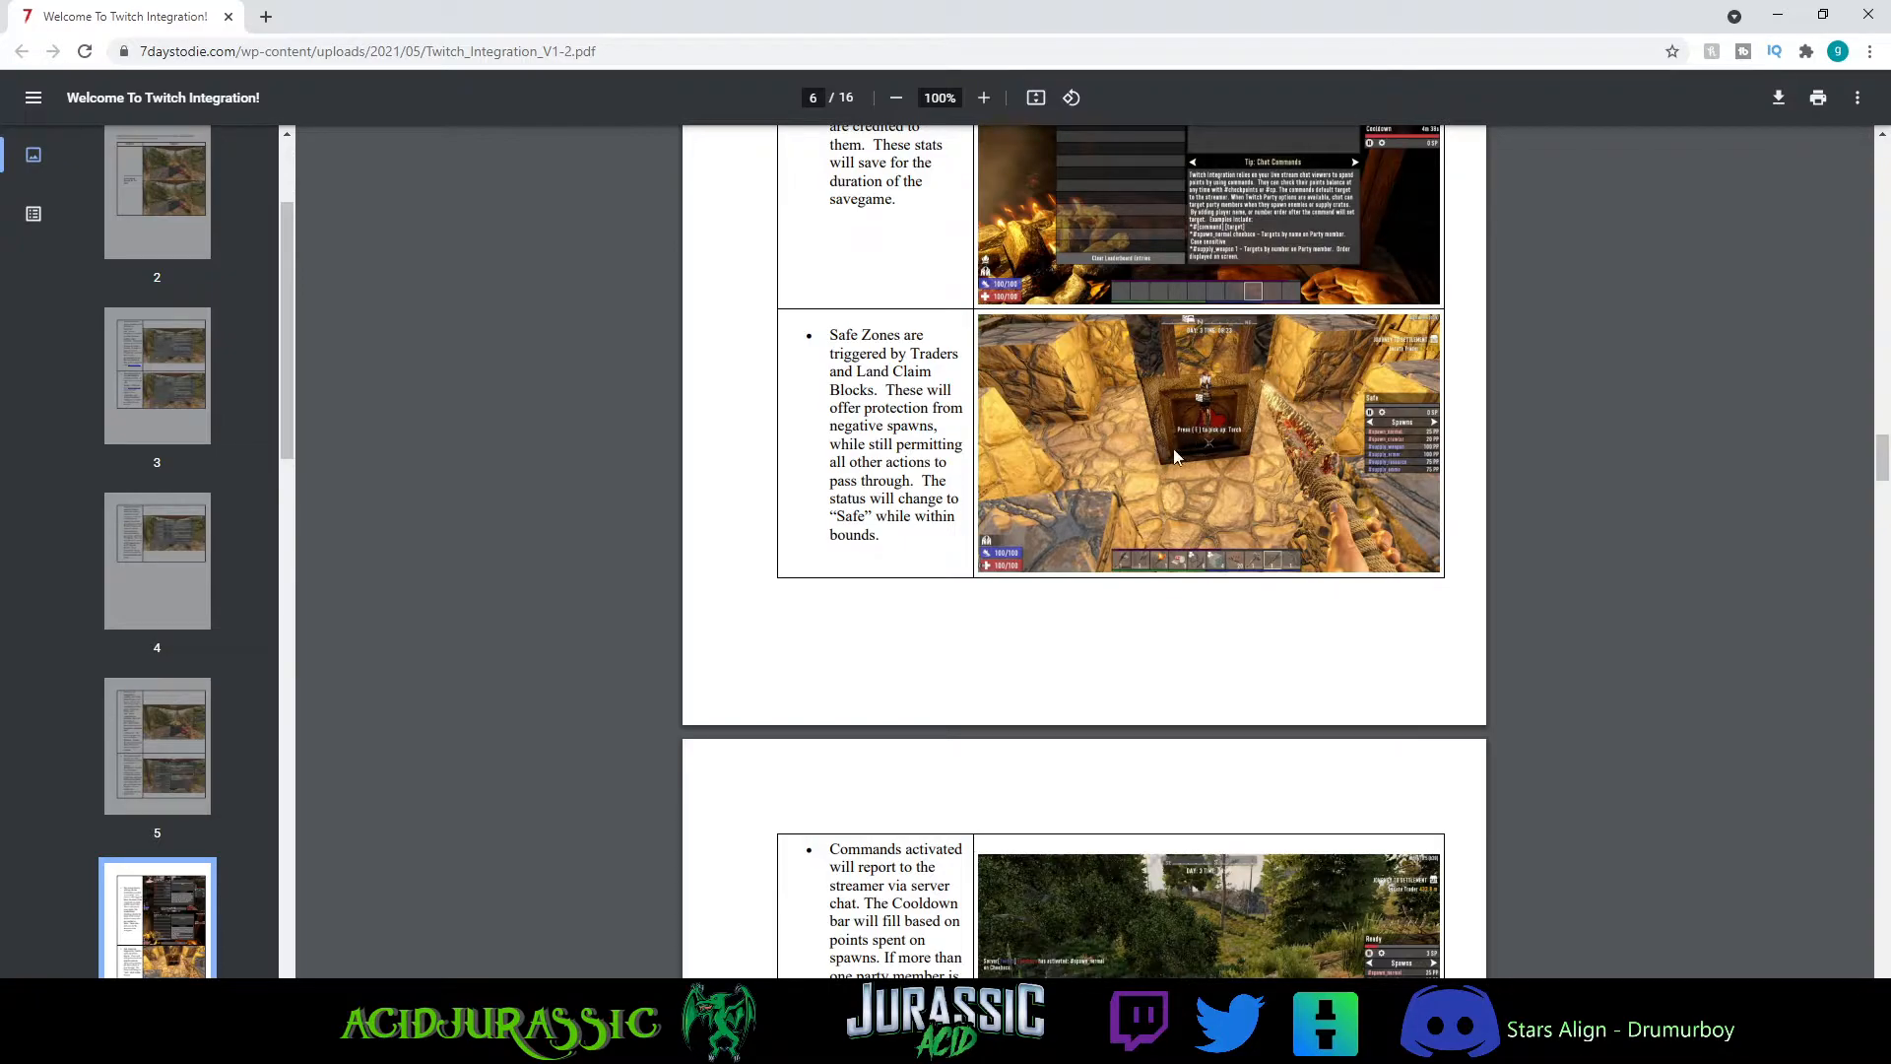
mouse_move(1194, 451)
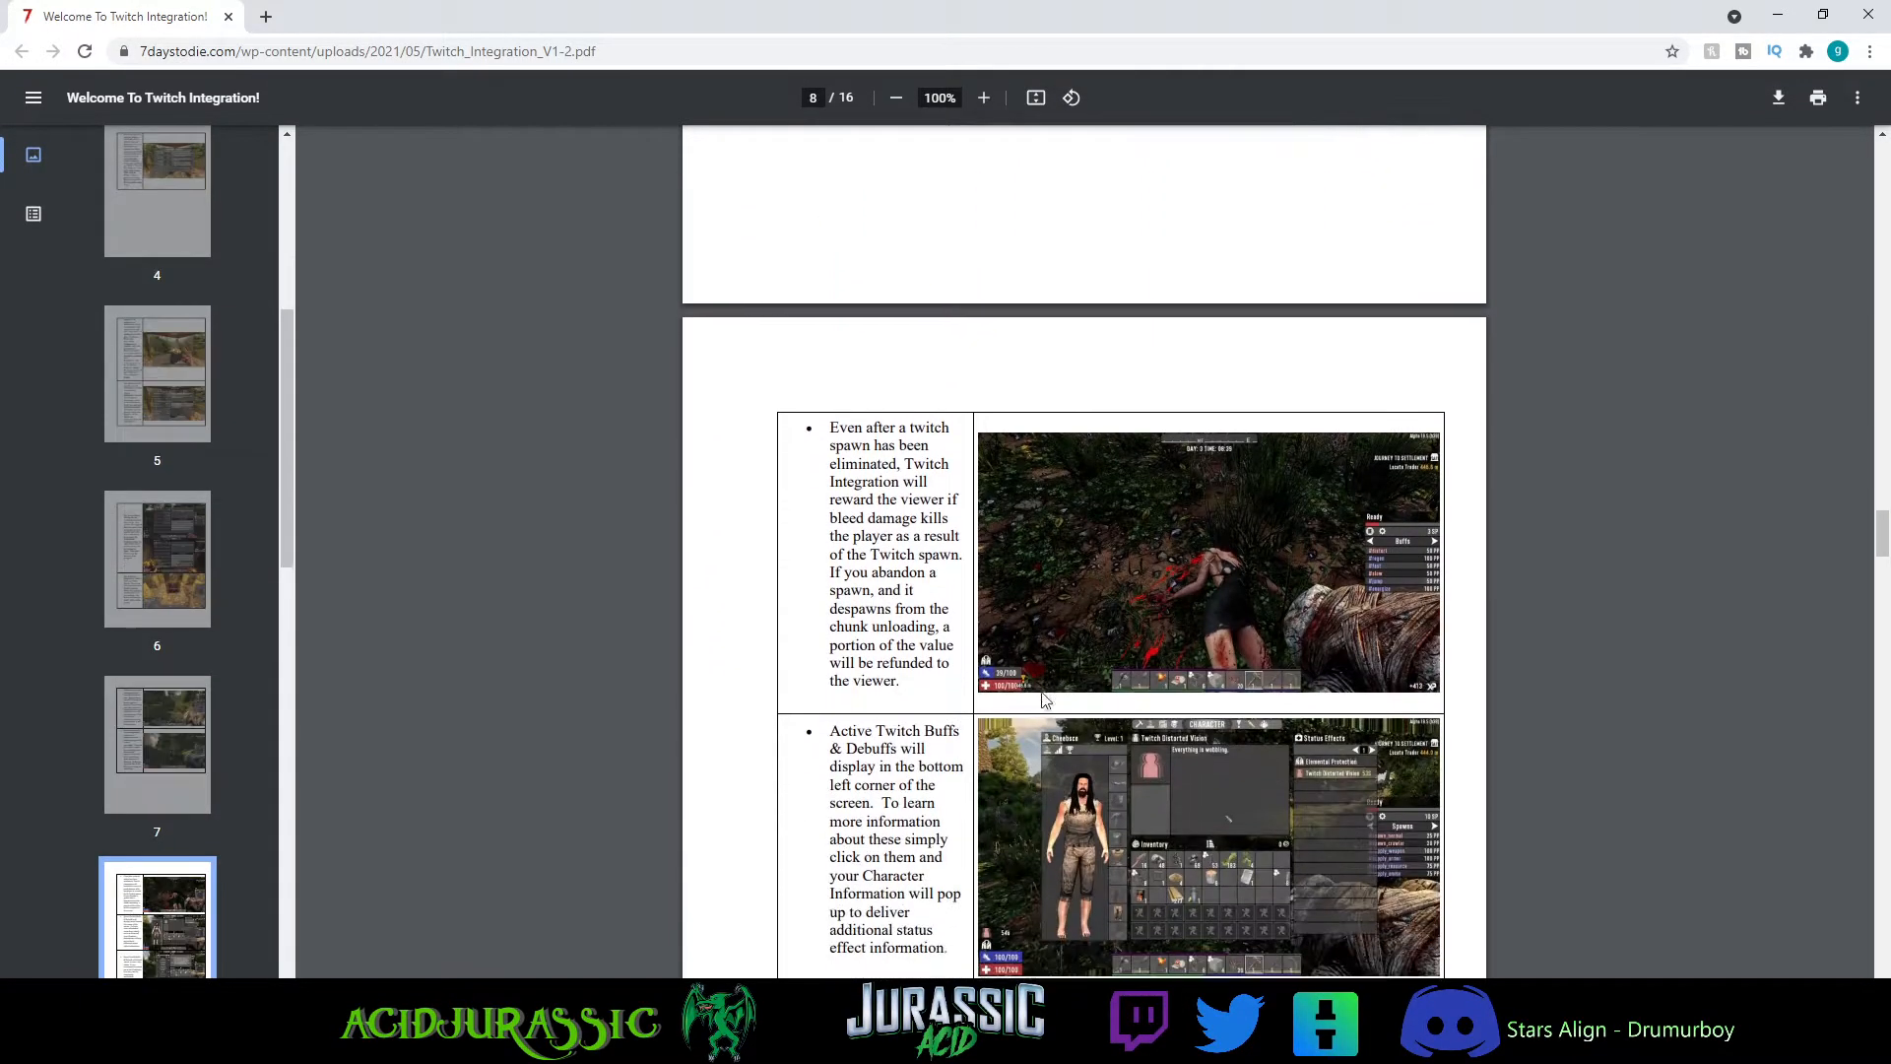
- Scroll to page 10 on party-member spawn targeting and supply crate ownership
scroll("down", 3)
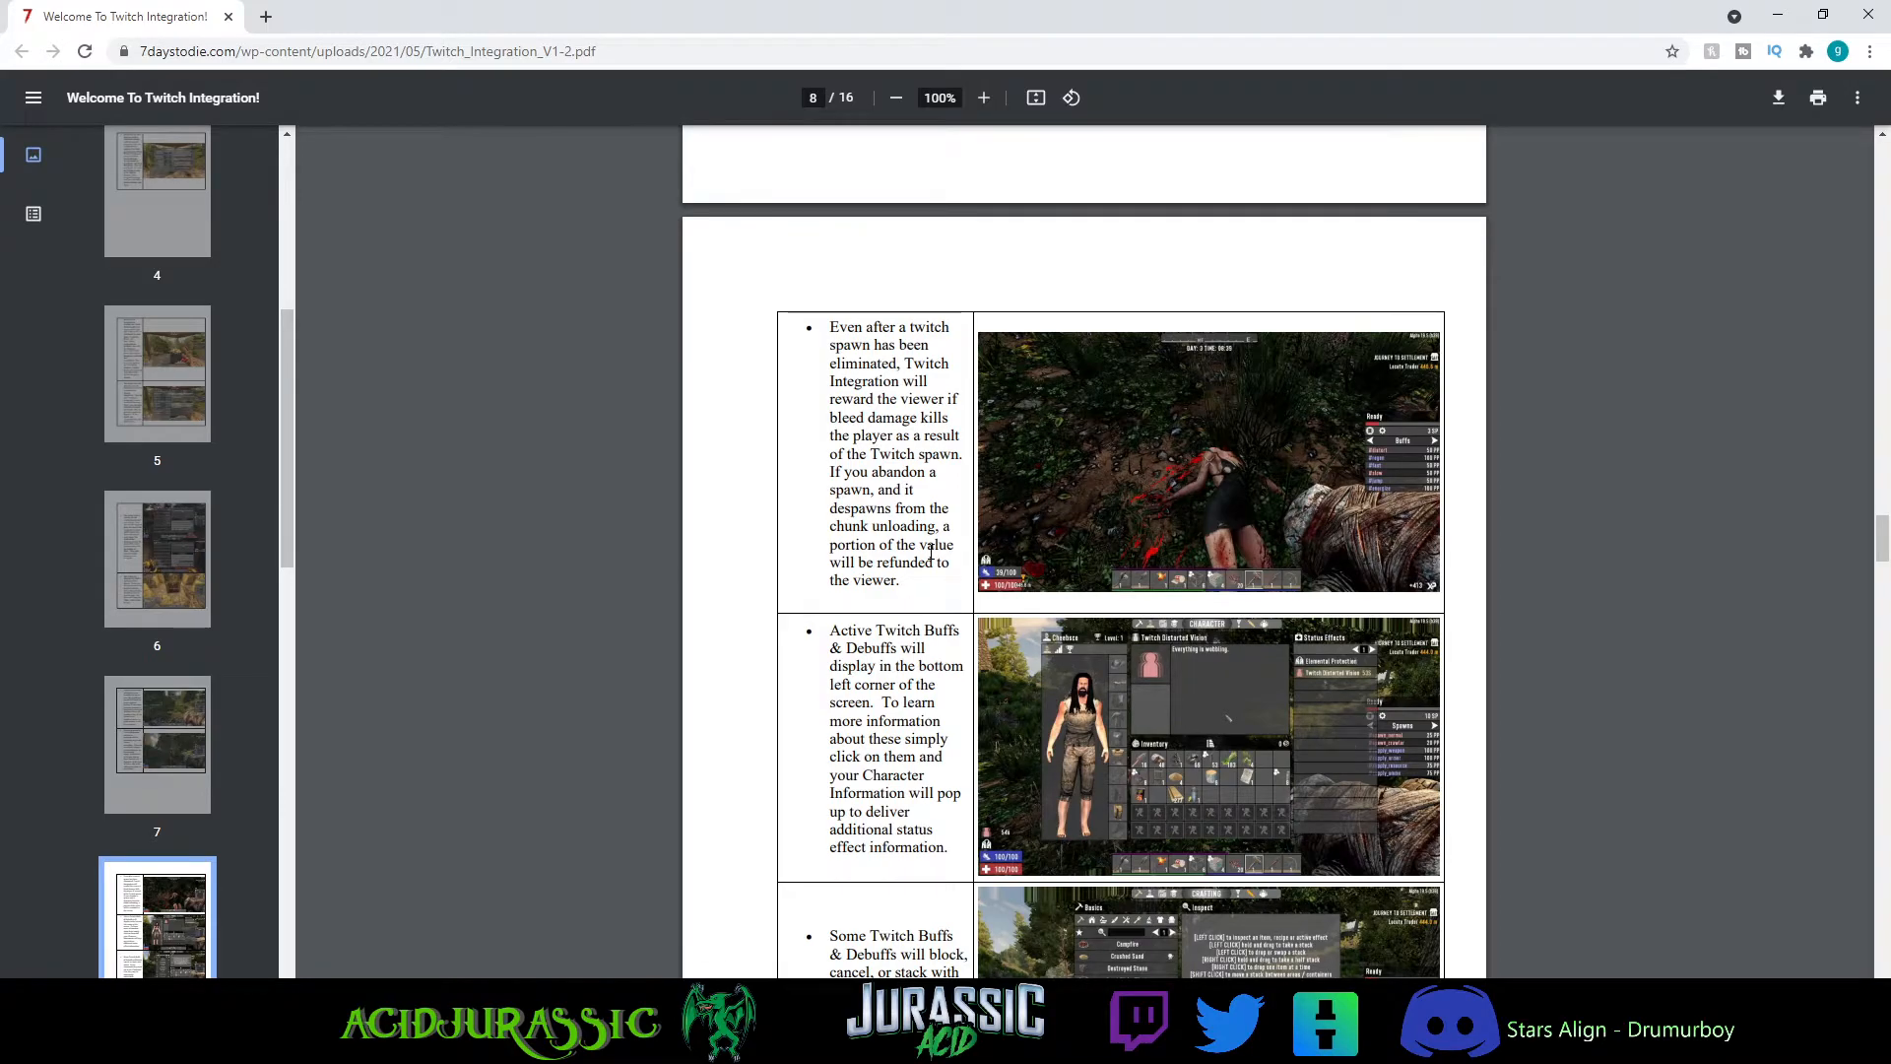
scroll("down", 3)
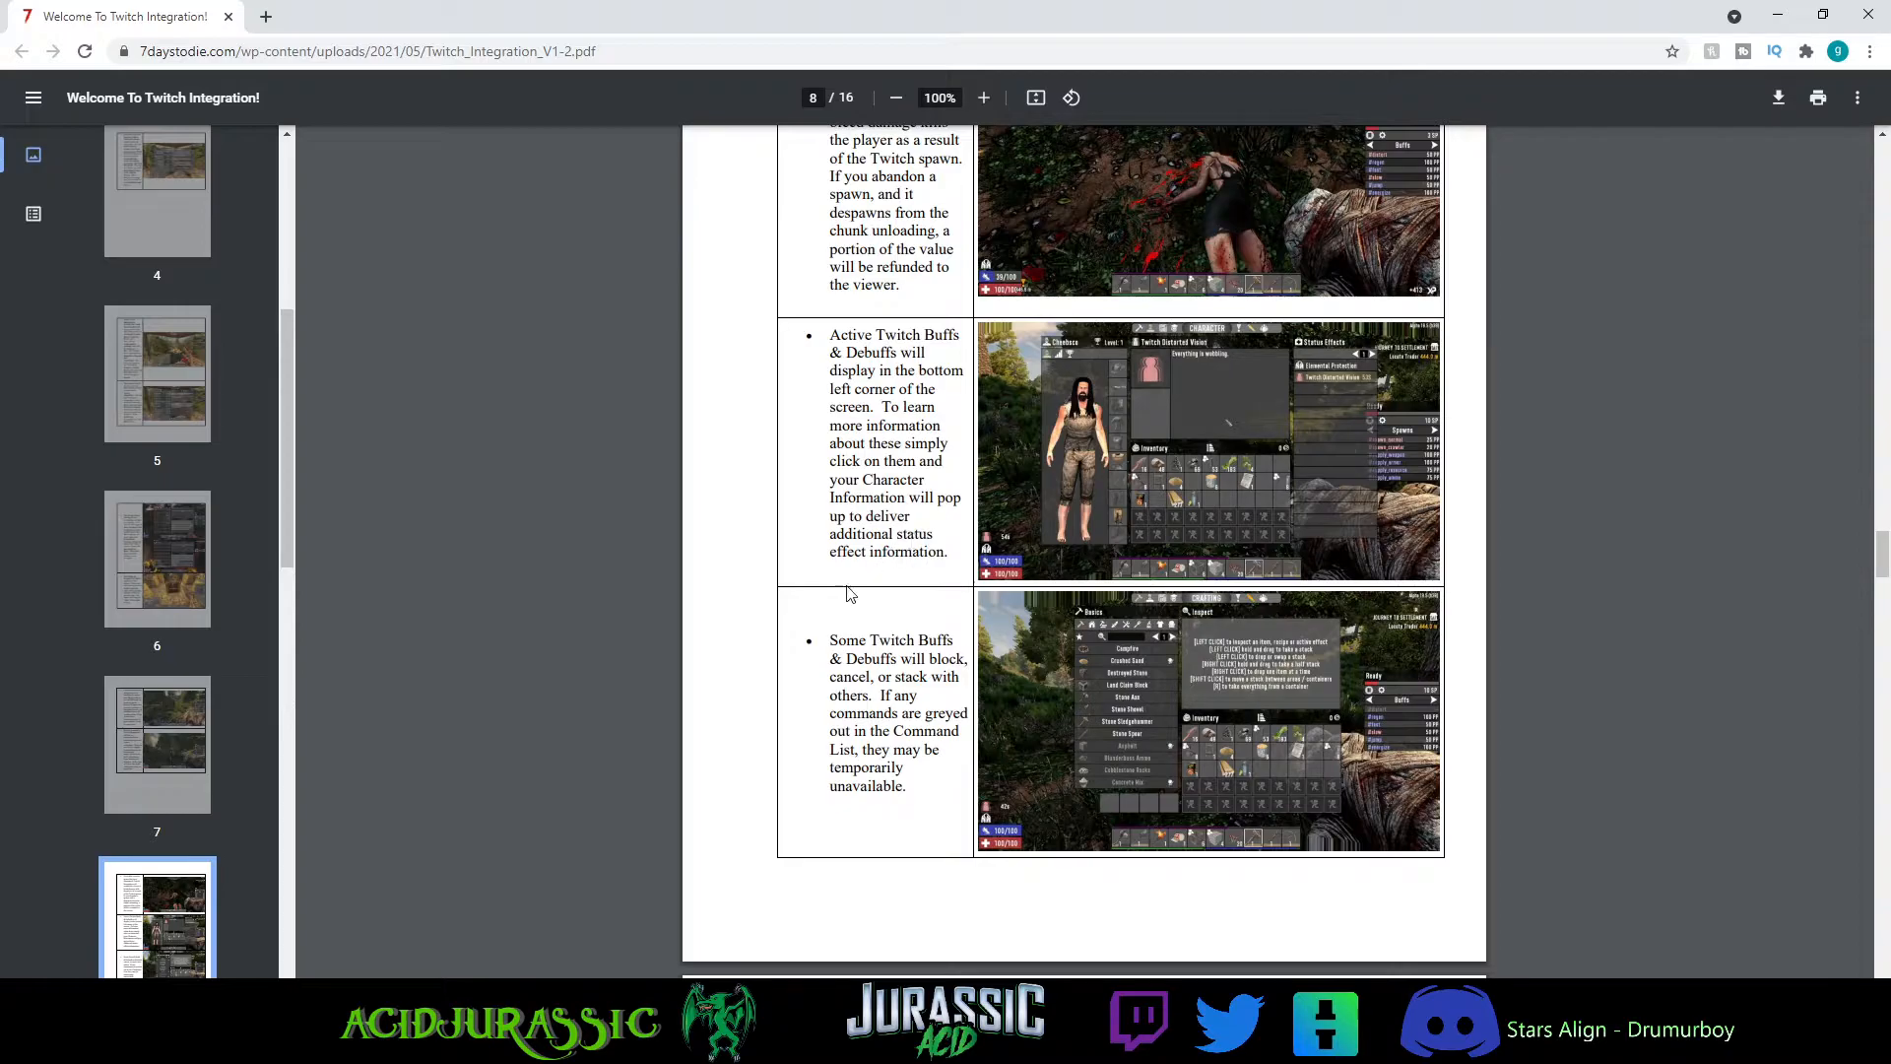
scroll("down", 3)
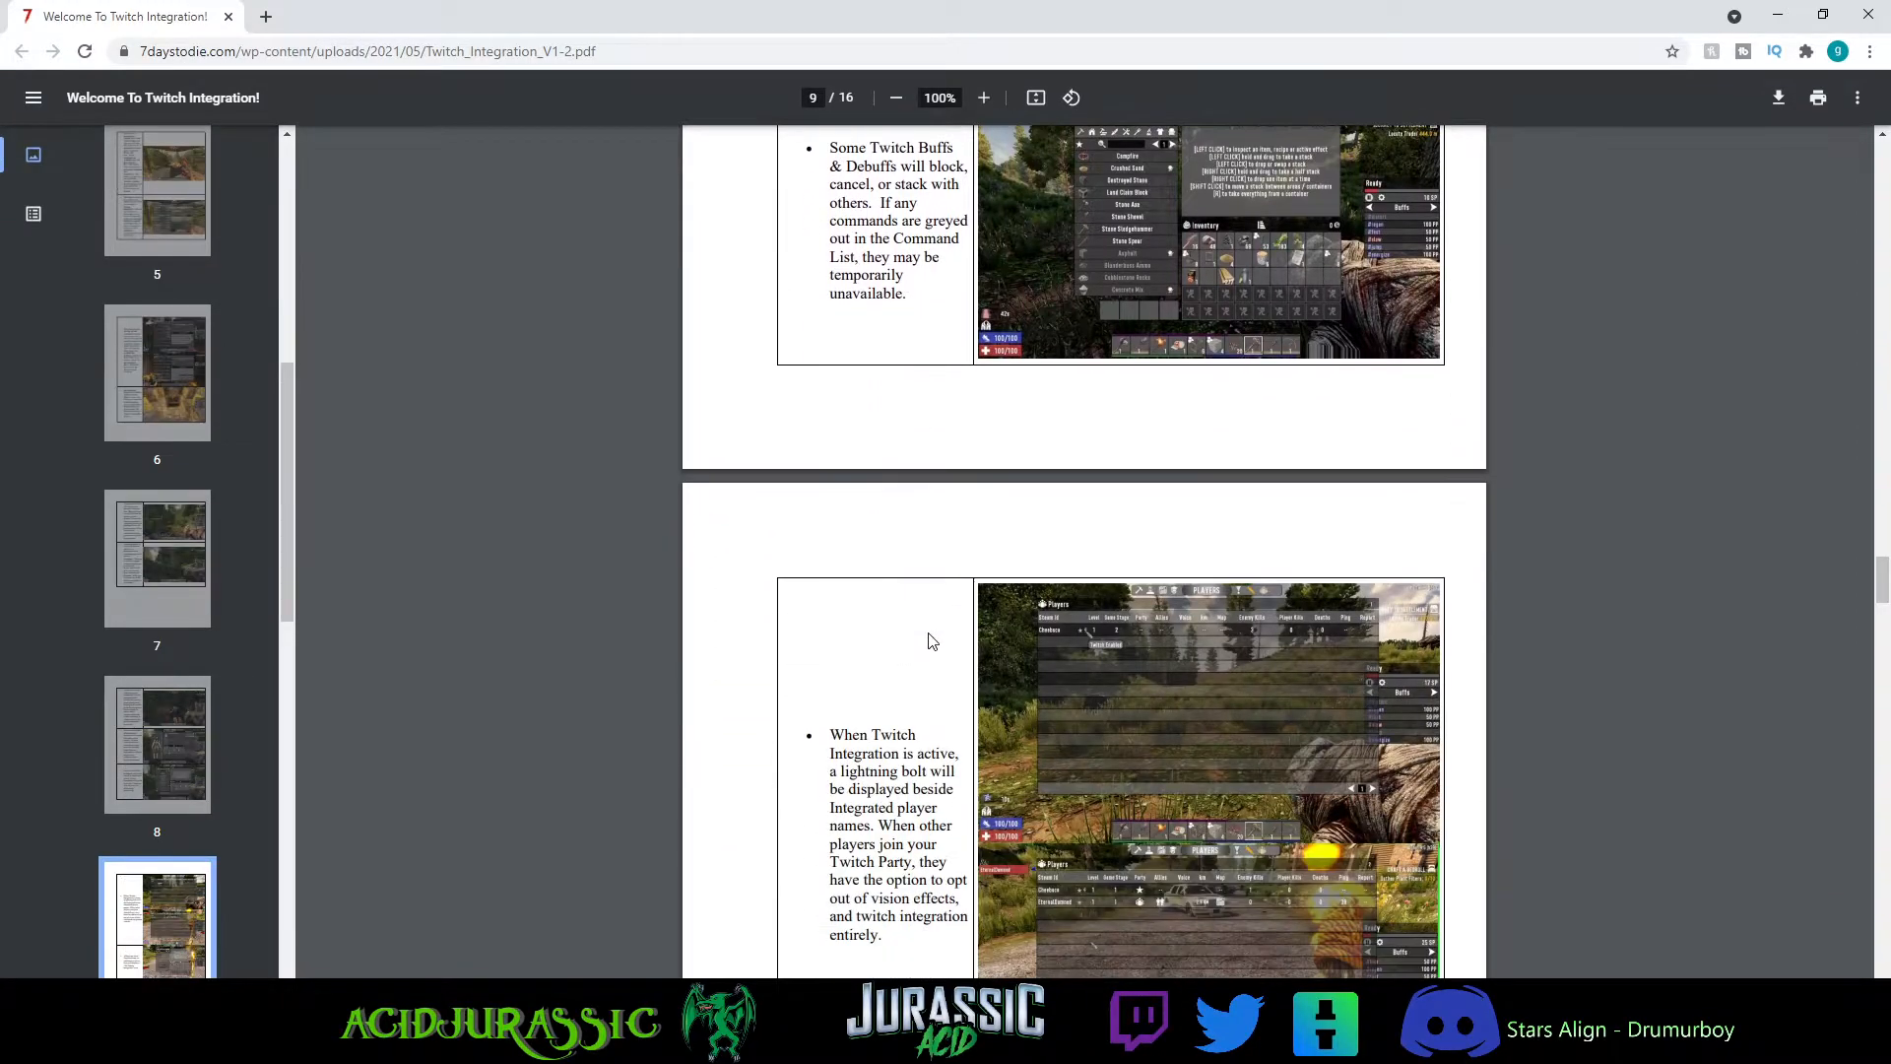
scroll("down", 3)
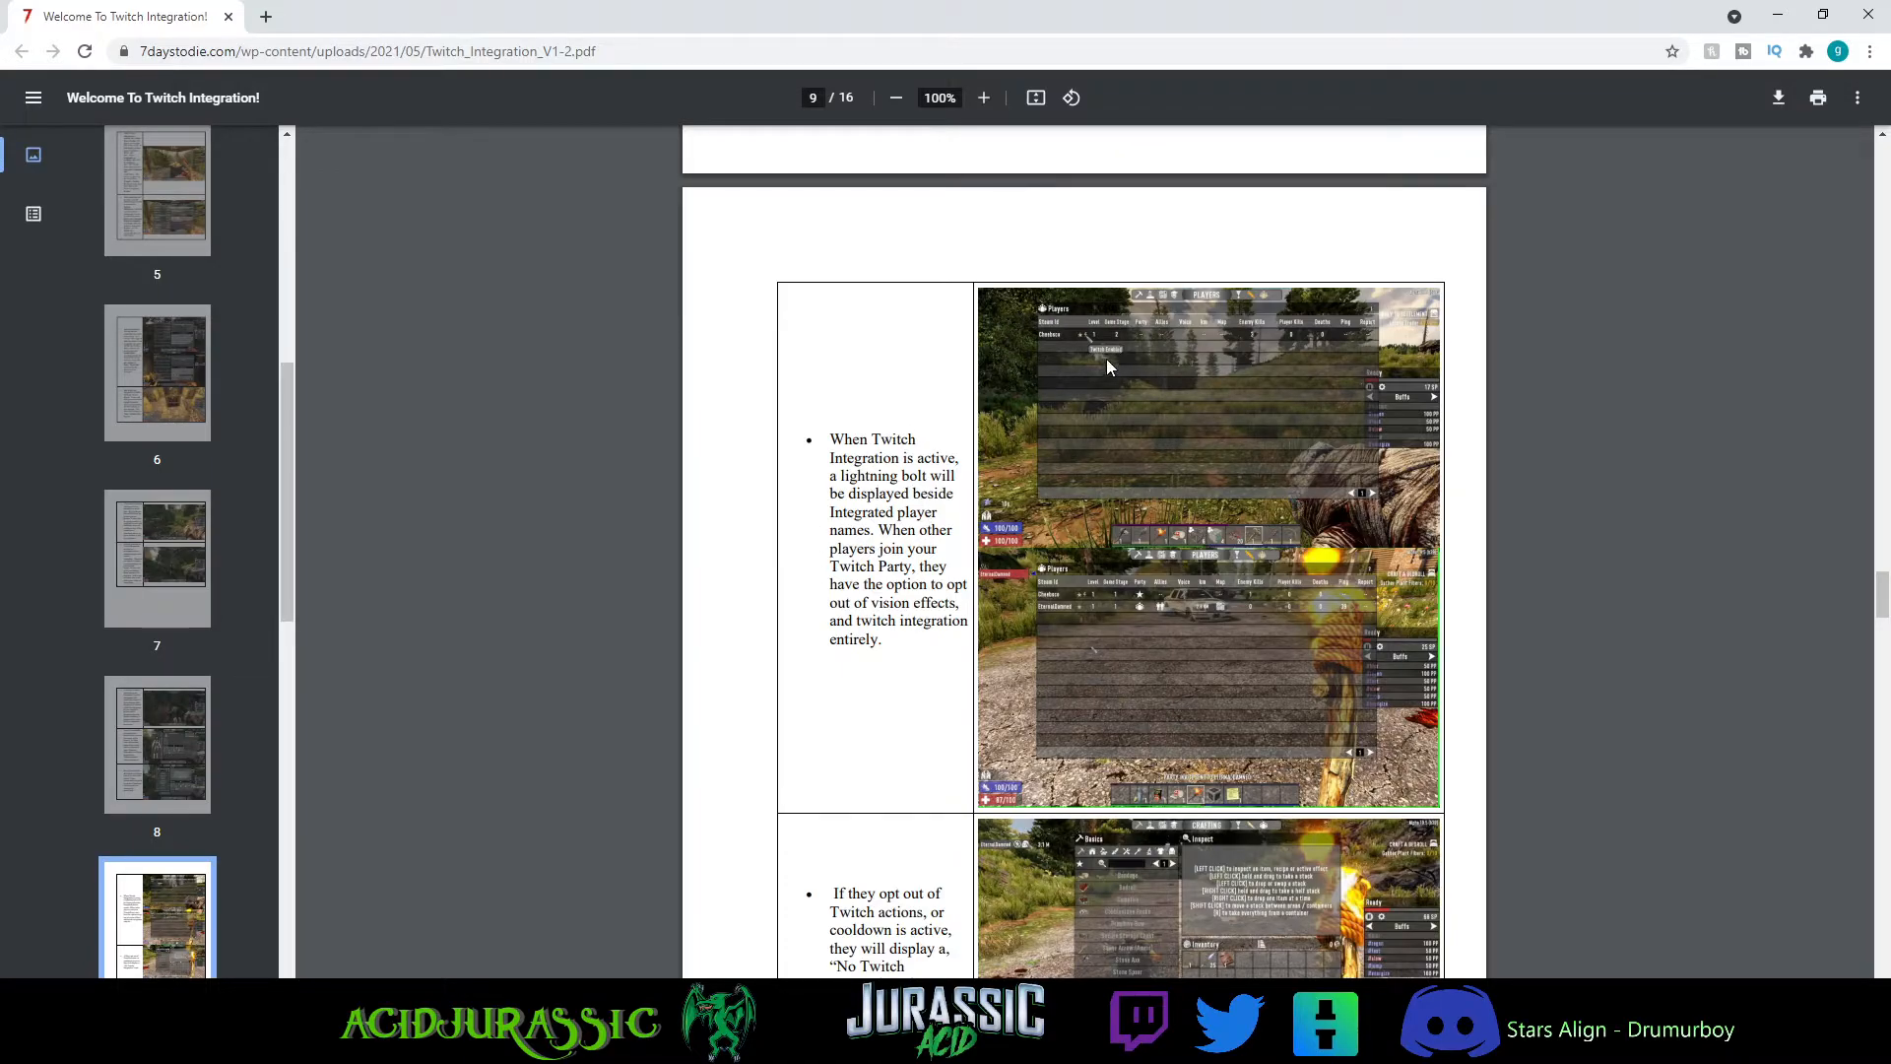
mouse_move(1088, 331)
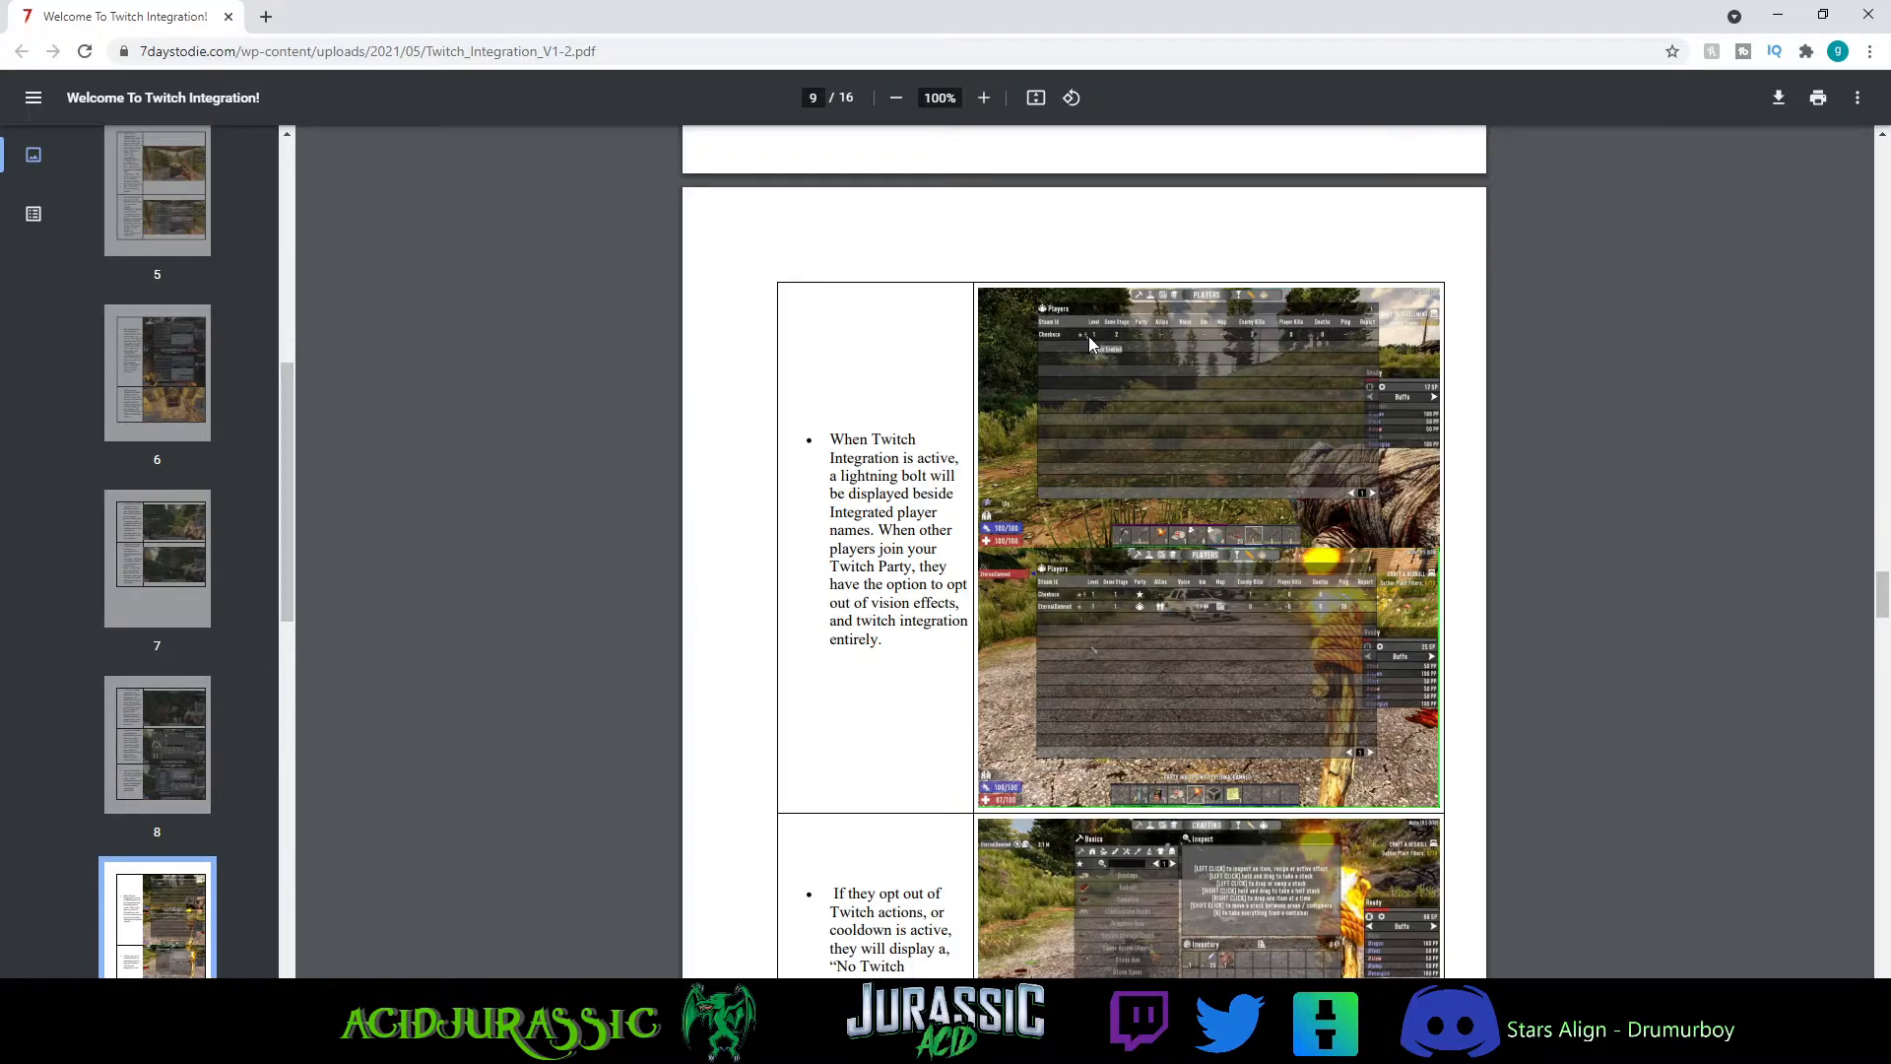
scroll("down", 3)
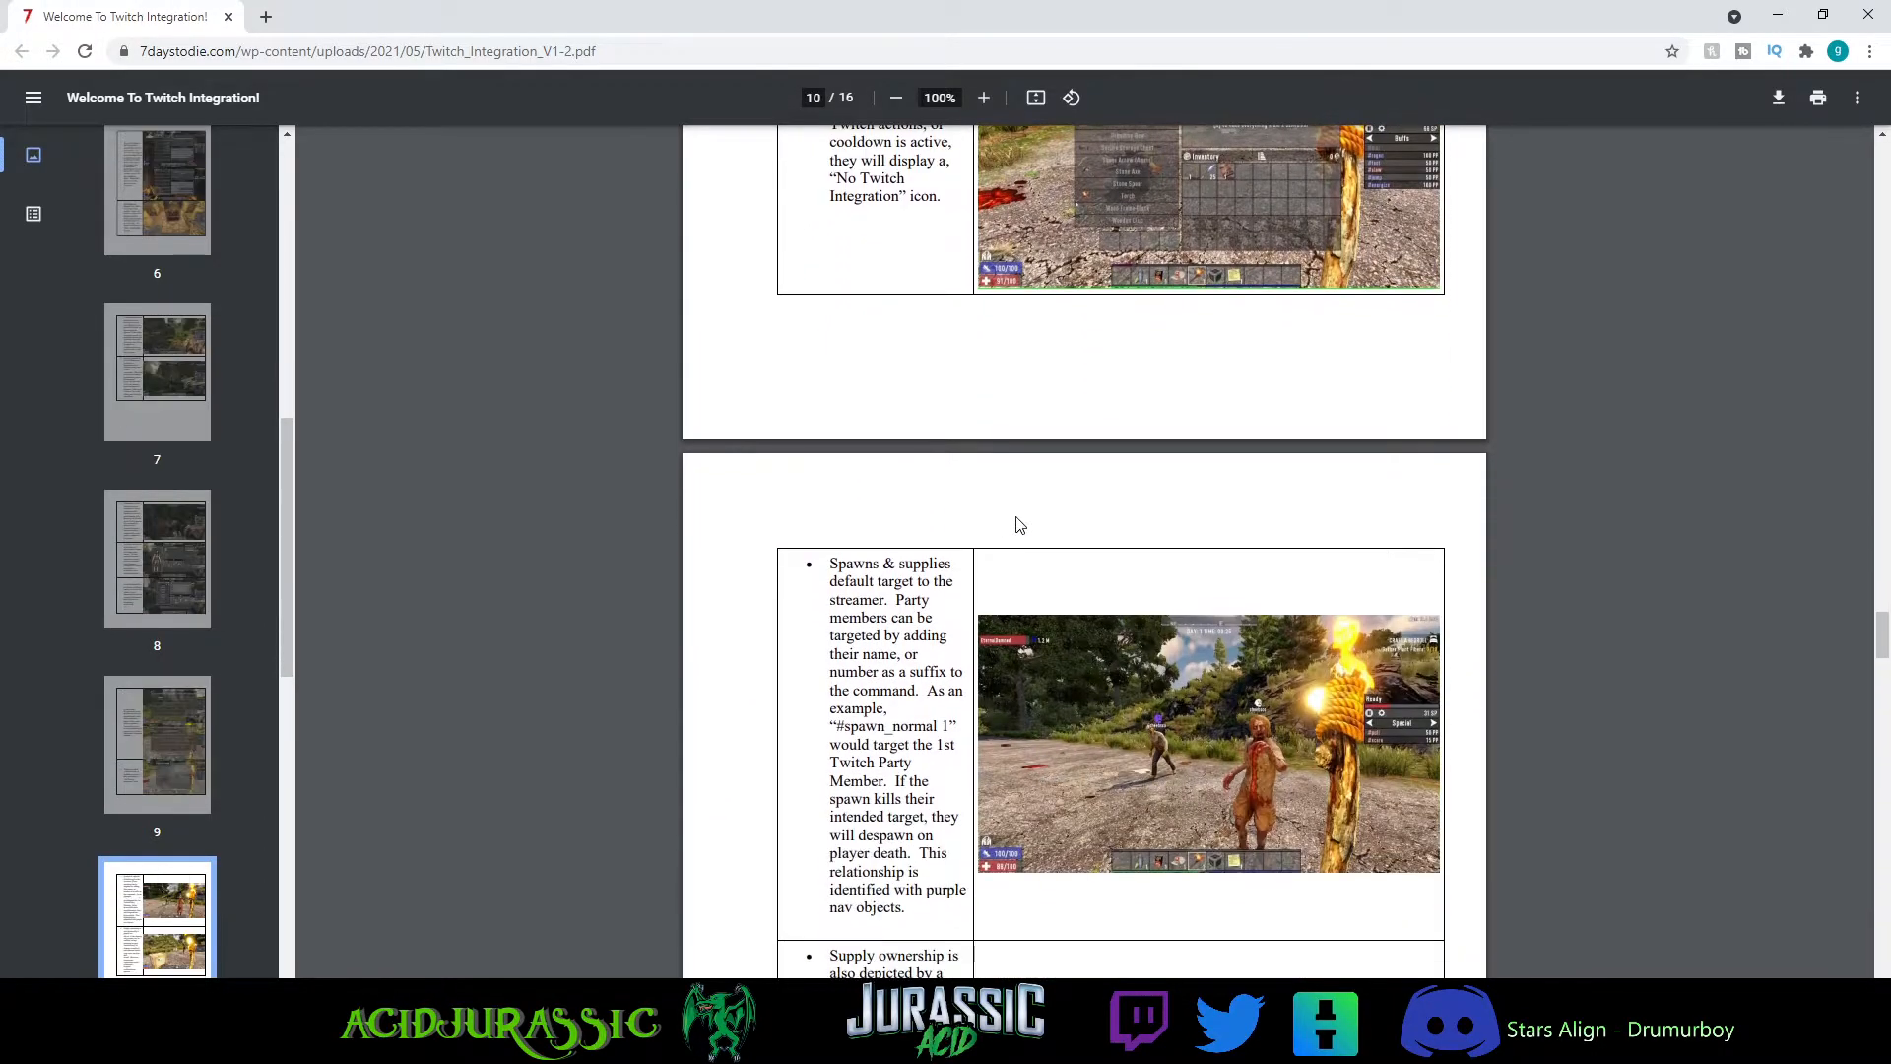
scroll("down", 3)
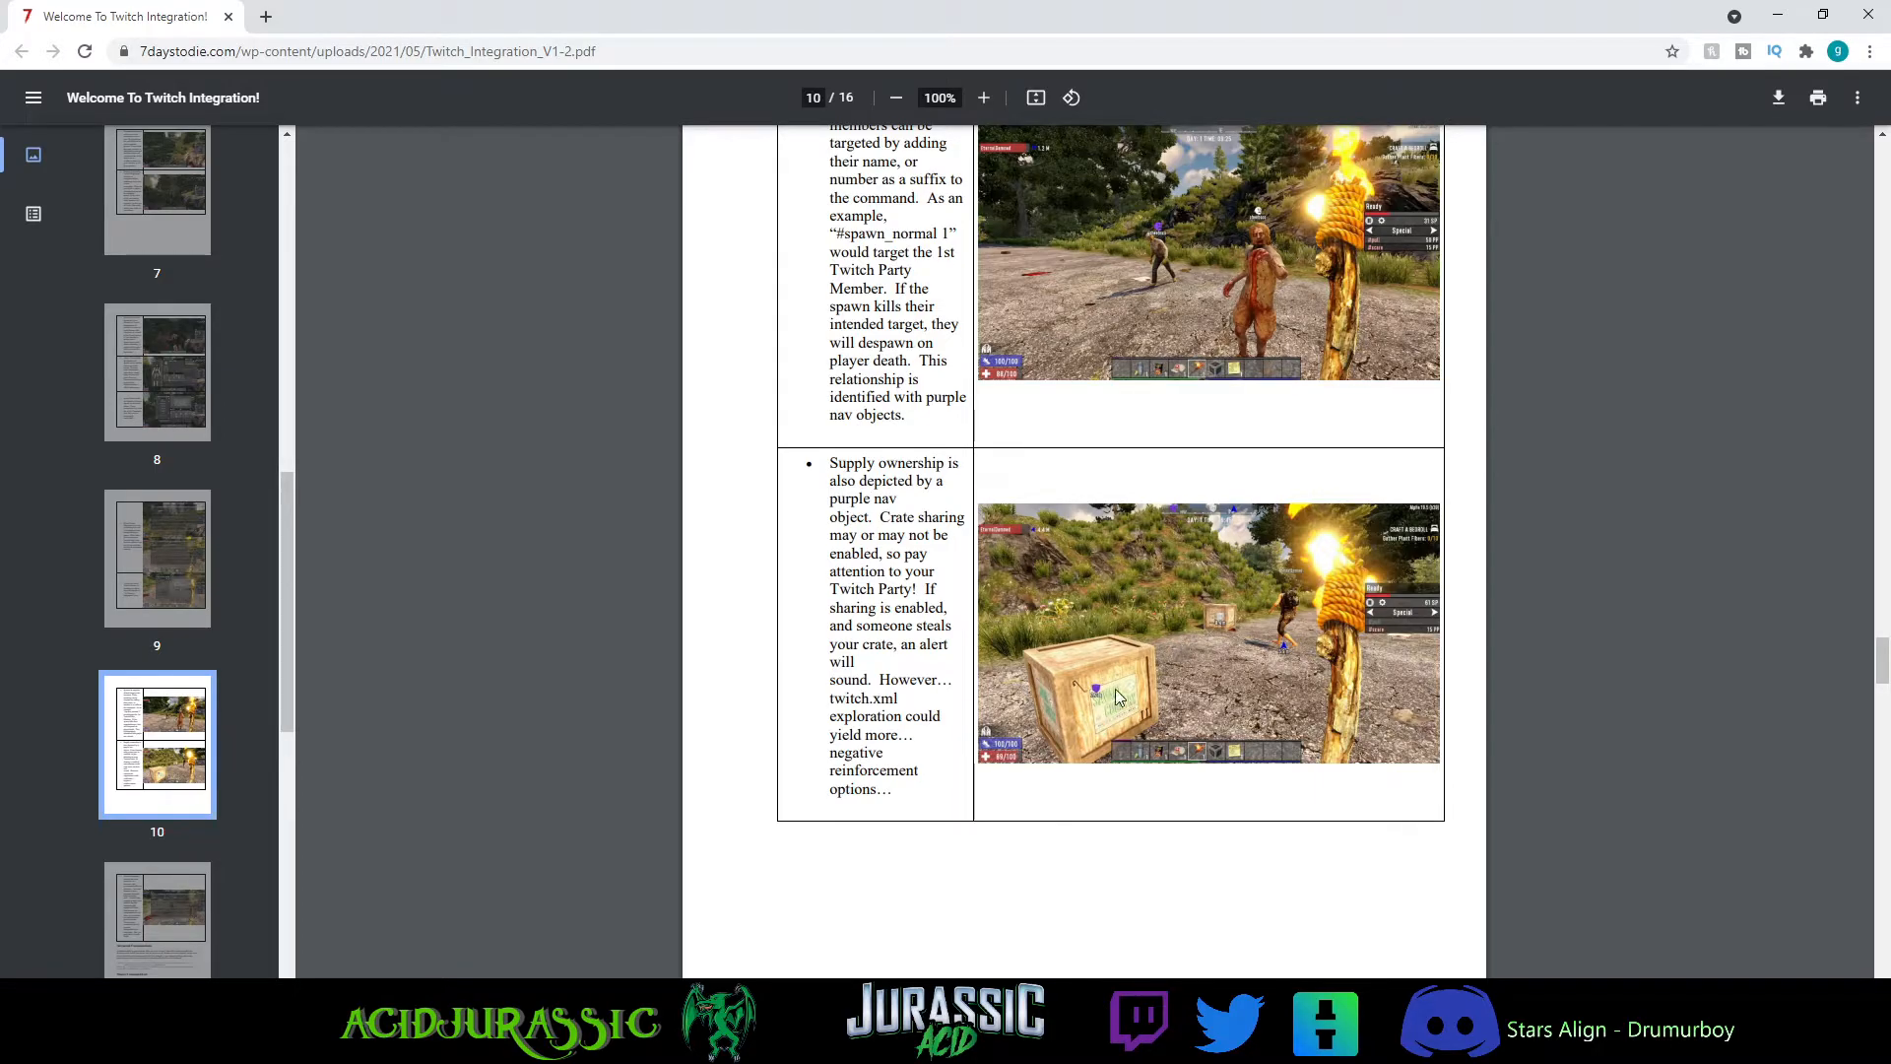
mouse_move(1194, 693)
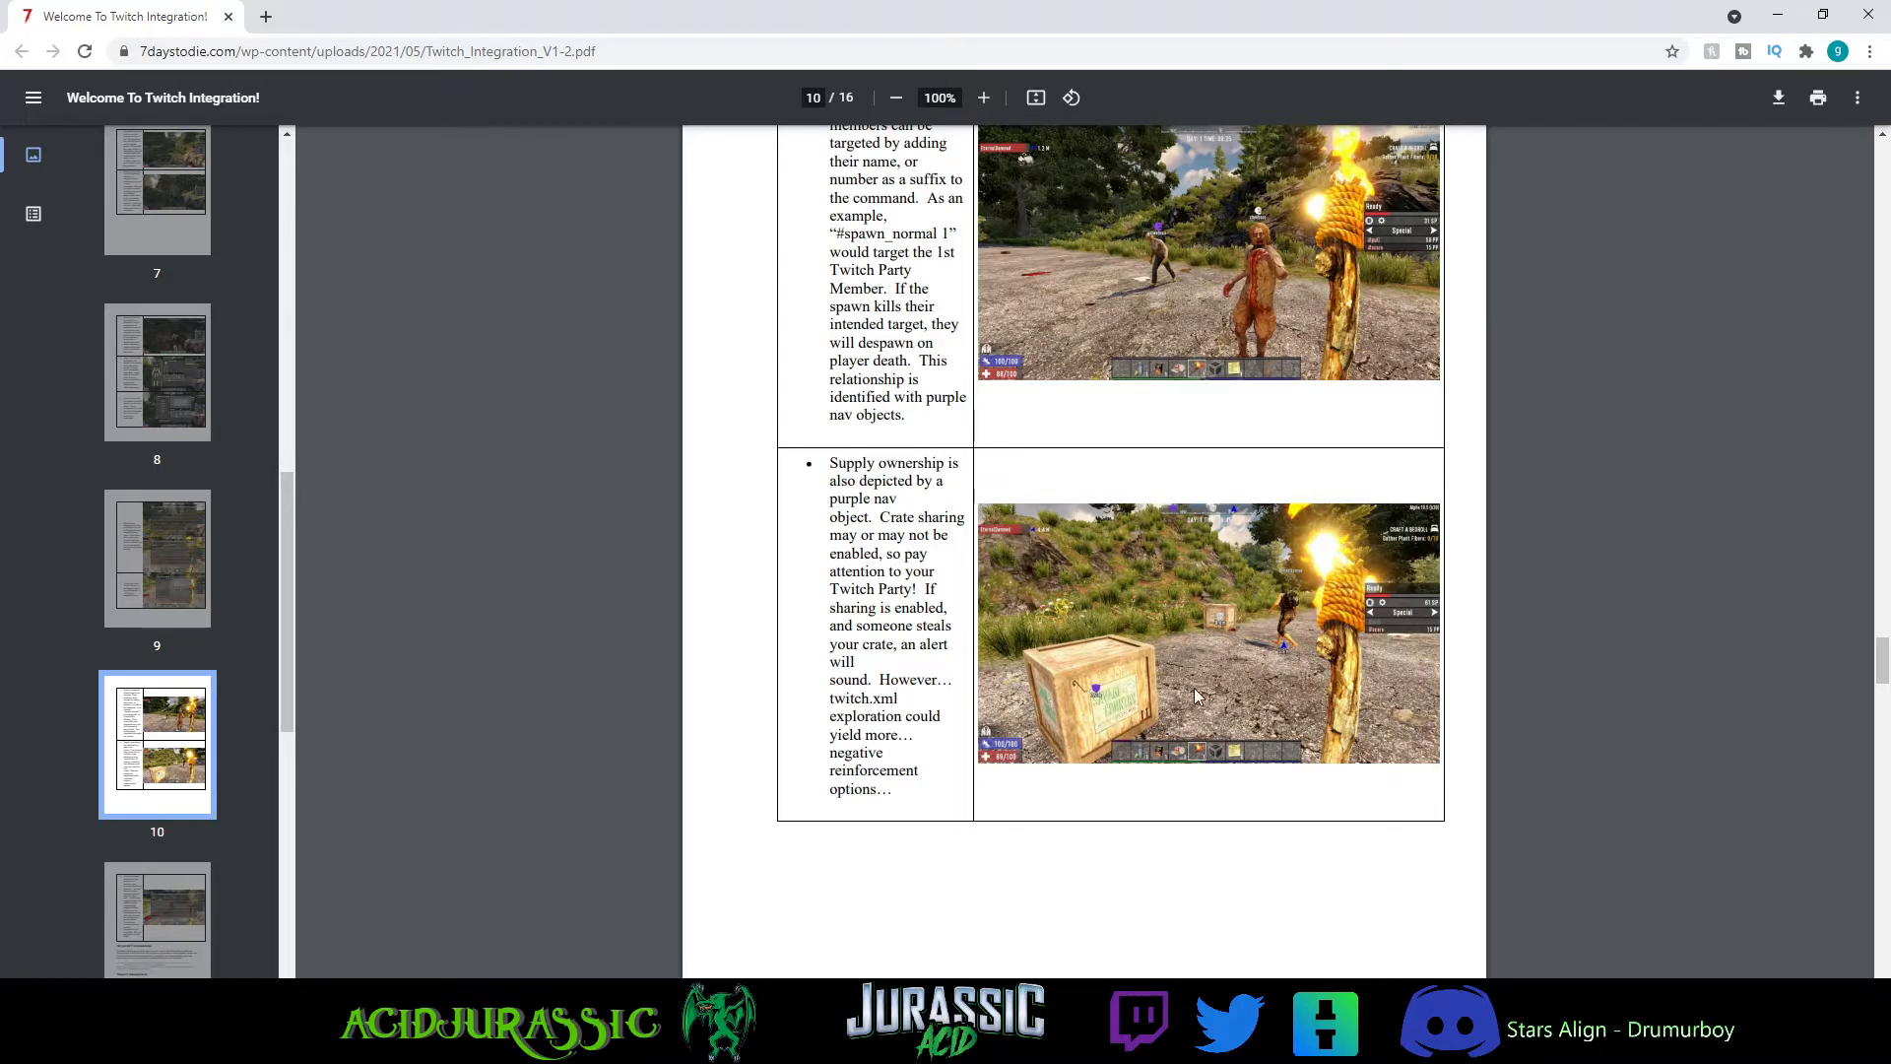
mouse_move(1263, 607)
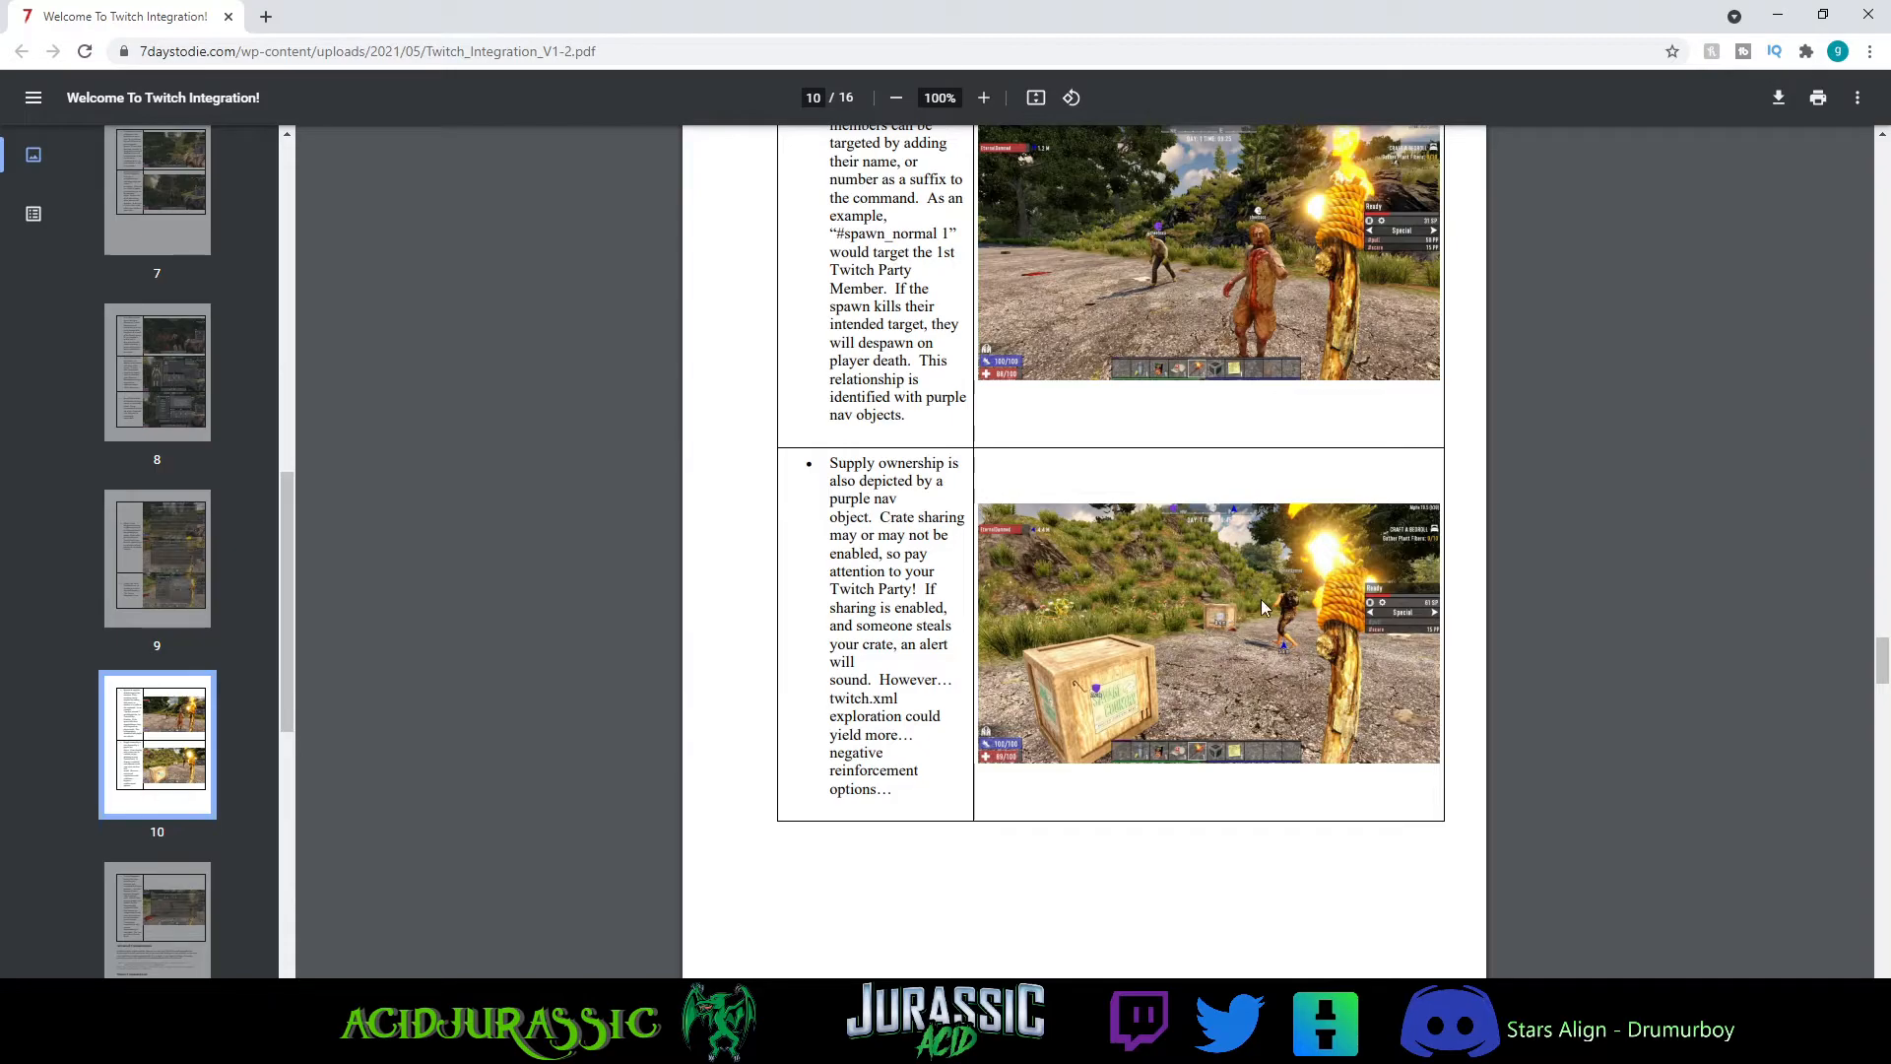
mouse_move(1231, 621)
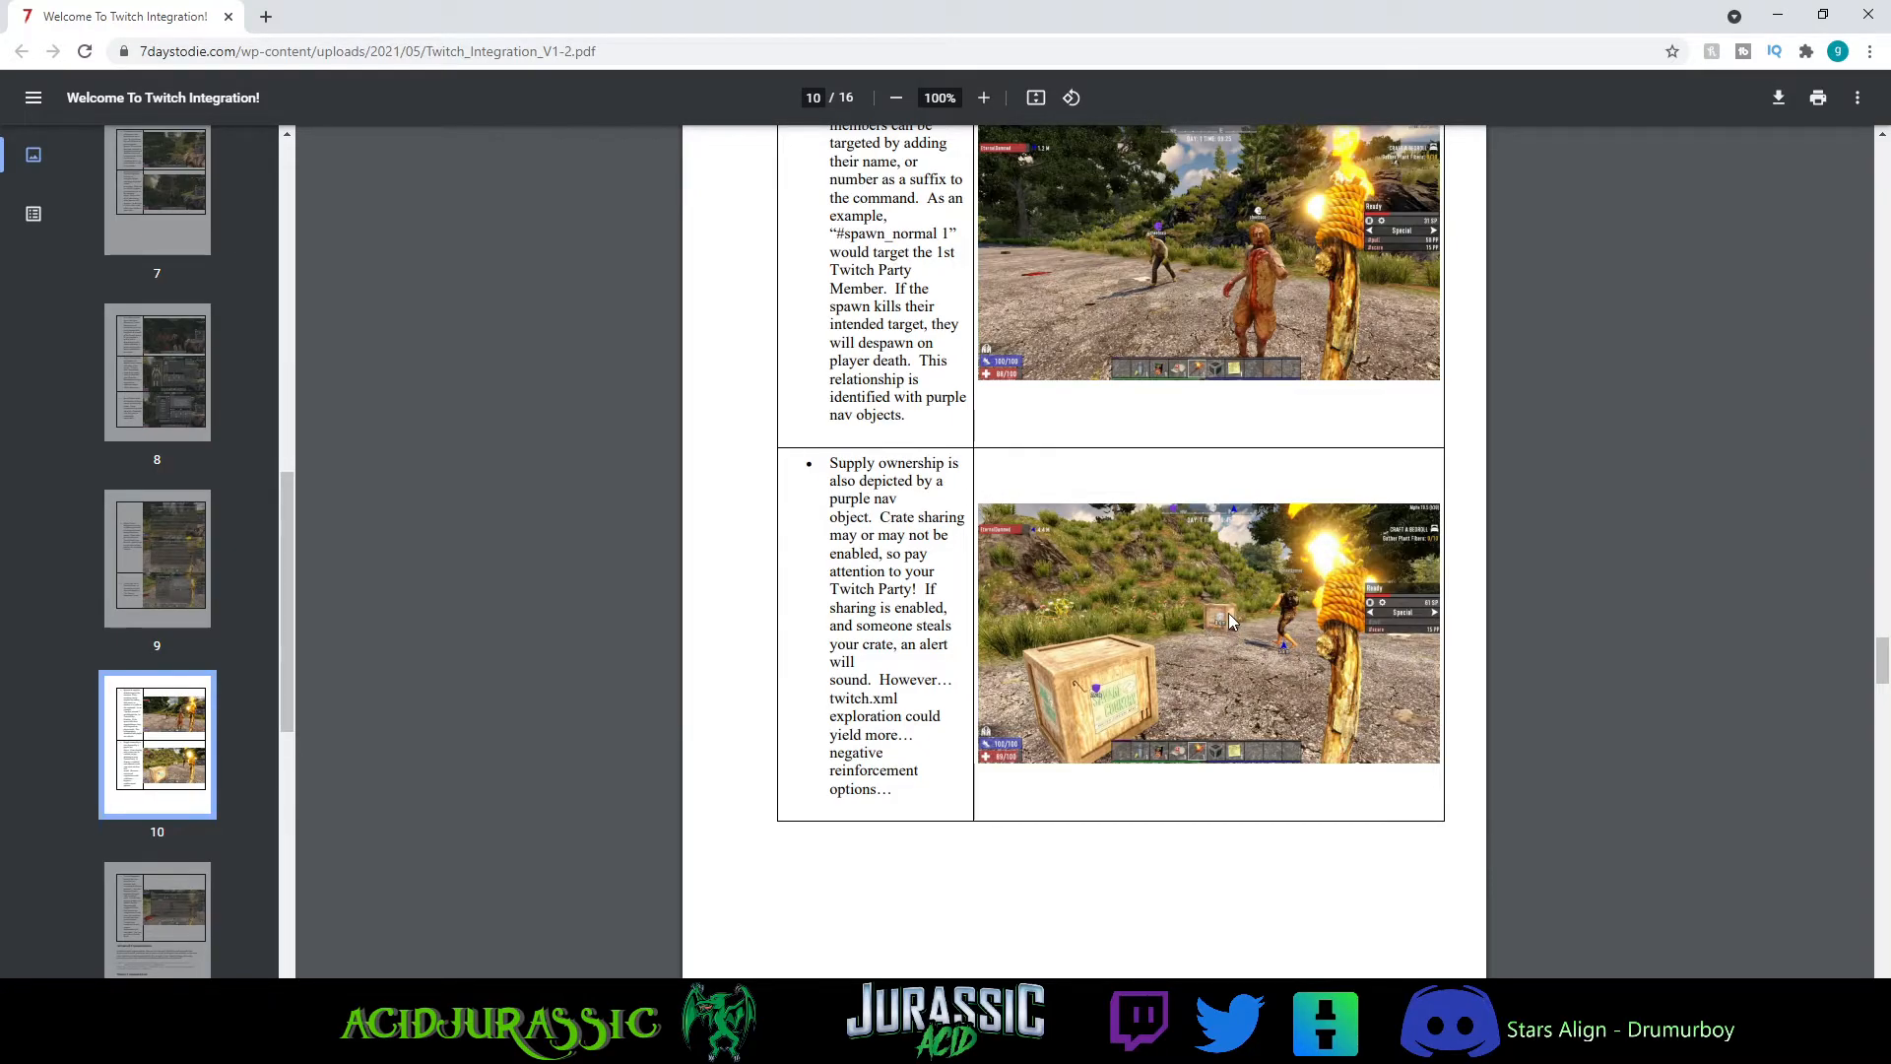
- Scroll to page 13 and briefly select the #regen command name, then deselect
scroll("down", 3)
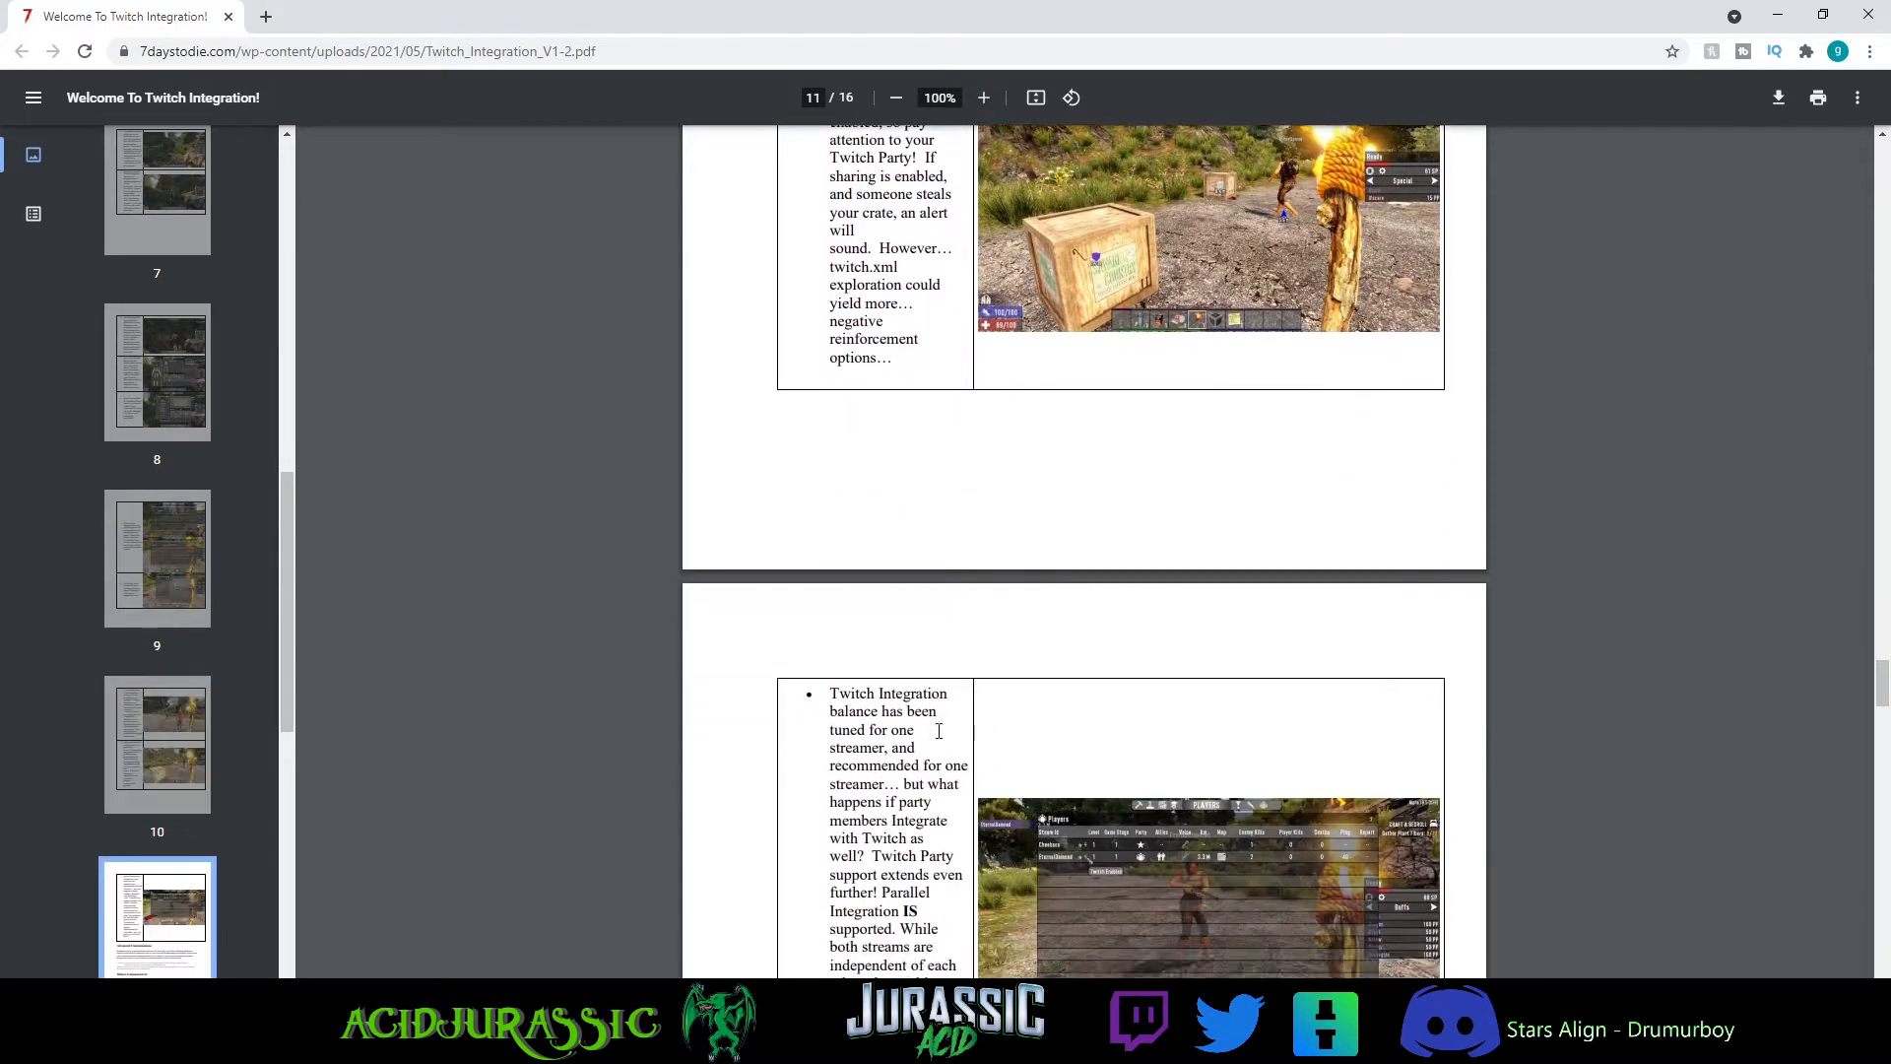
scroll("down", 3)
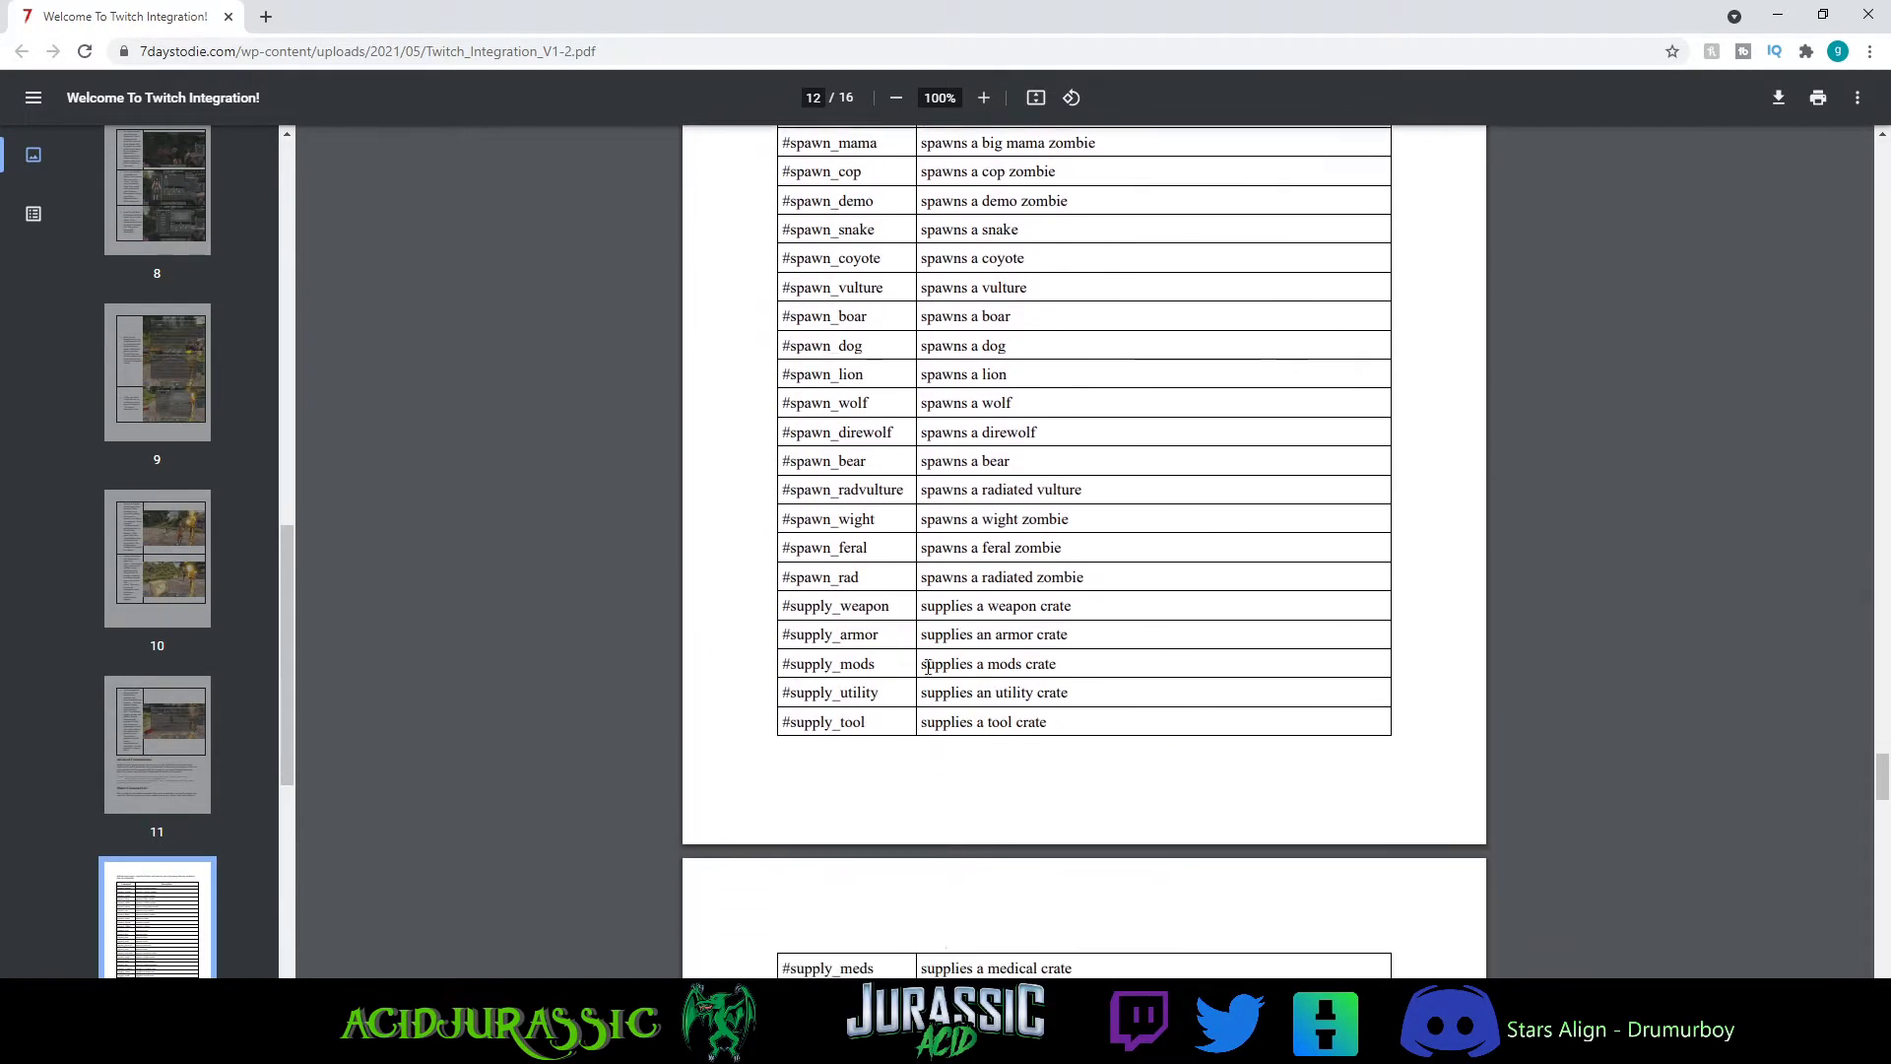
scroll("down", 3)
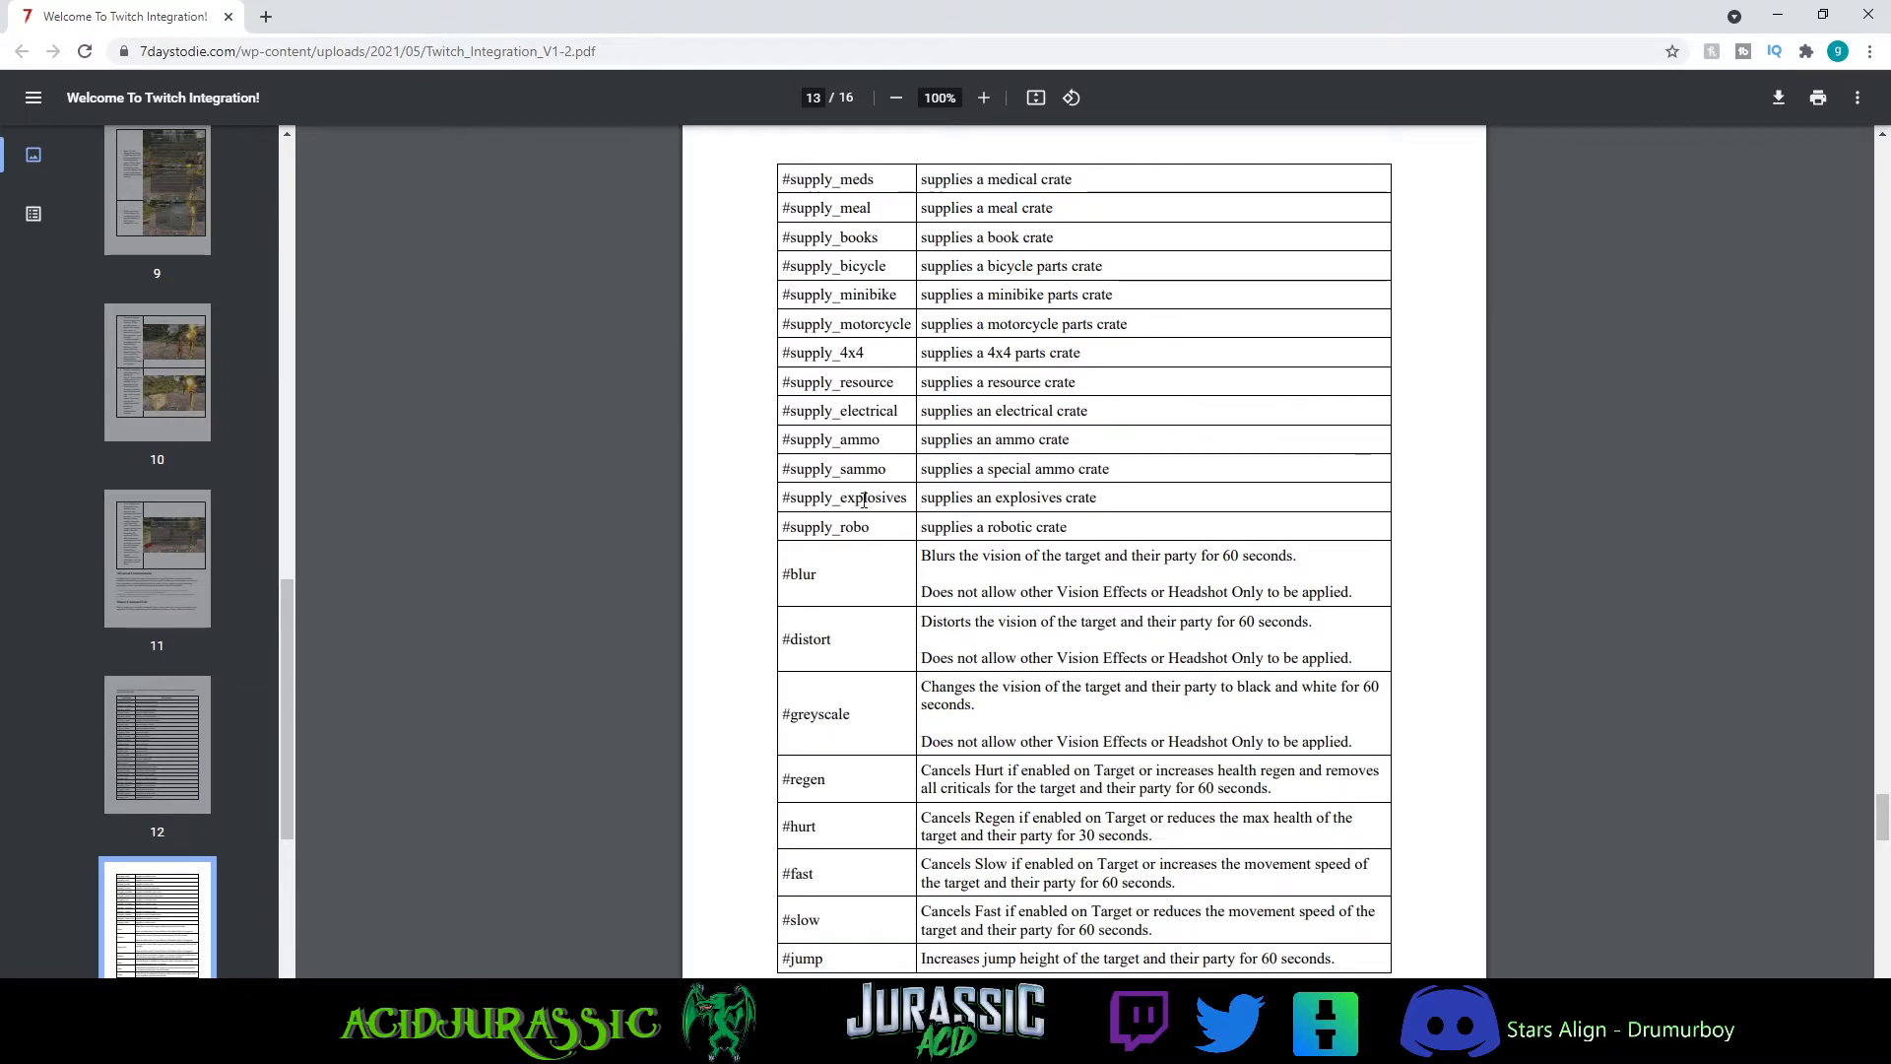
scroll("down", 3)
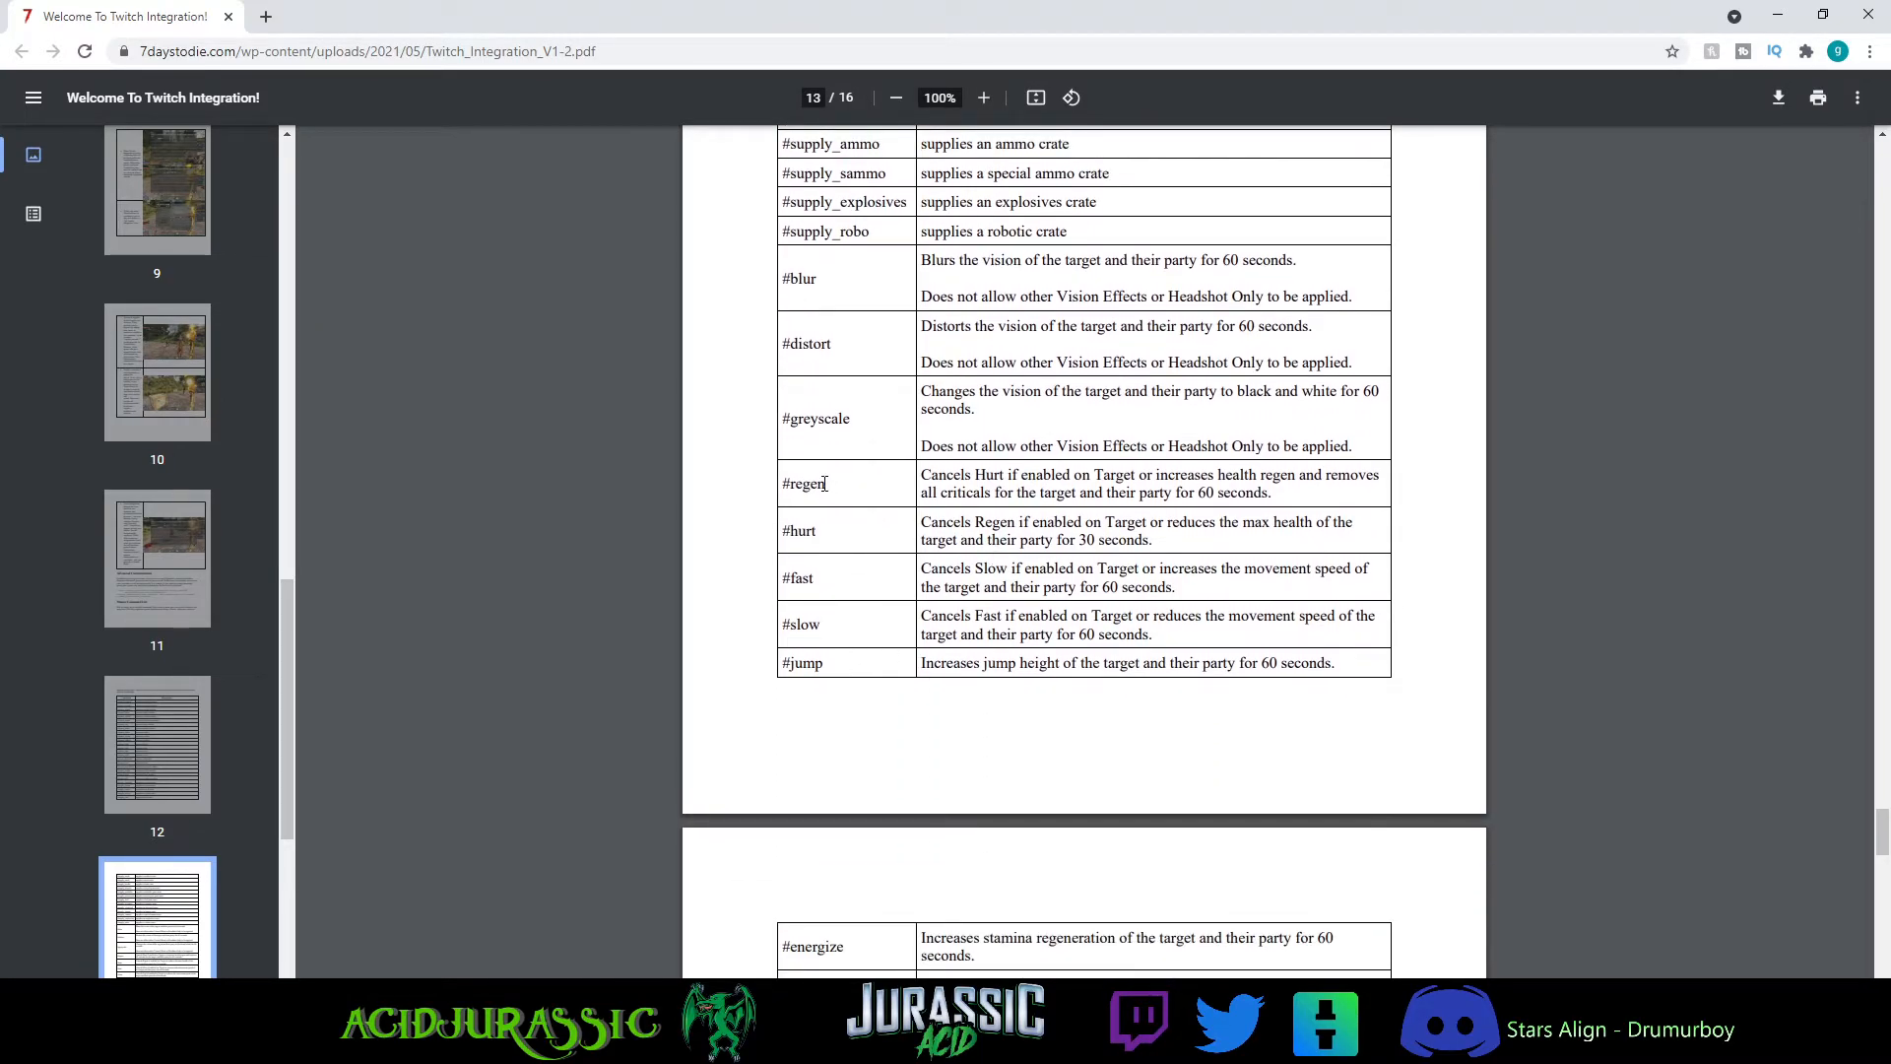
mouse_move(747, 350)
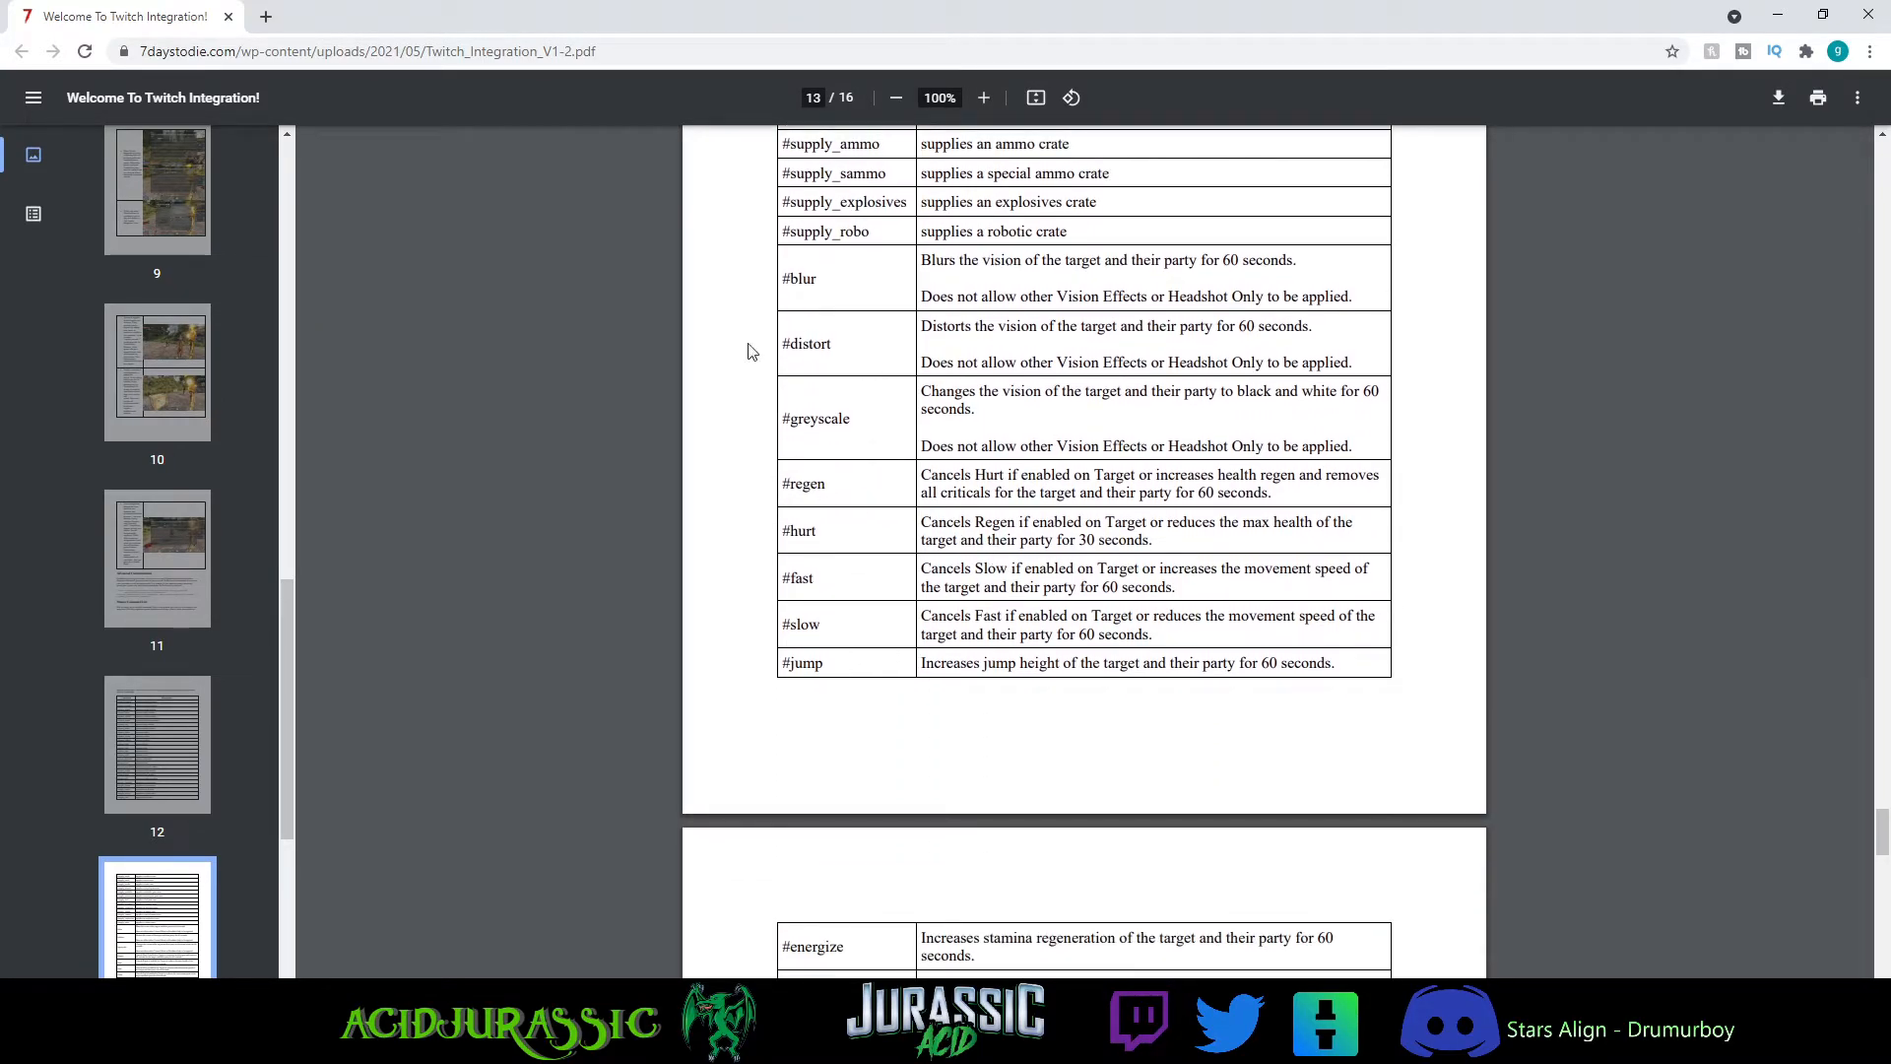
double_click(801, 483)
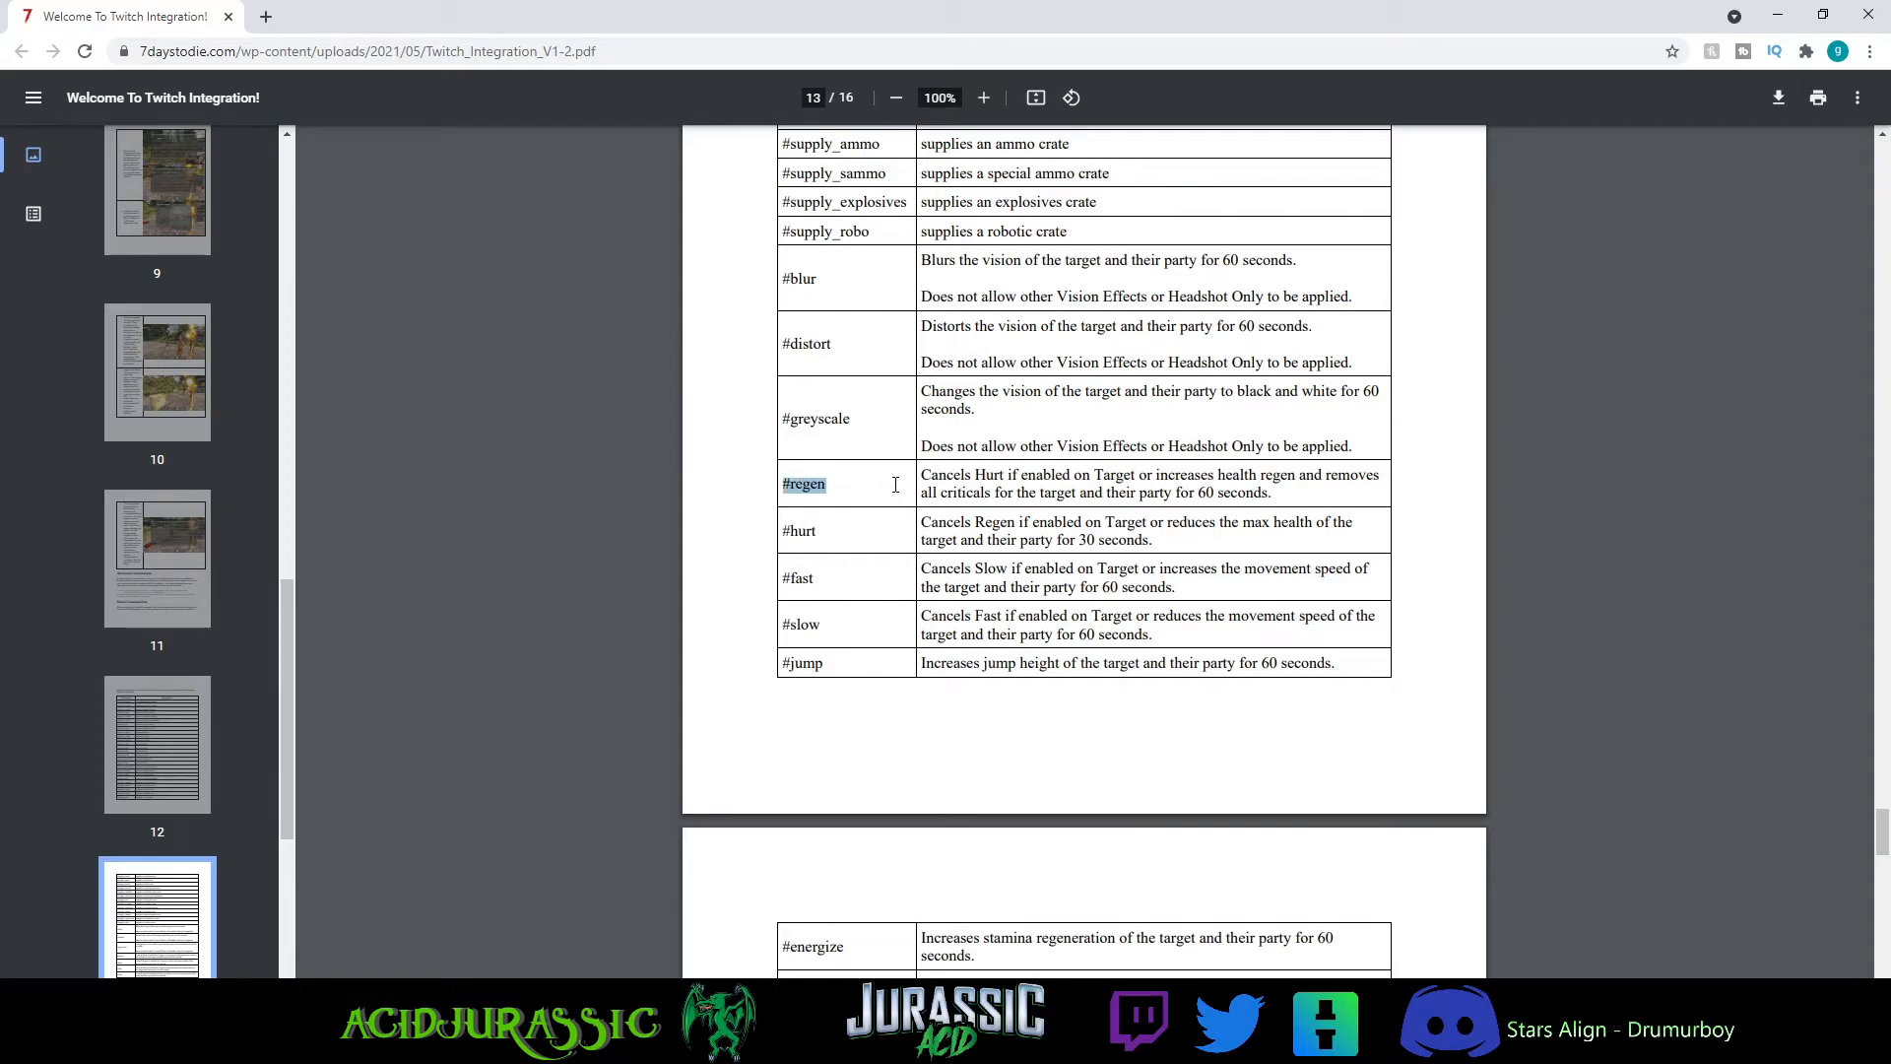
left_click(732, 357)
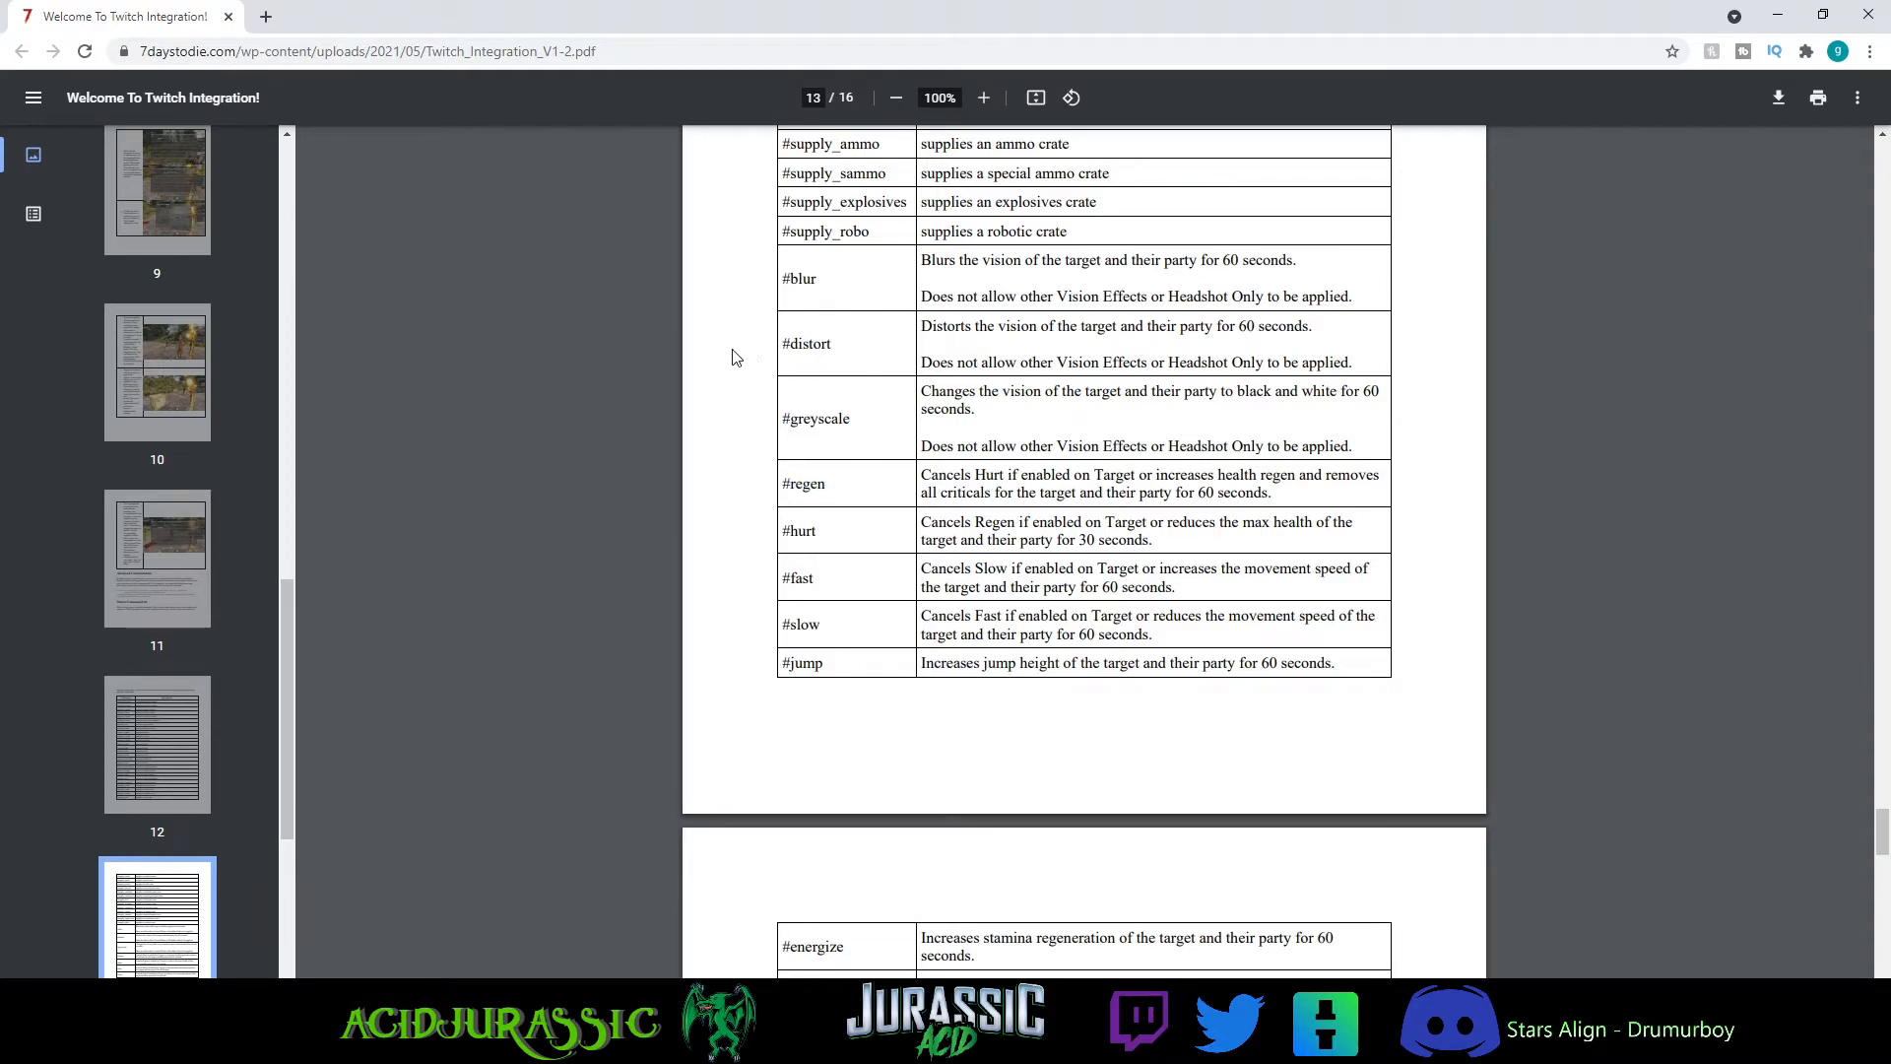
- Scroll through pages 14–16 to the Admin Chat Commands section
scroll("down", 3)
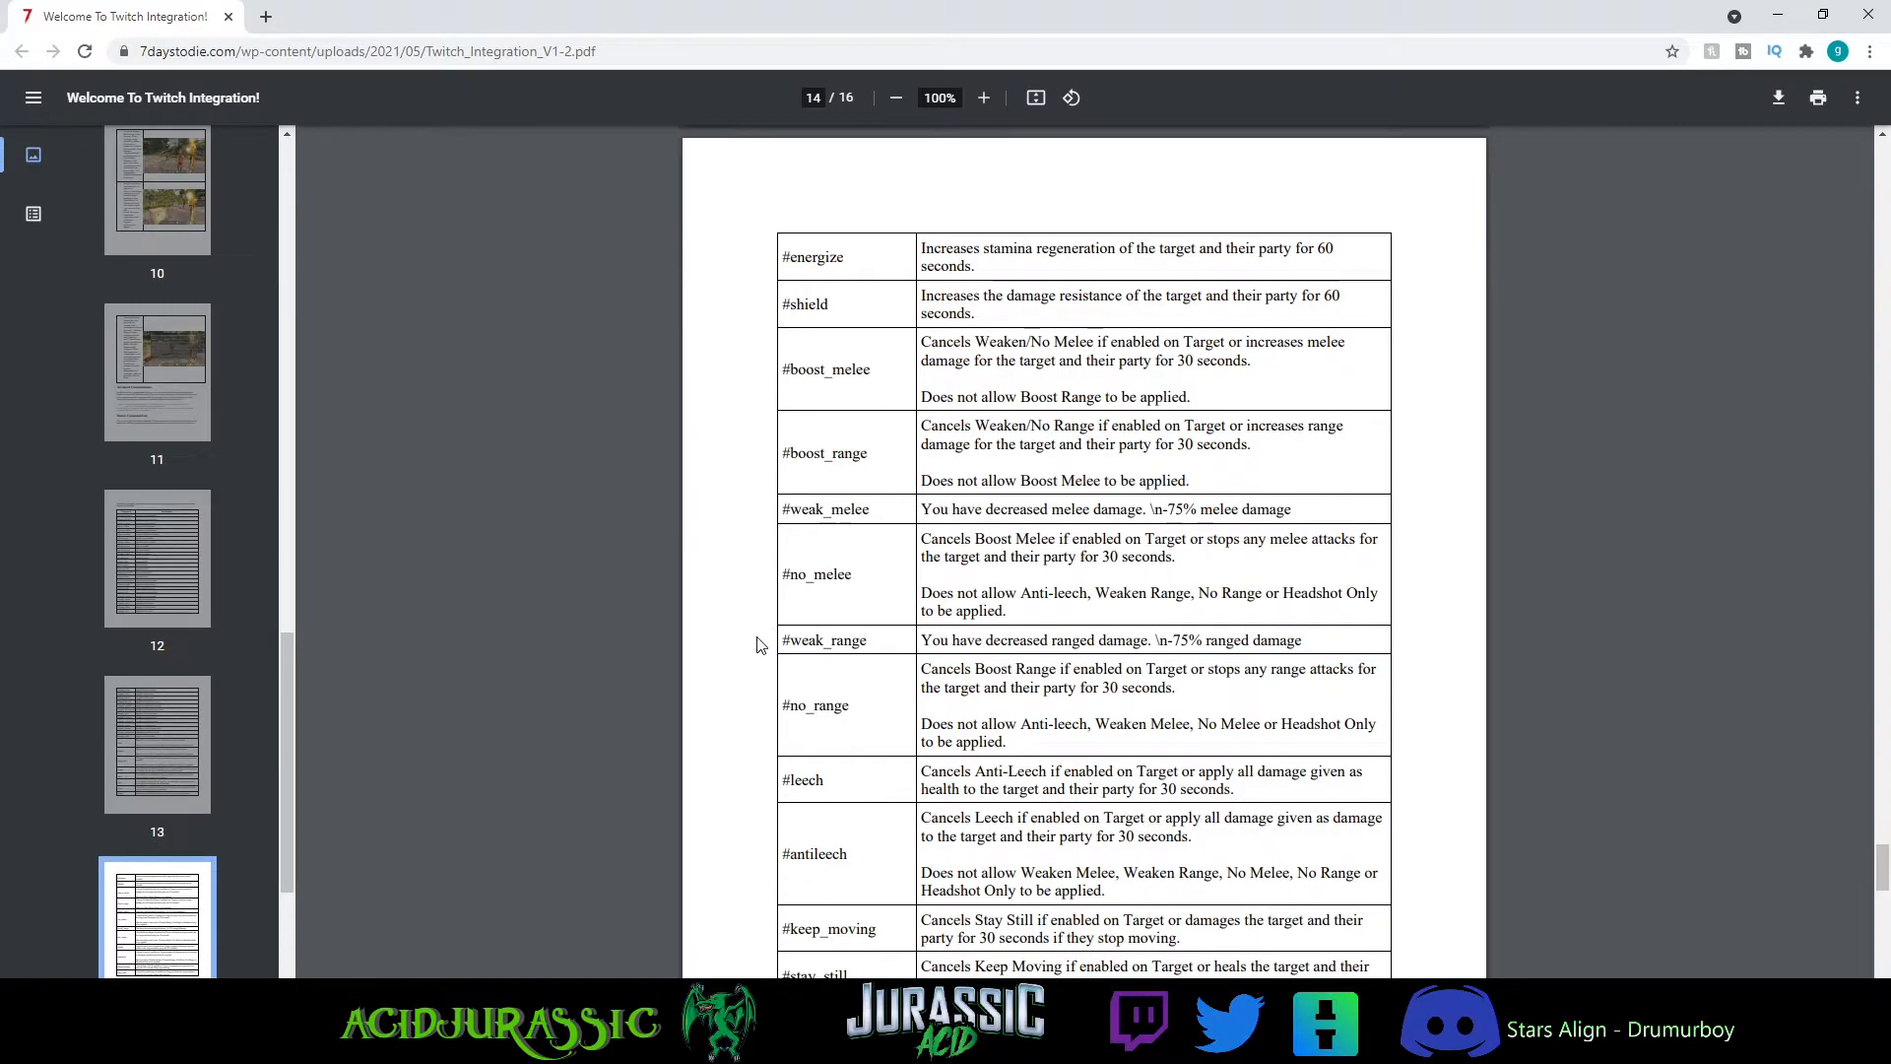
scroll("down", 3)
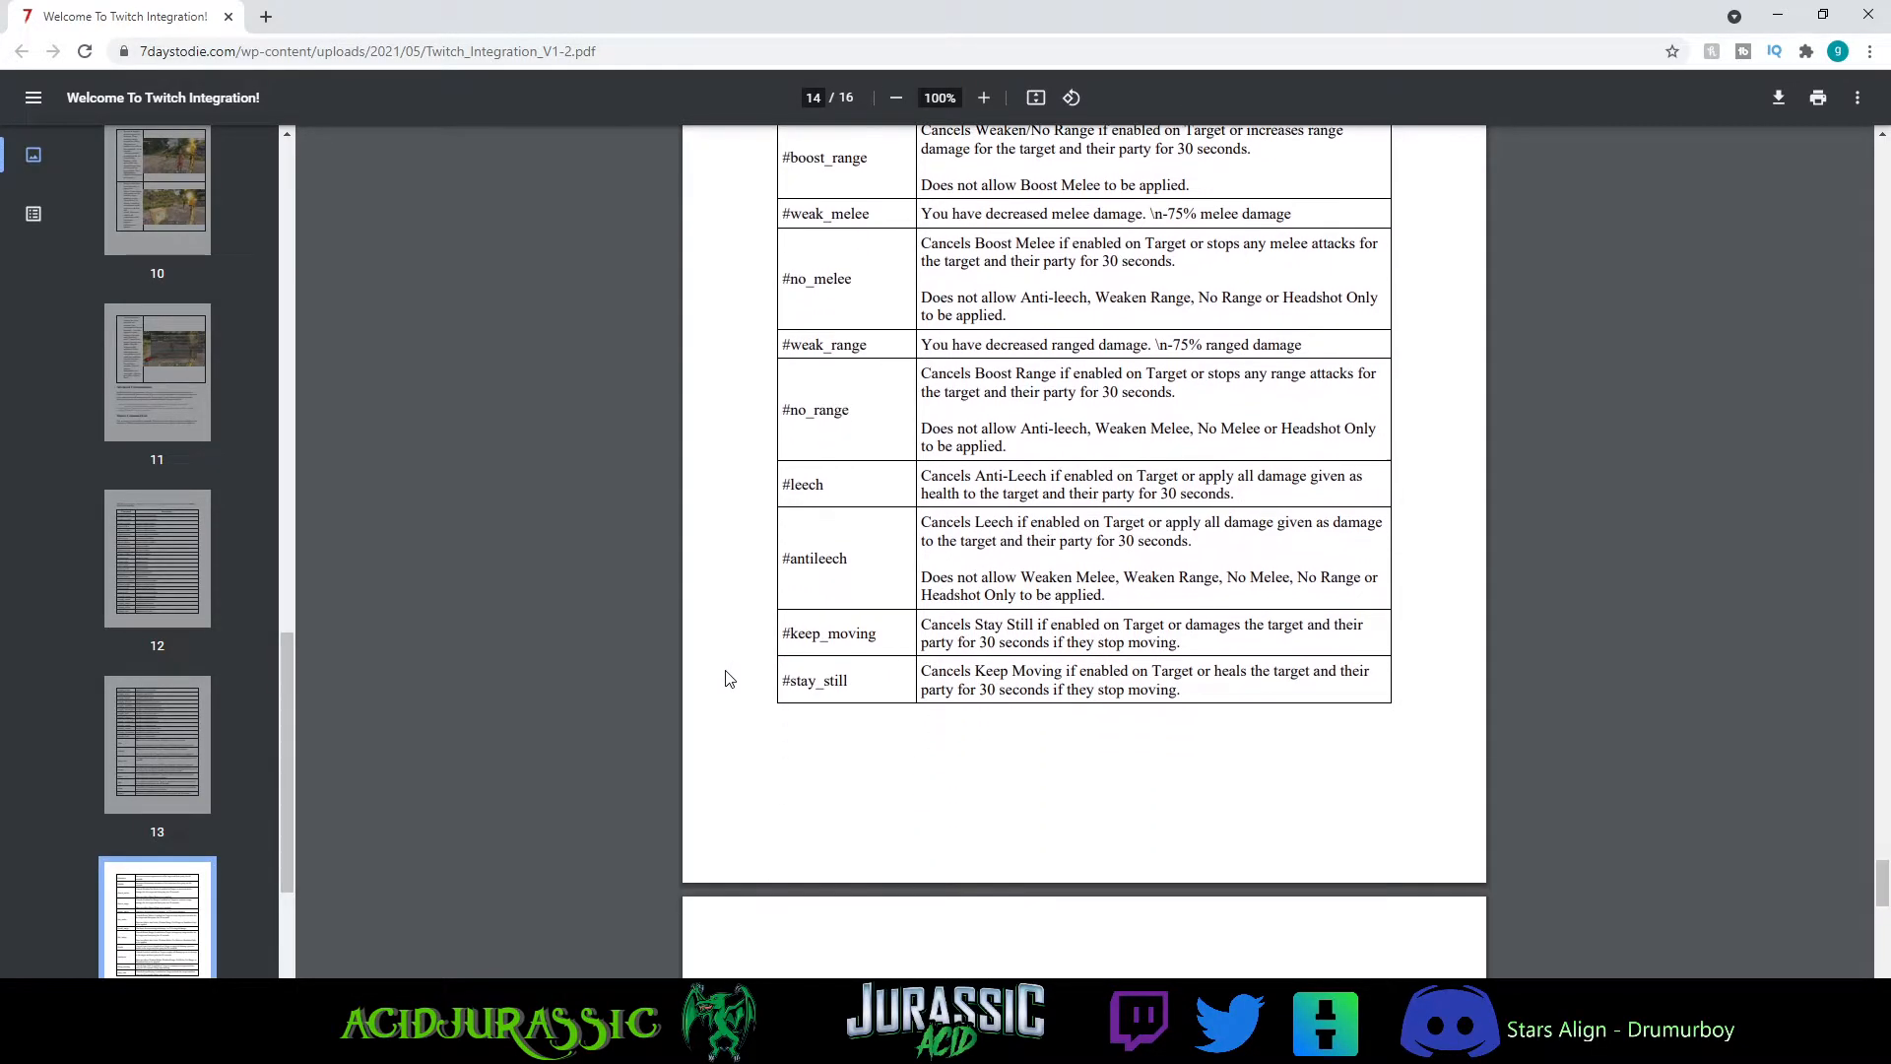
scroll("down", 3)
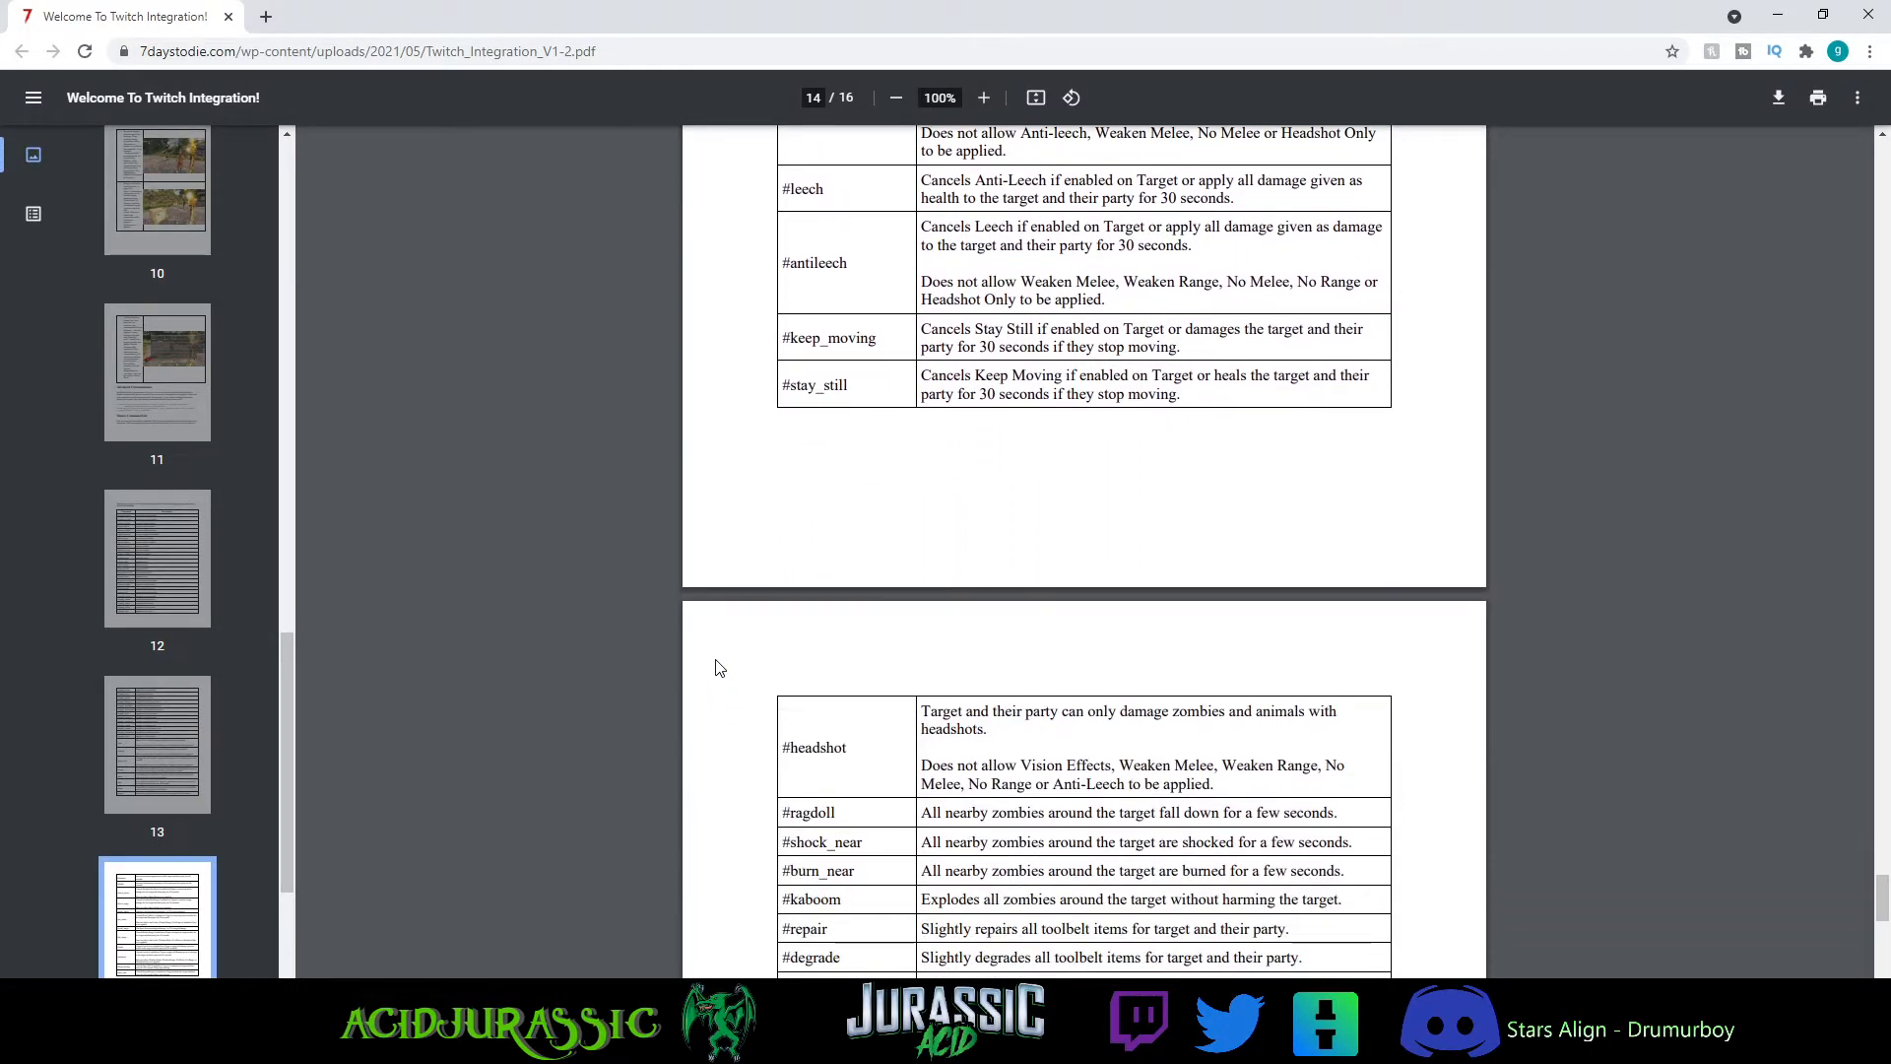
scroll("down", 3)
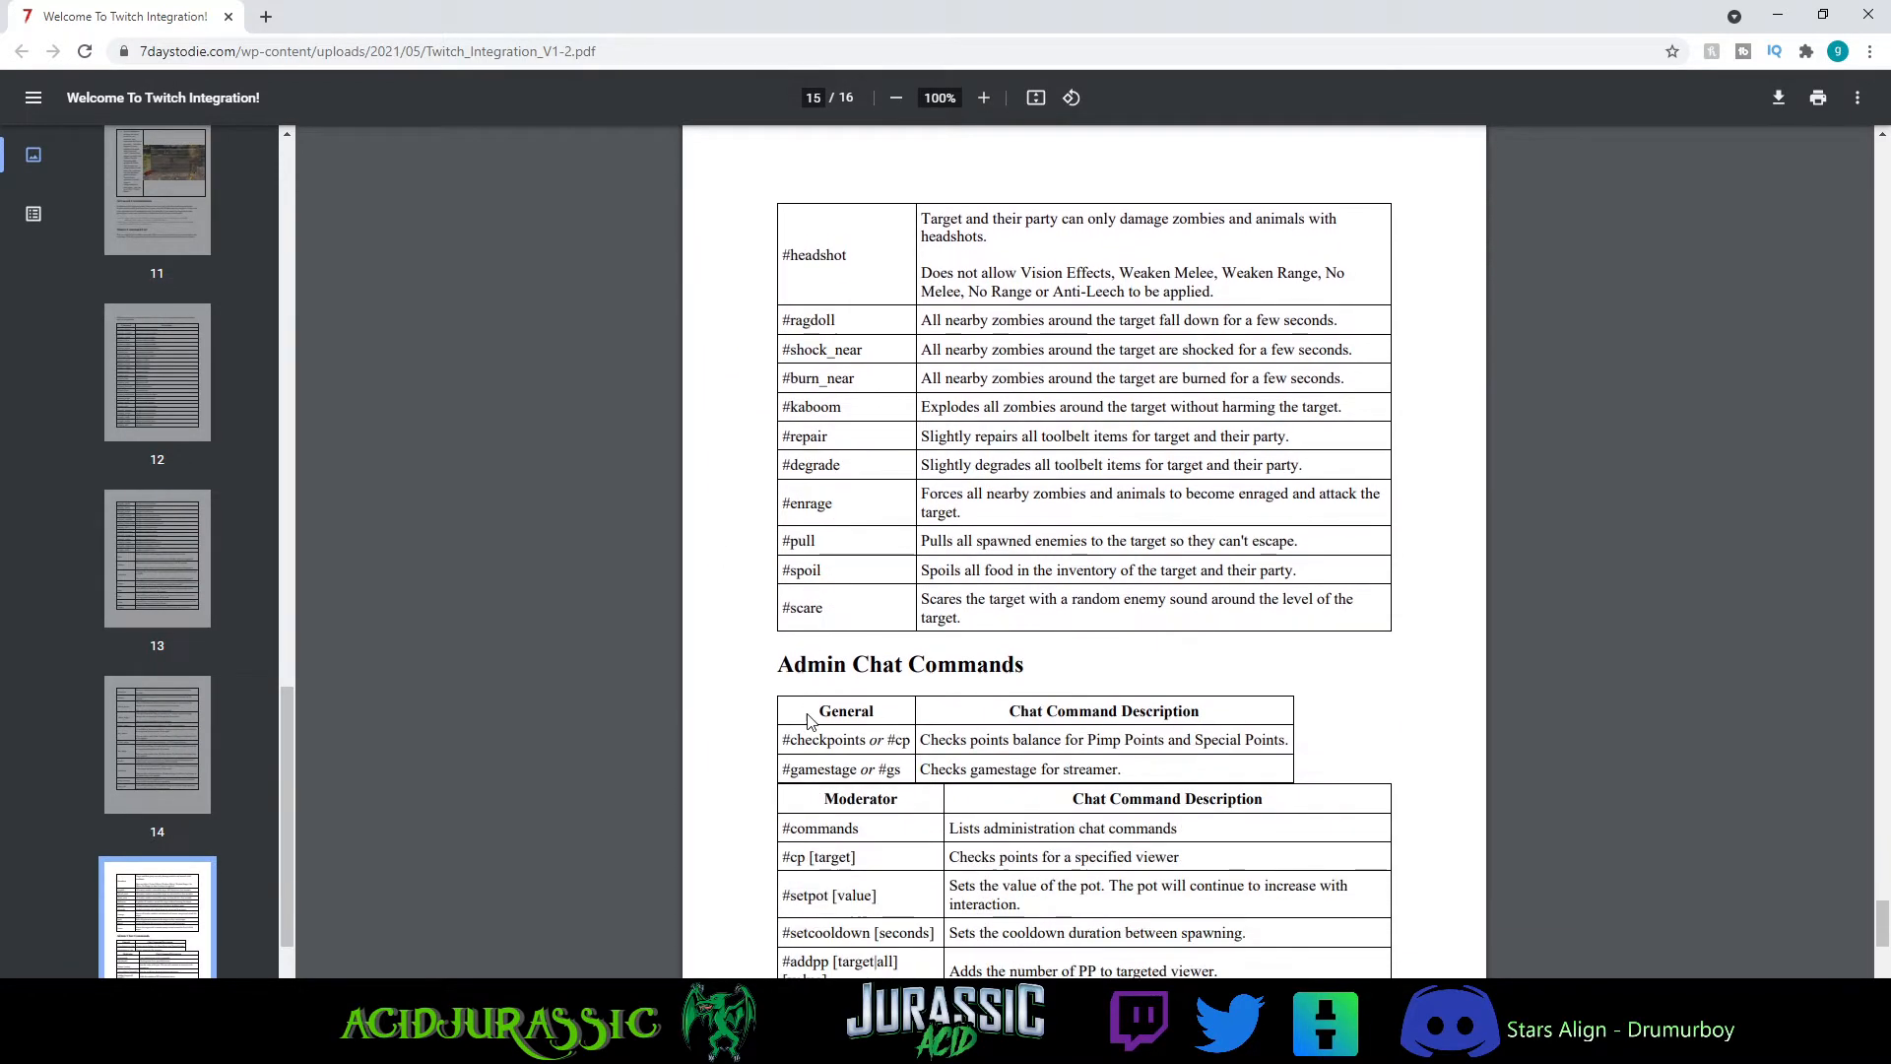
scroll("down", 3)
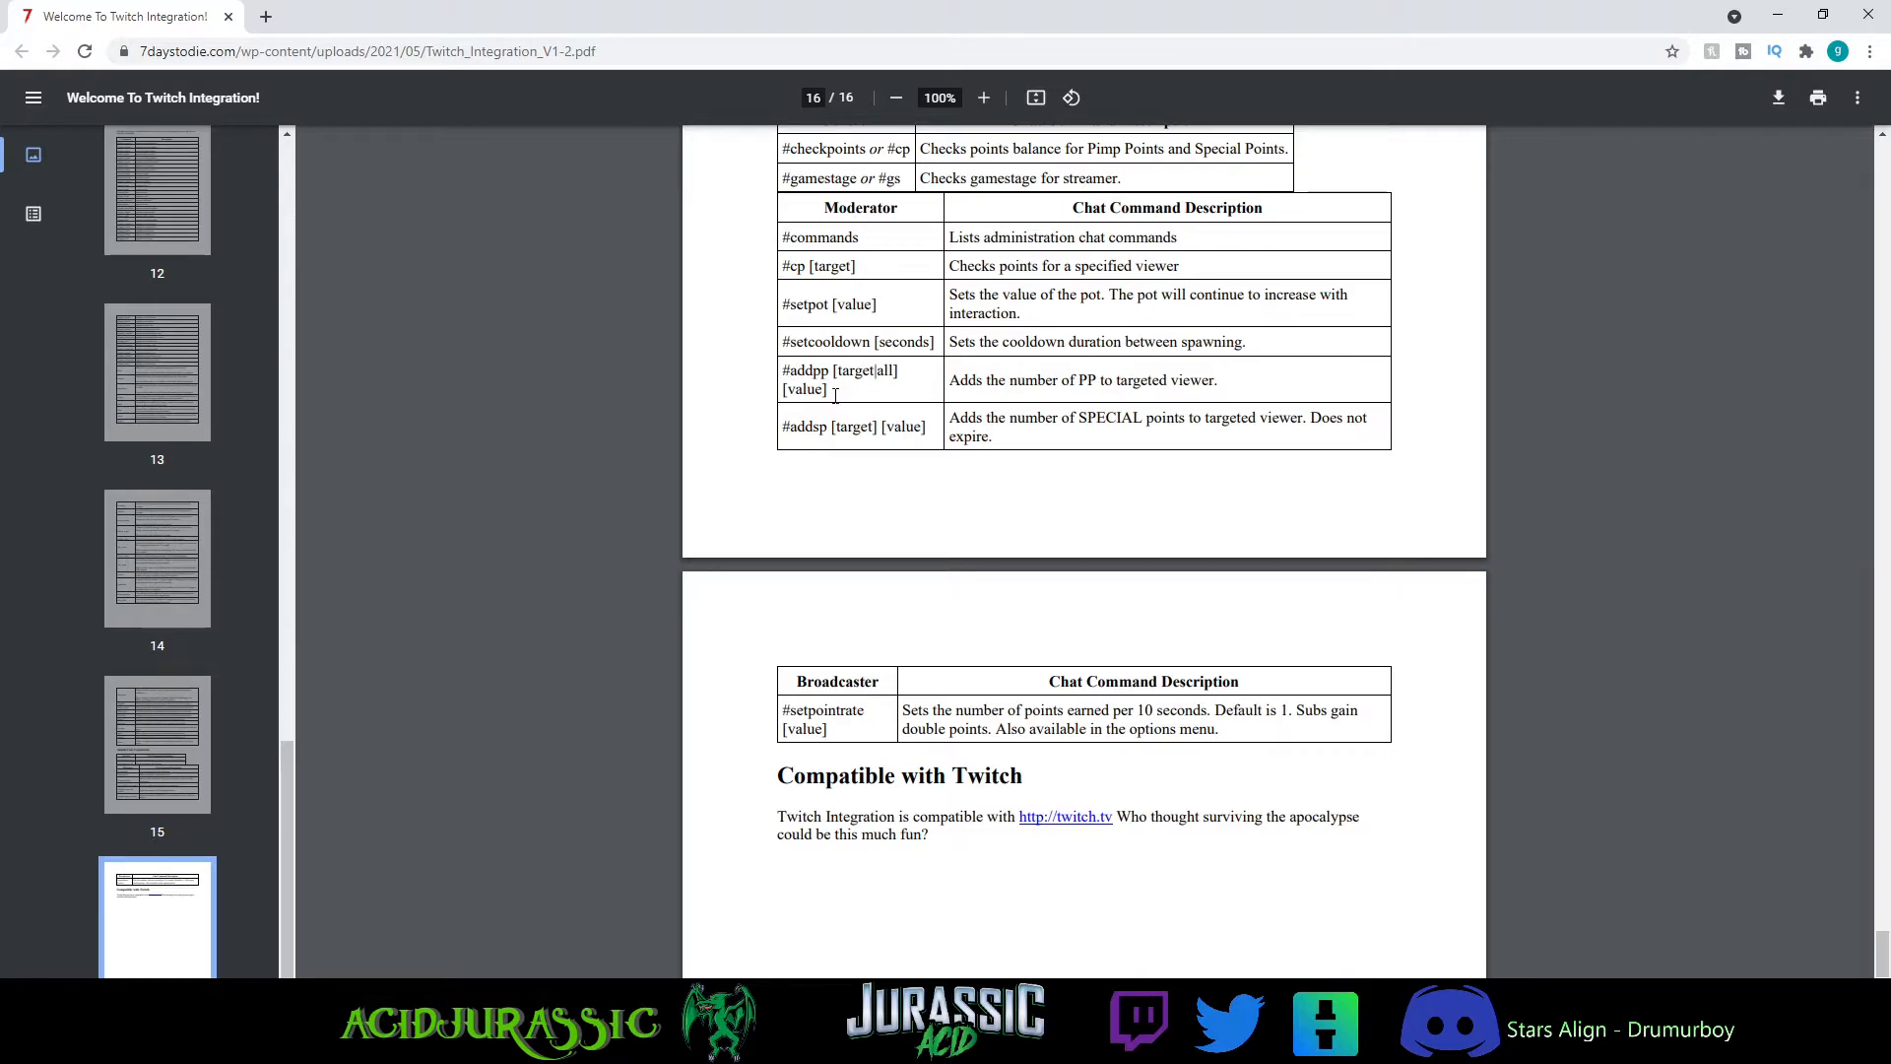
mouse_move(906, 407)
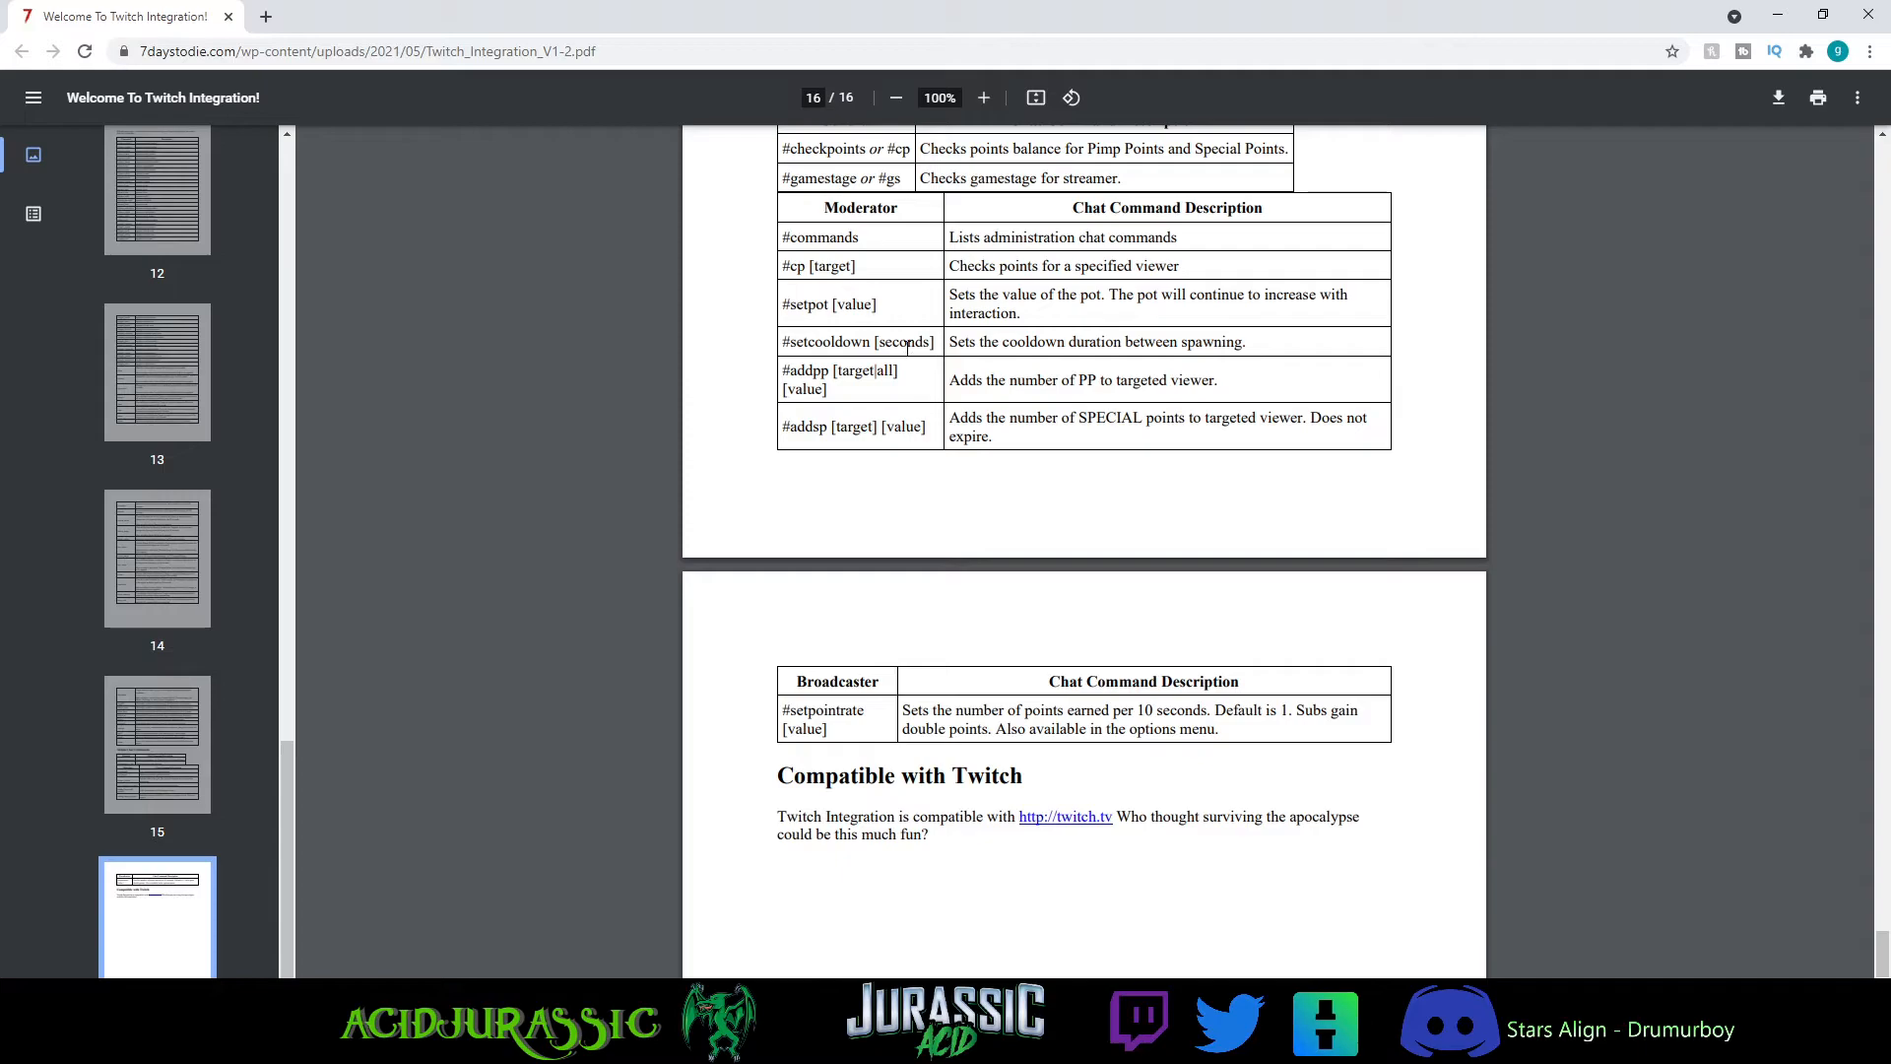
mouse_move(974, 721)
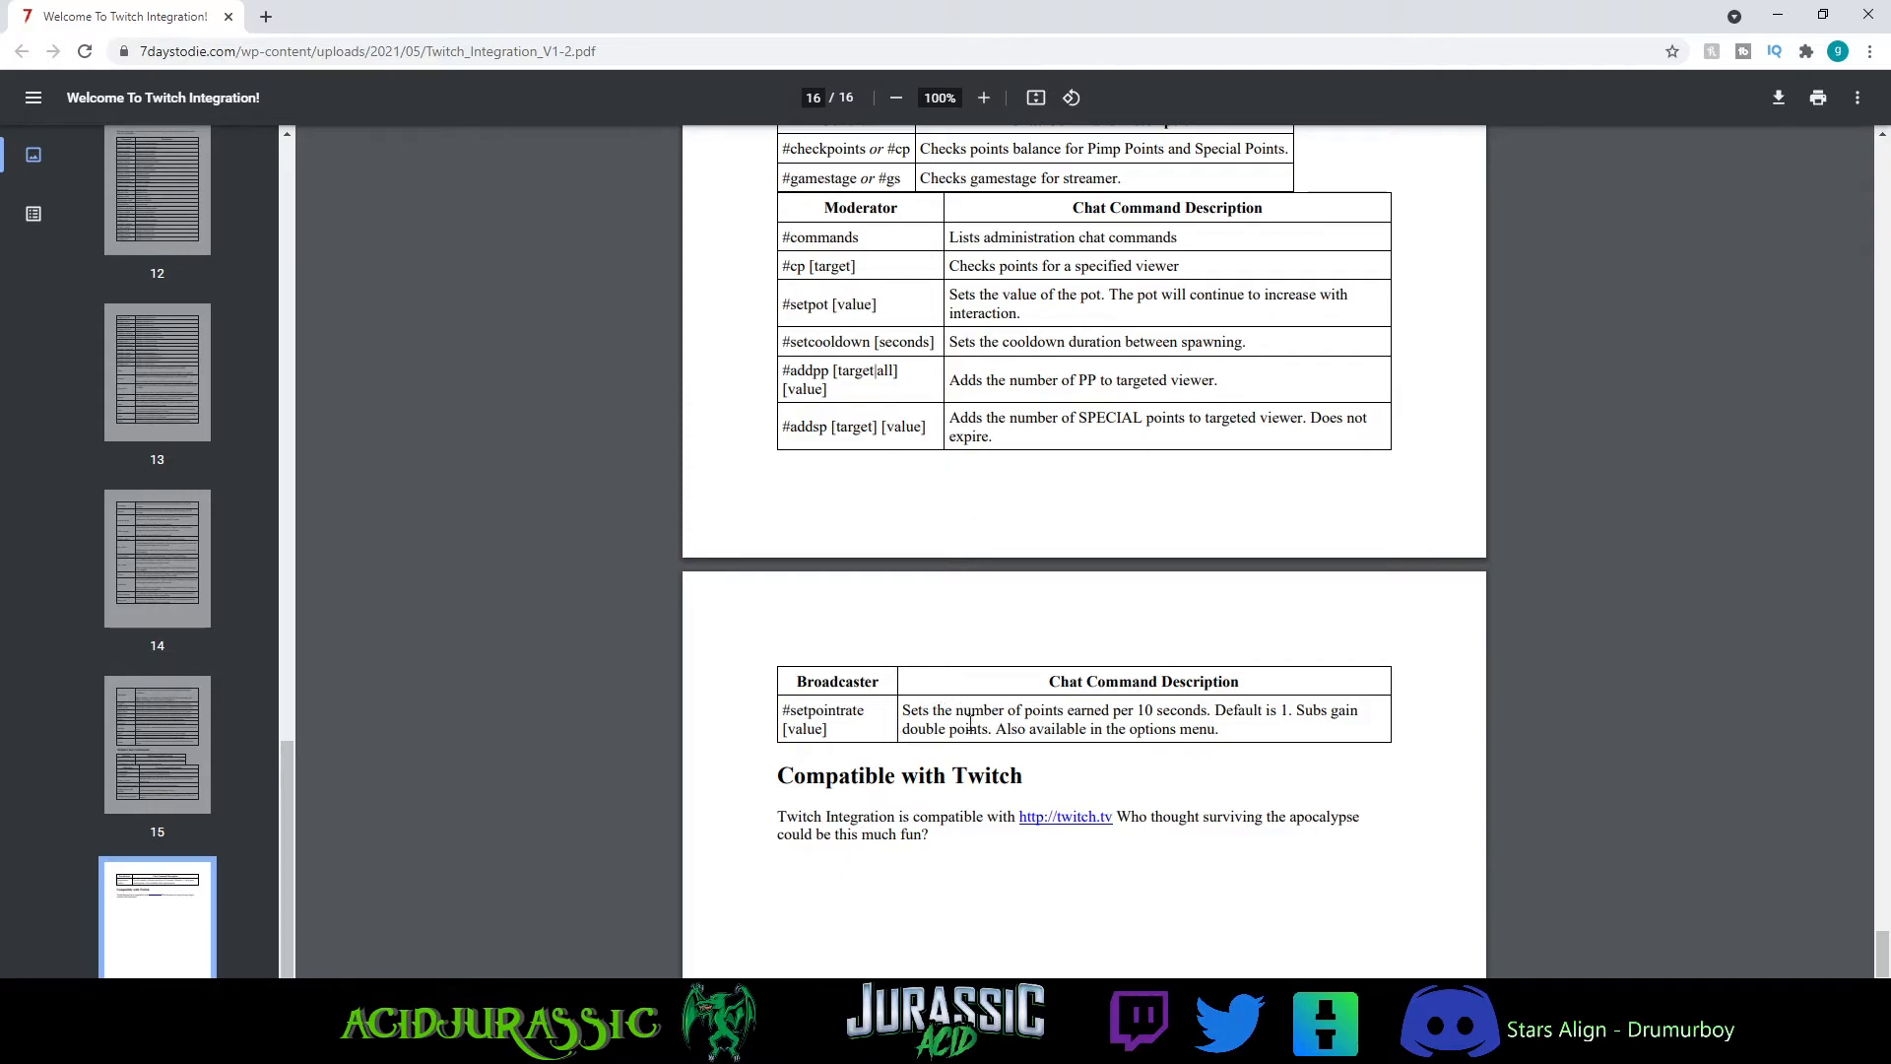
scroll("down", 3)
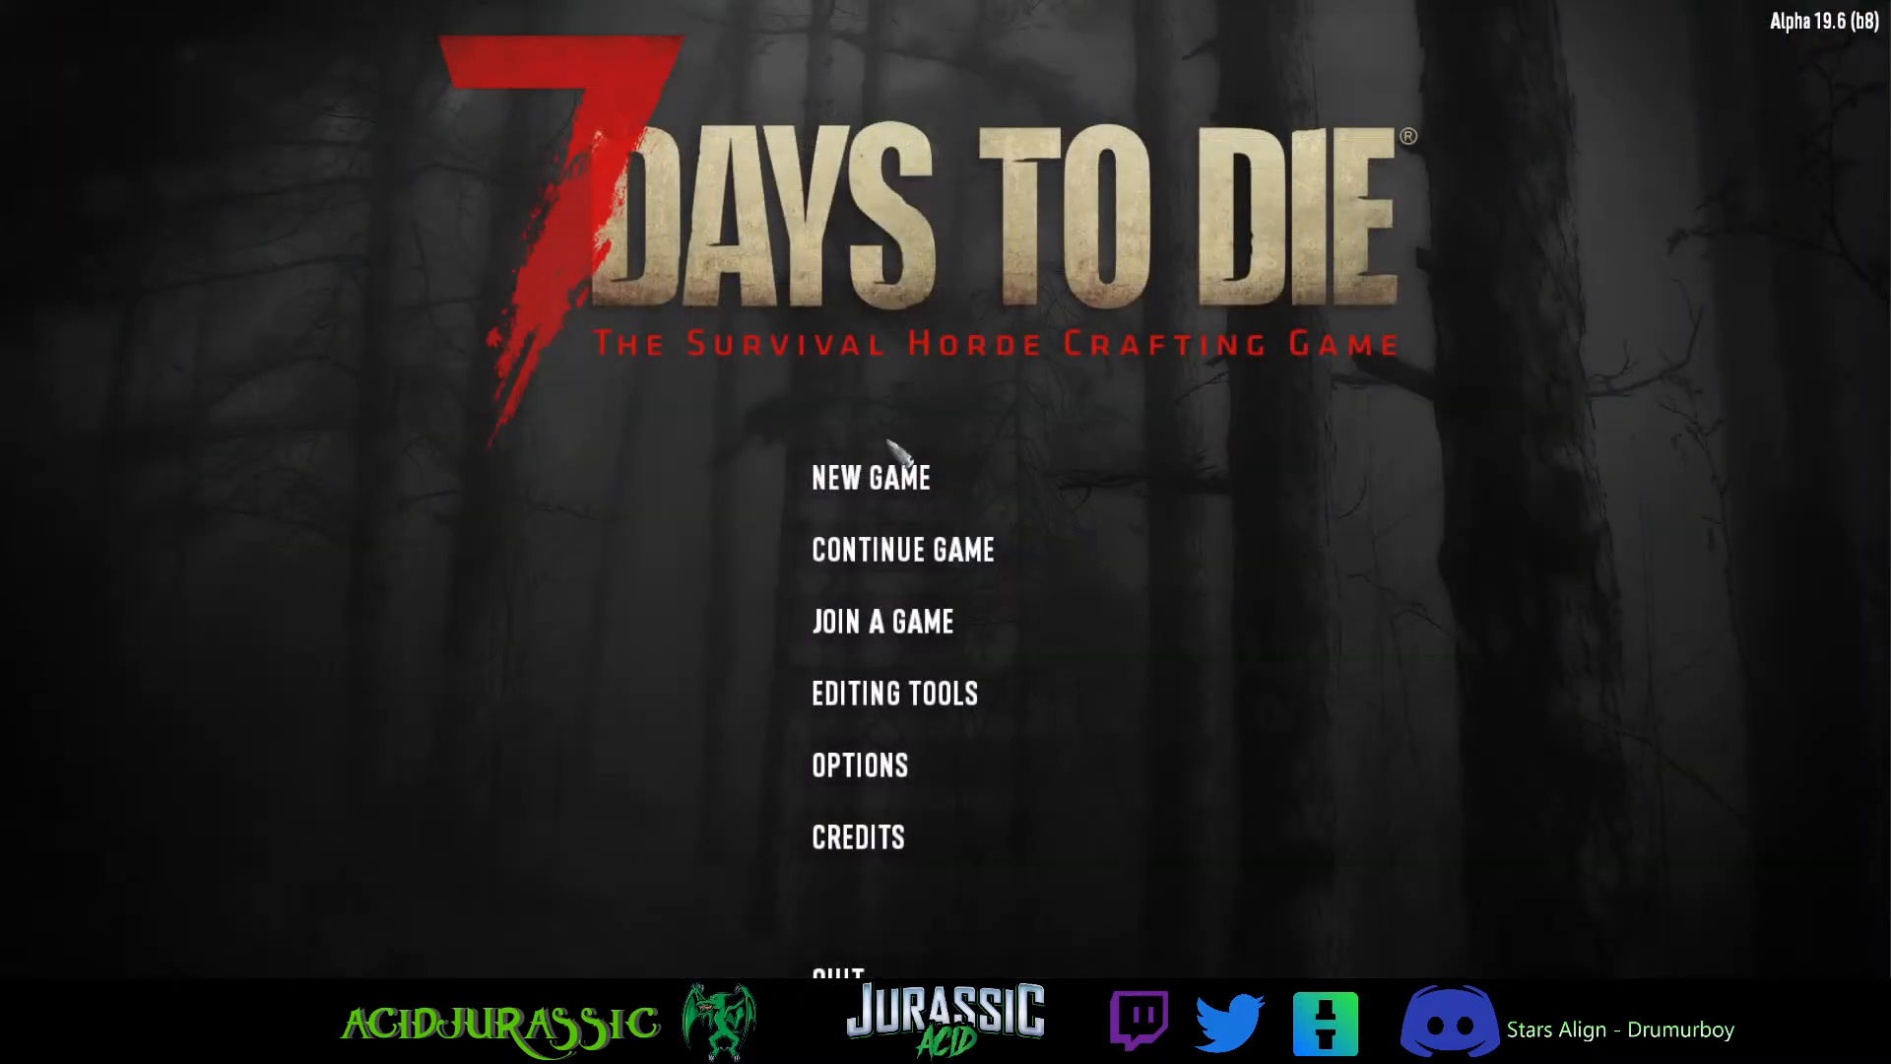
- Continue the game and start the Jurassic Navezgane save on Day 33
left_click(901, 549)
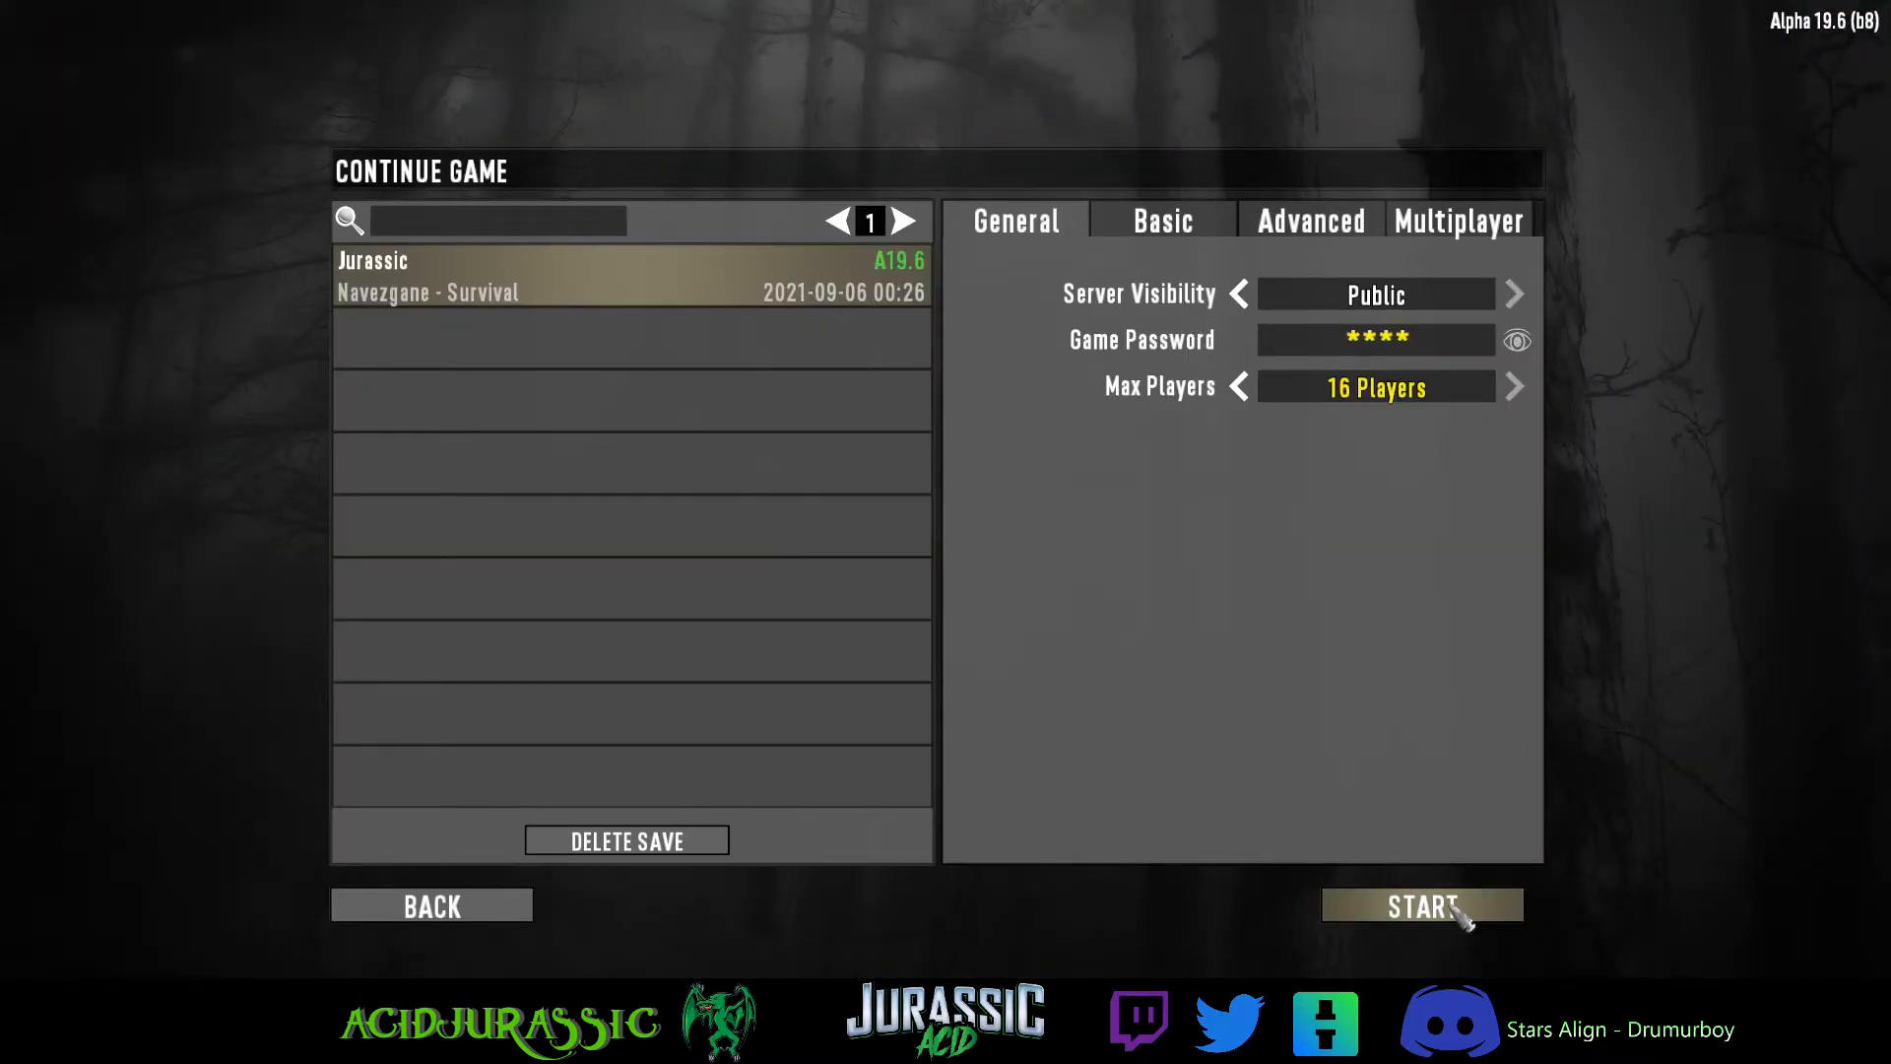
left_click(1420, 906)
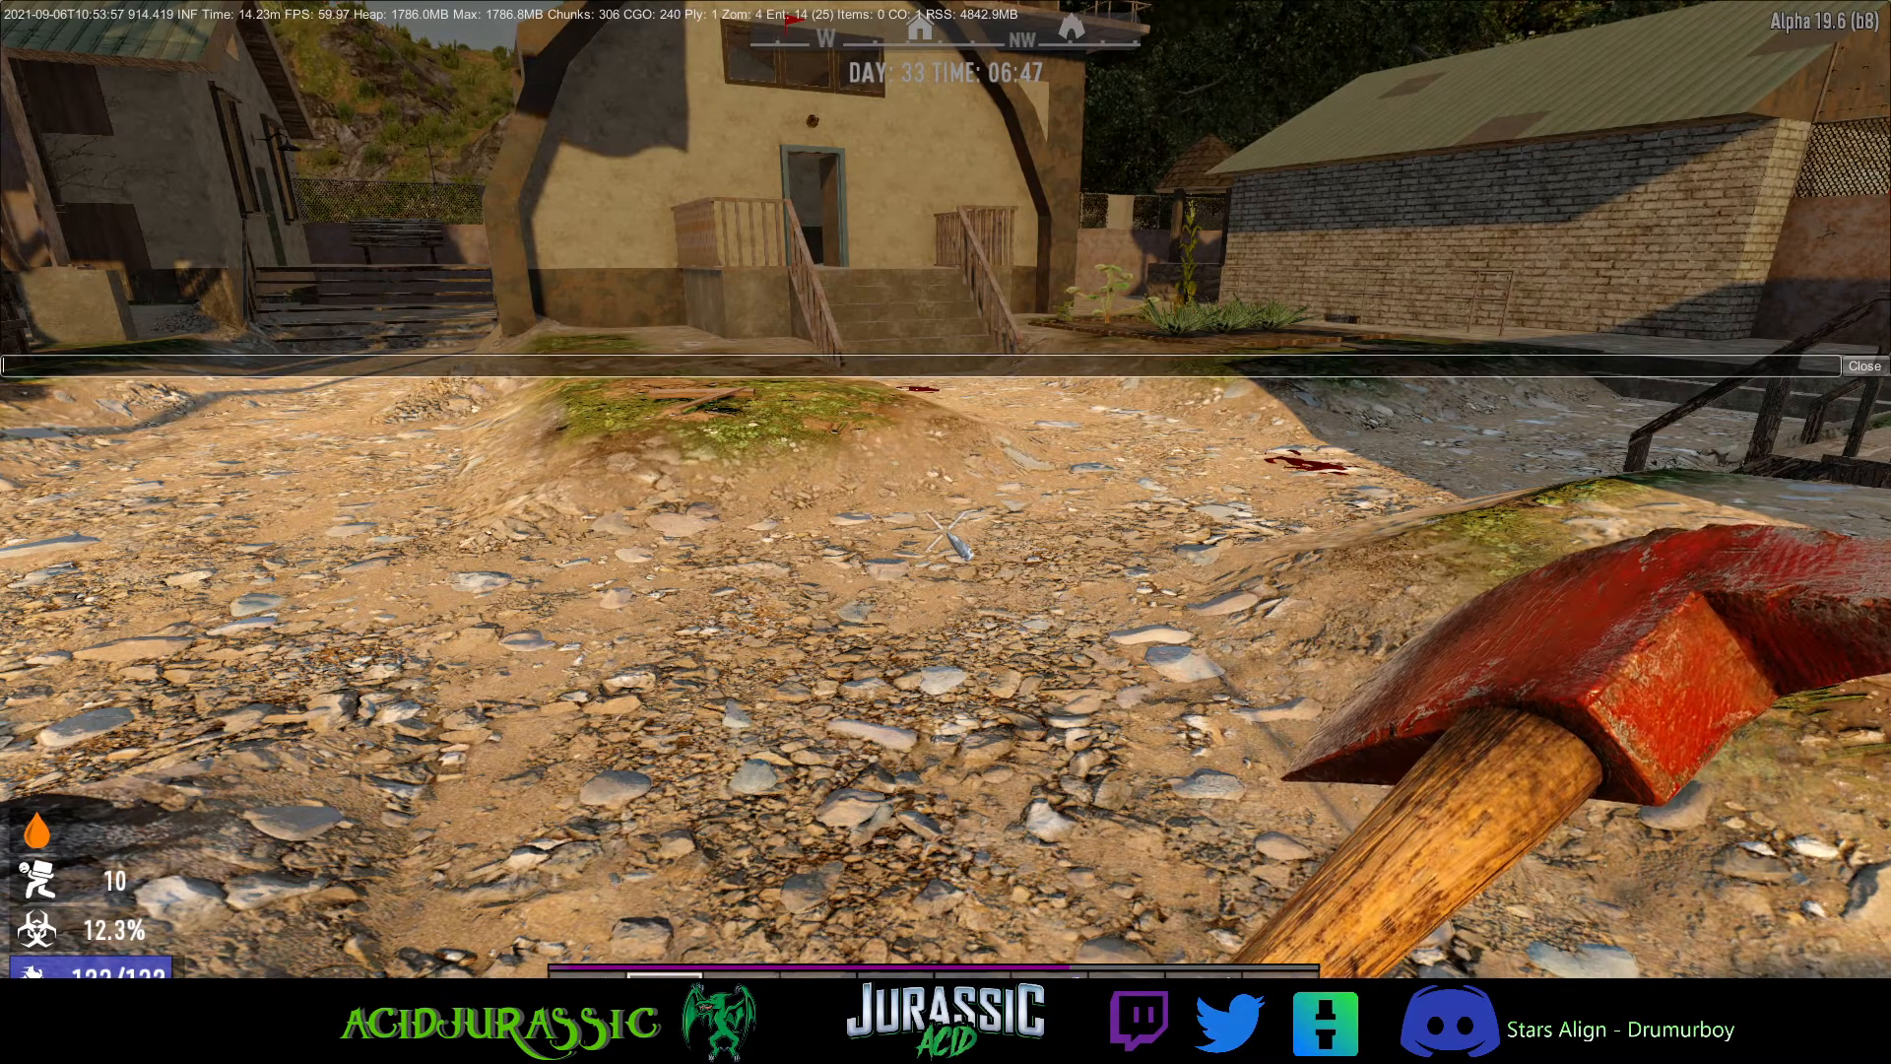
- In the console, list player IDs, then type an admin add command for 'jurassi' at level 0
type("list")
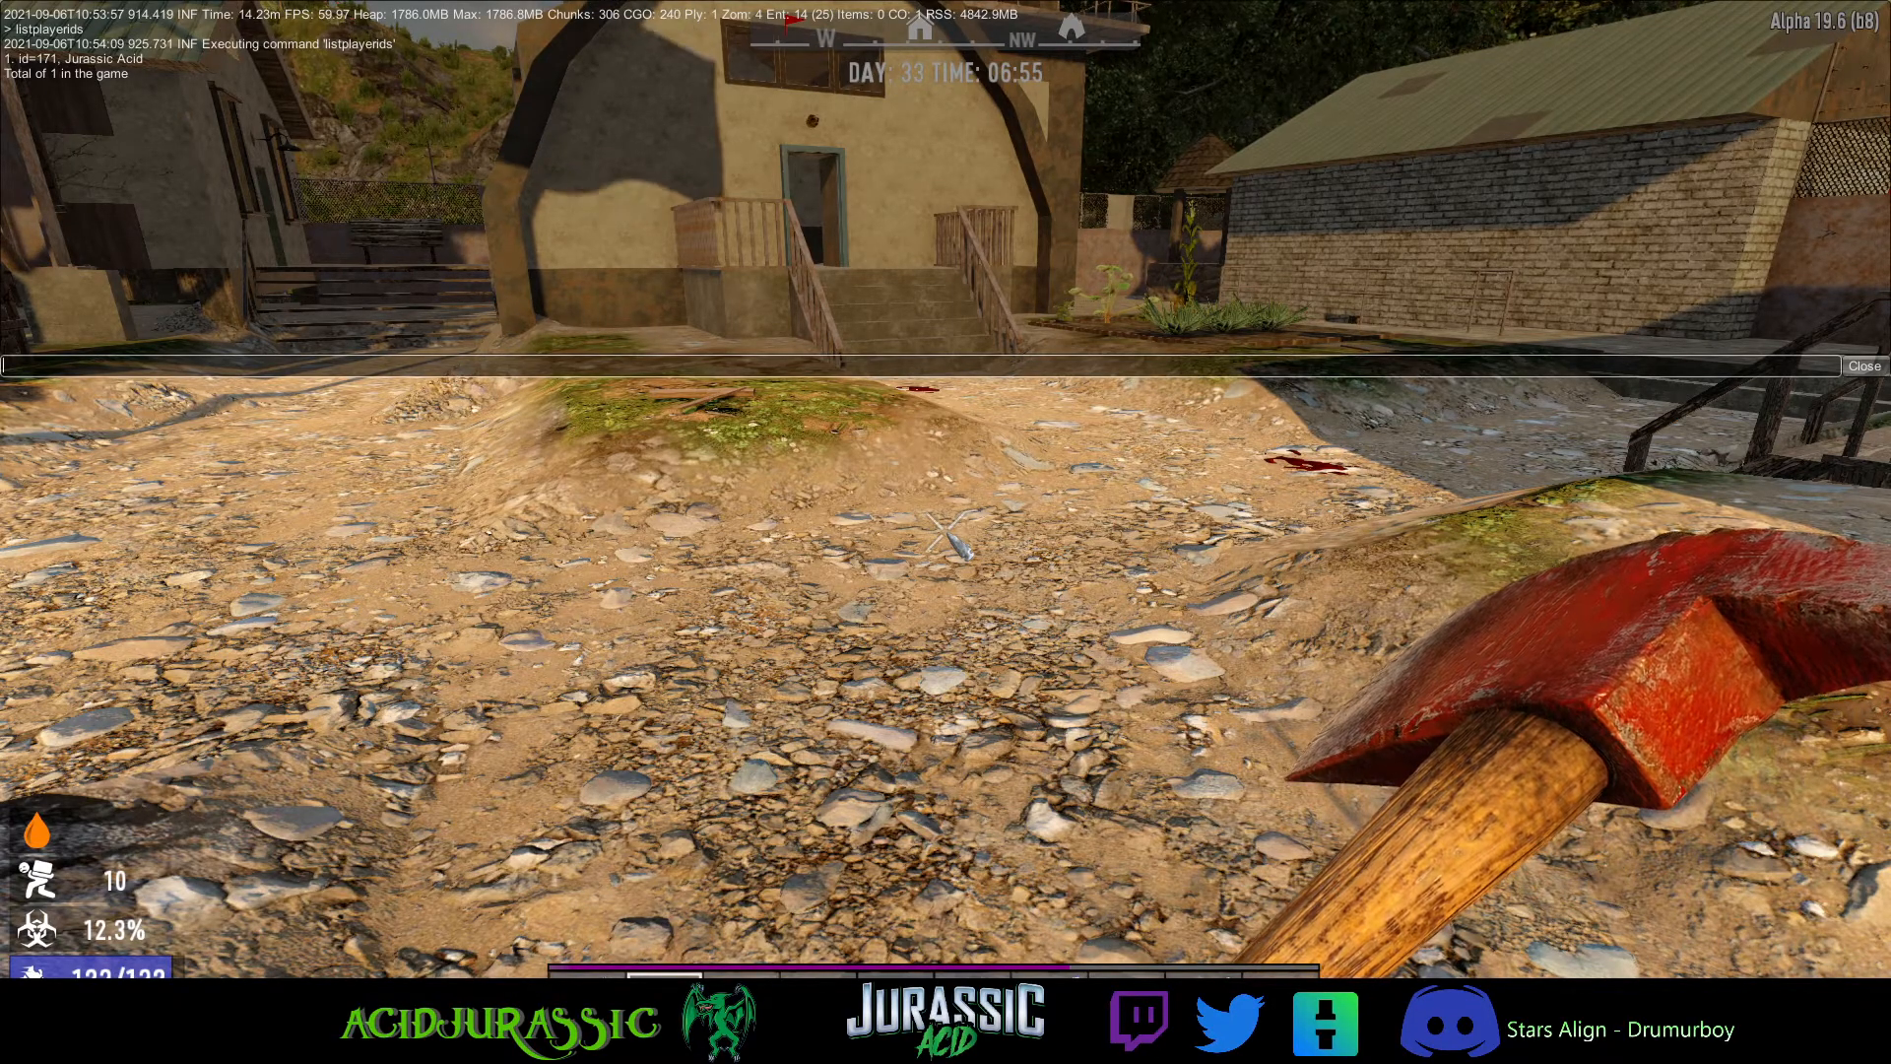
type("admiin add")
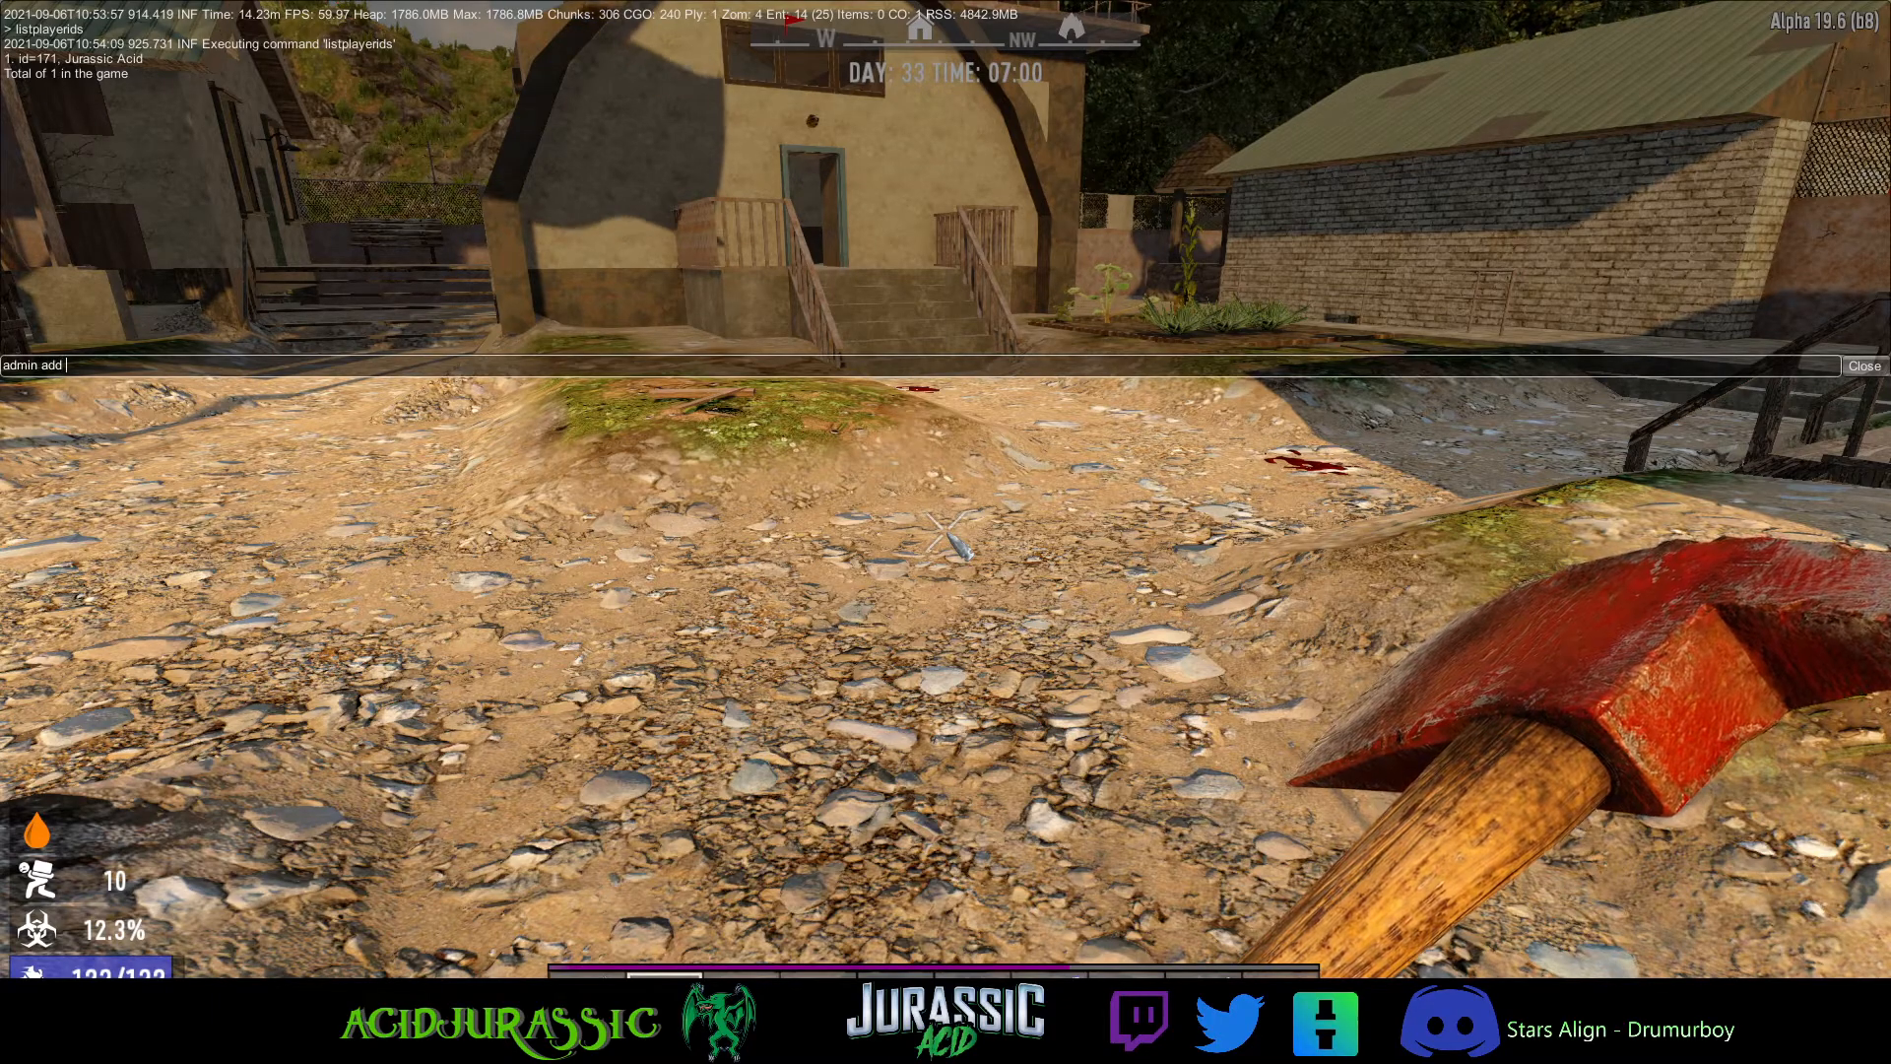
type("nameorid")
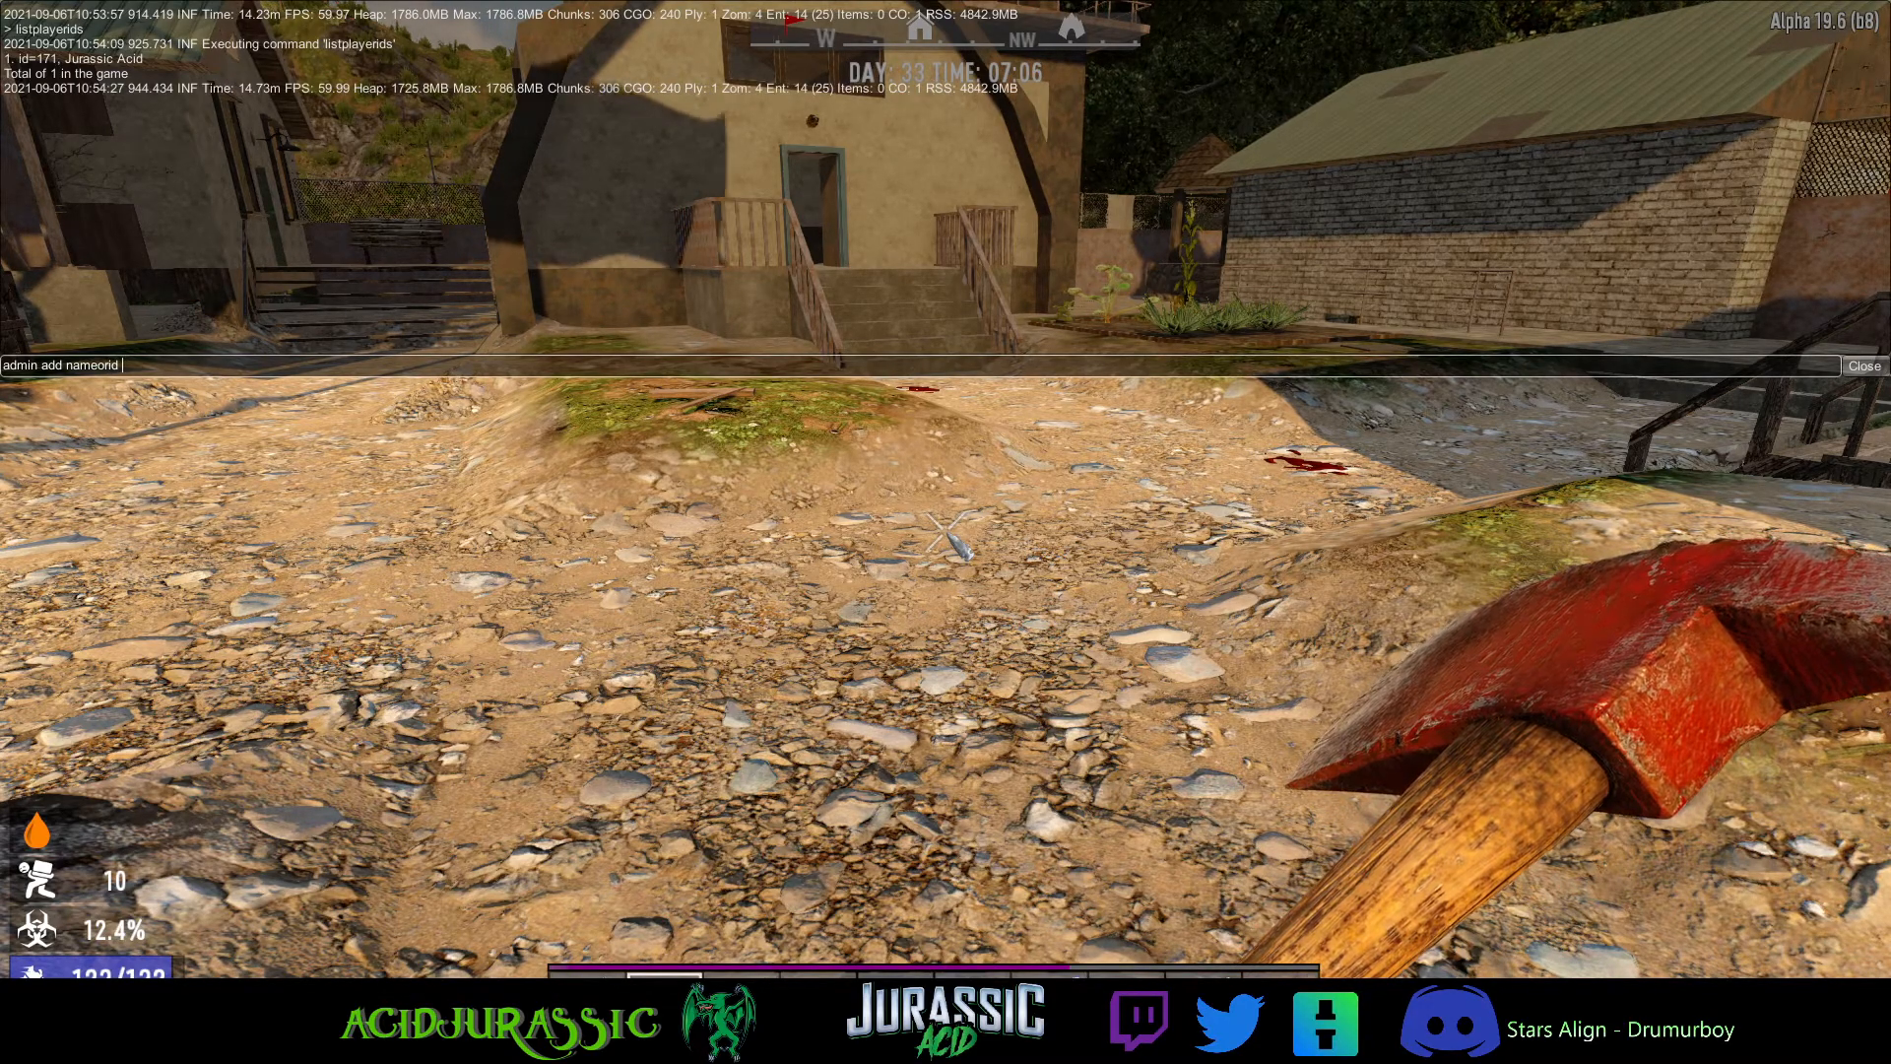
type("0")
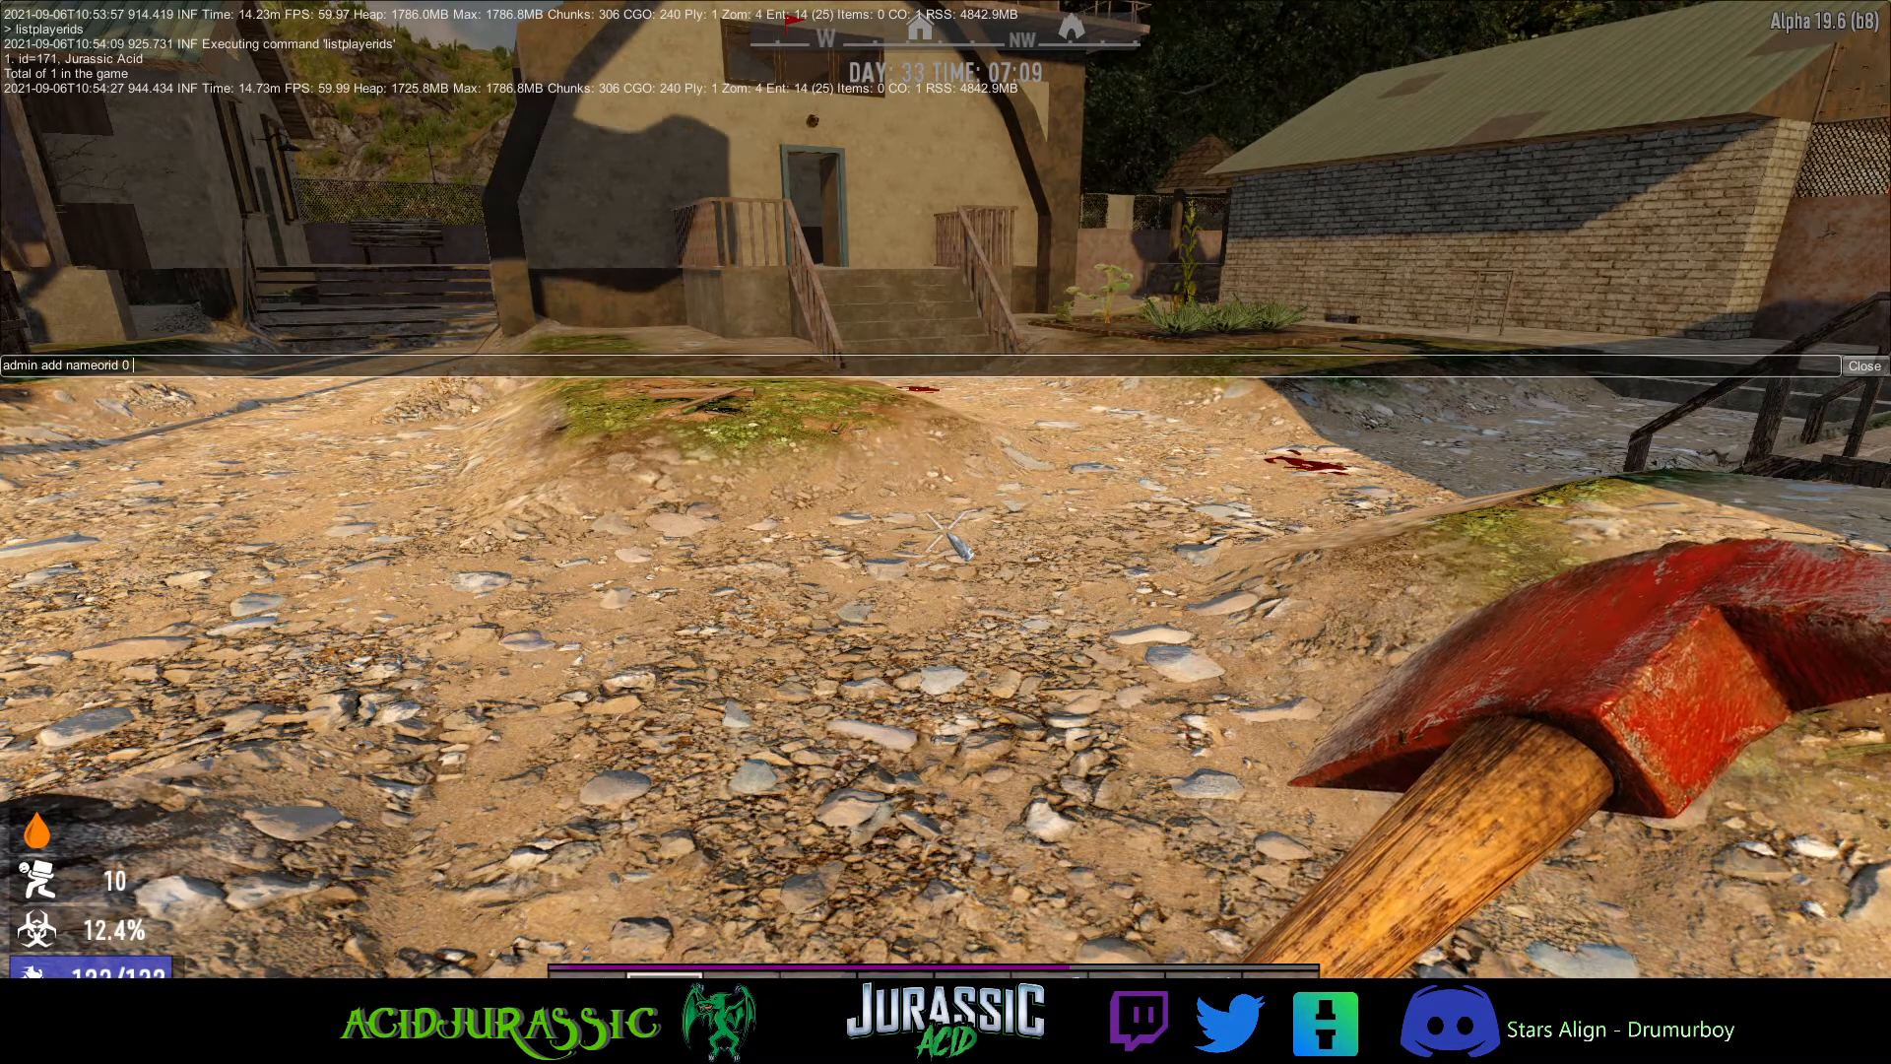
type("jurassi")
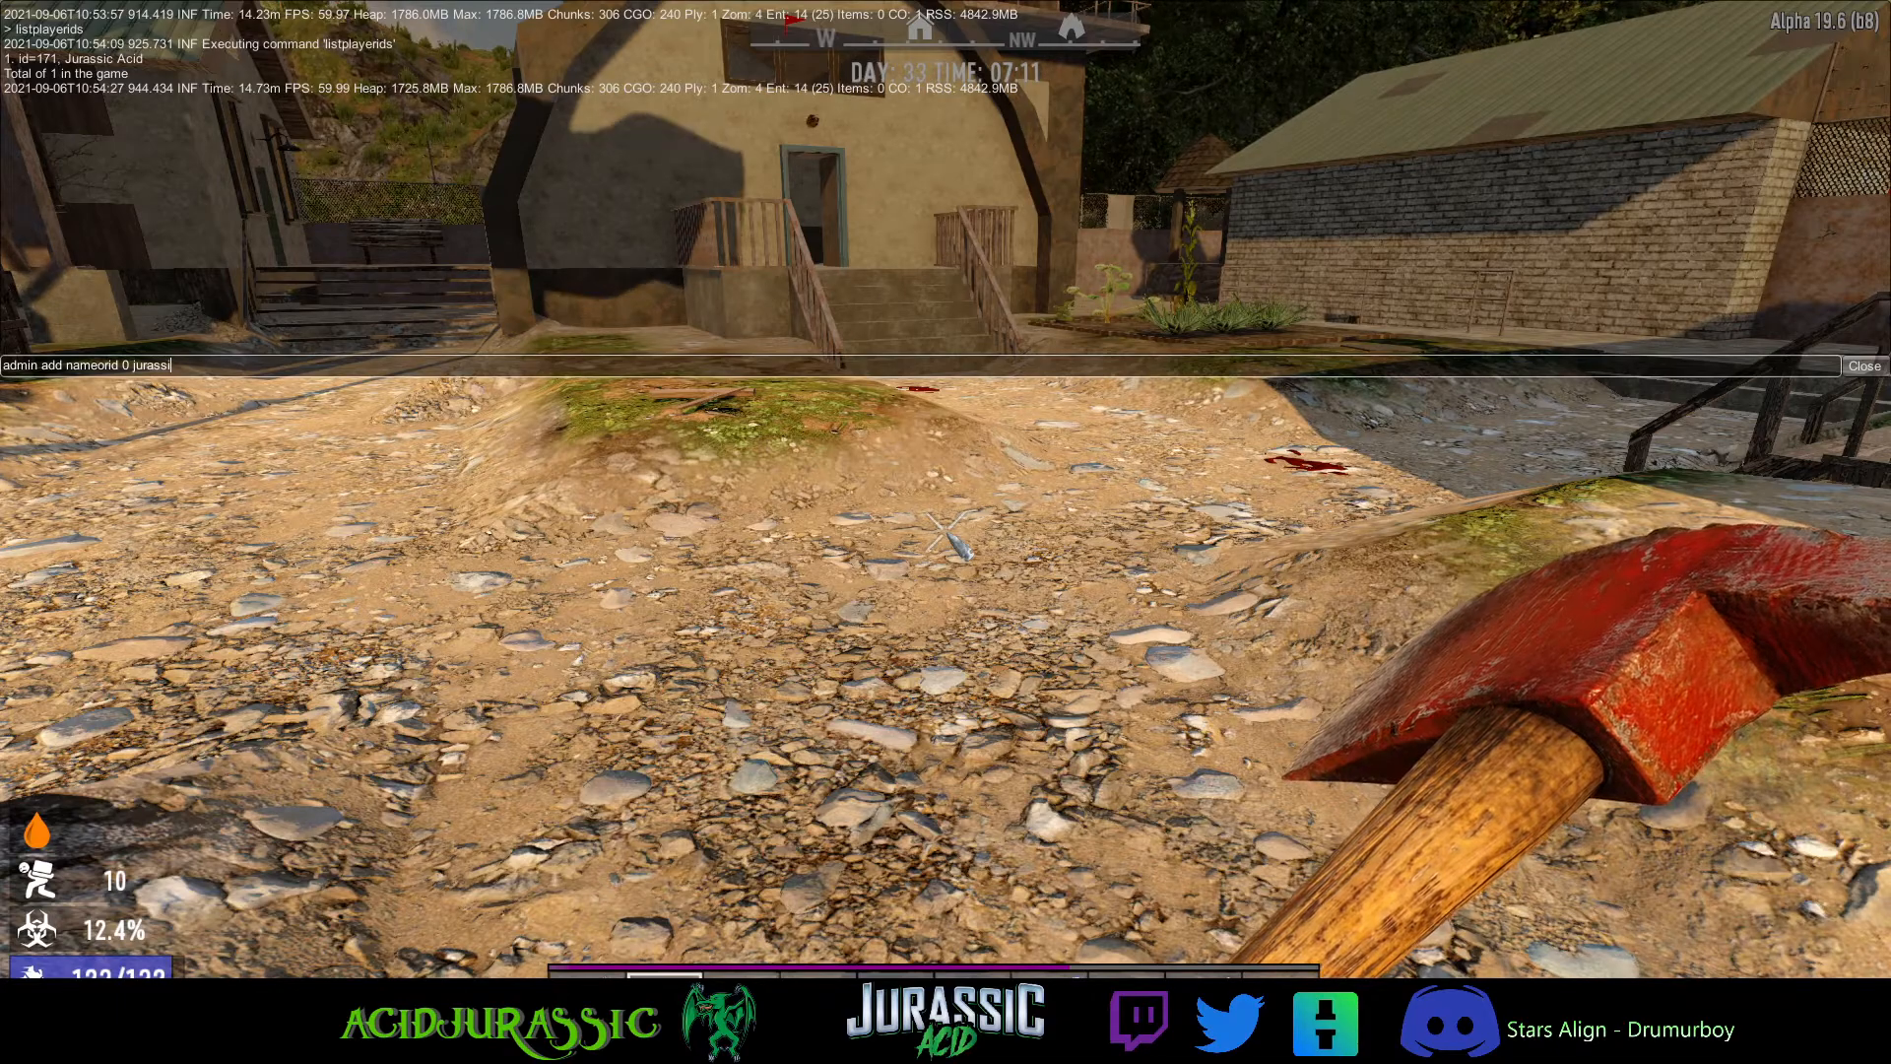